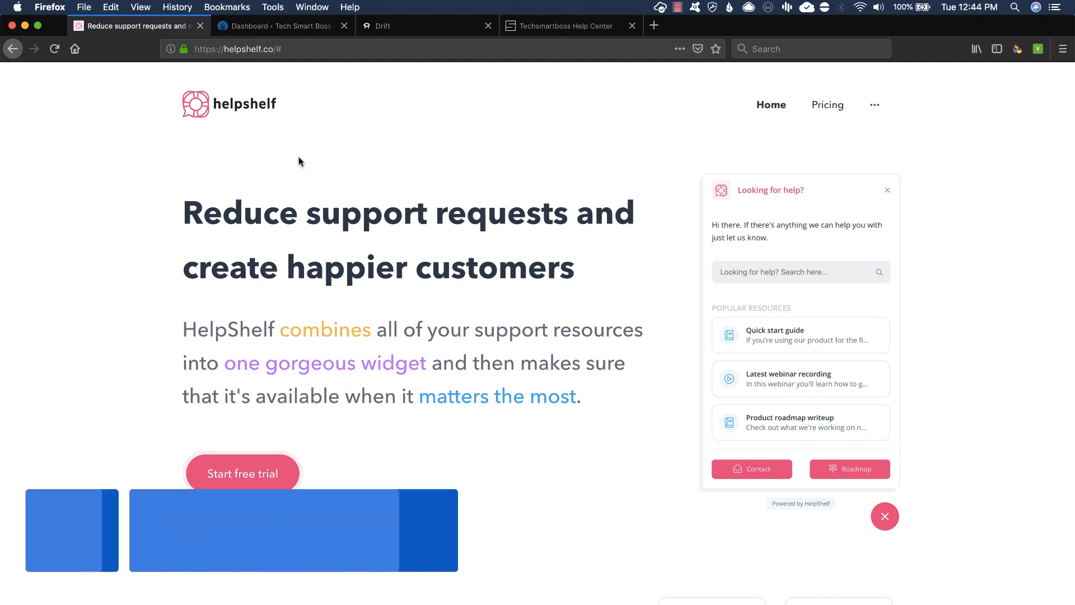
Scroll down the HelpShelf homepage and open its help widget
scroll("down", 3)
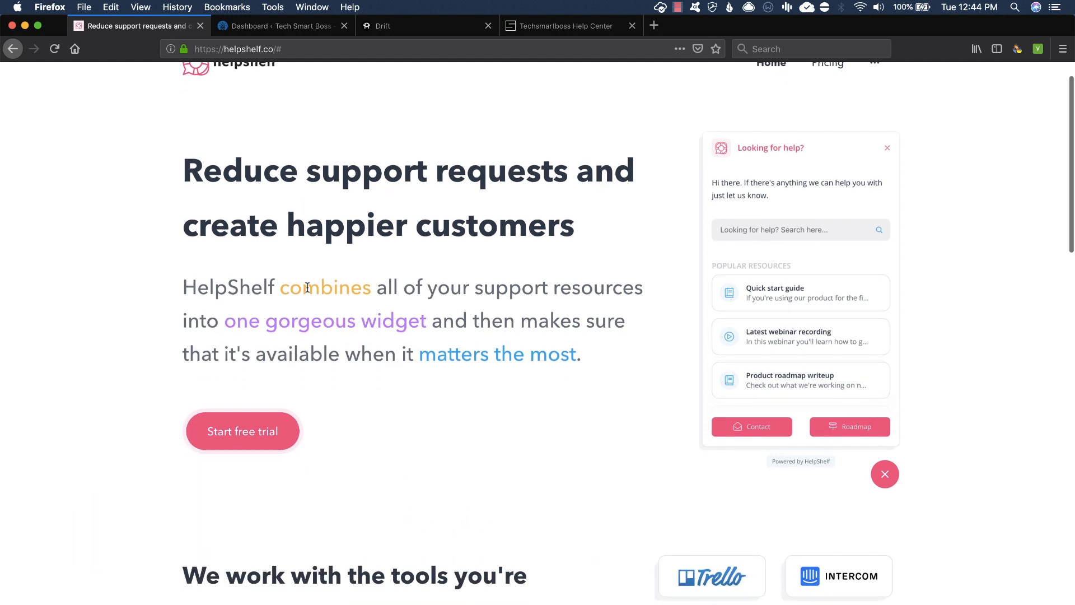
scroll("down", 3)
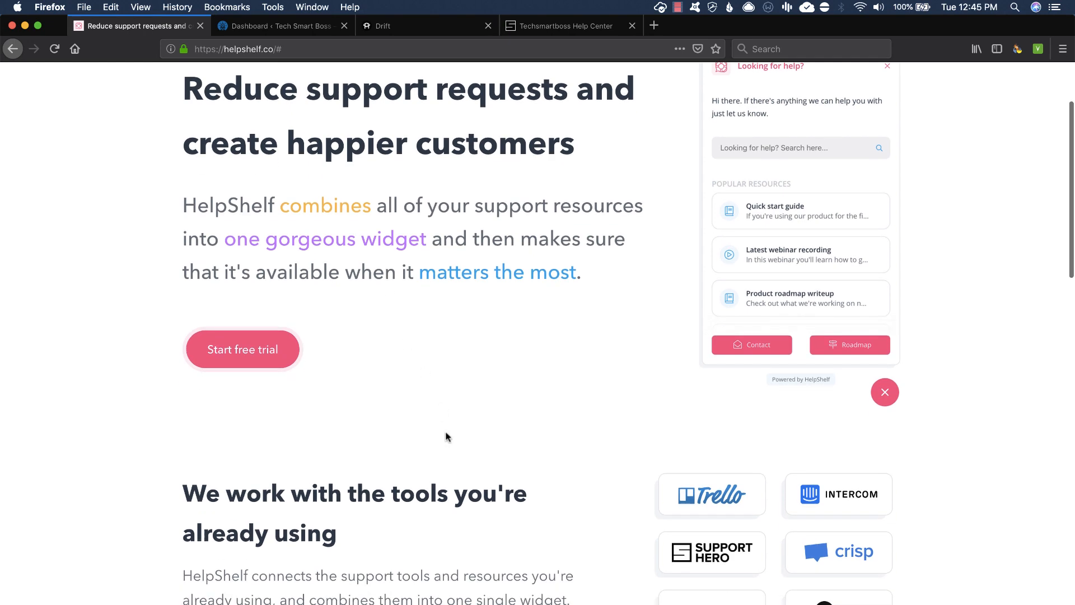
scroll("down", 3)
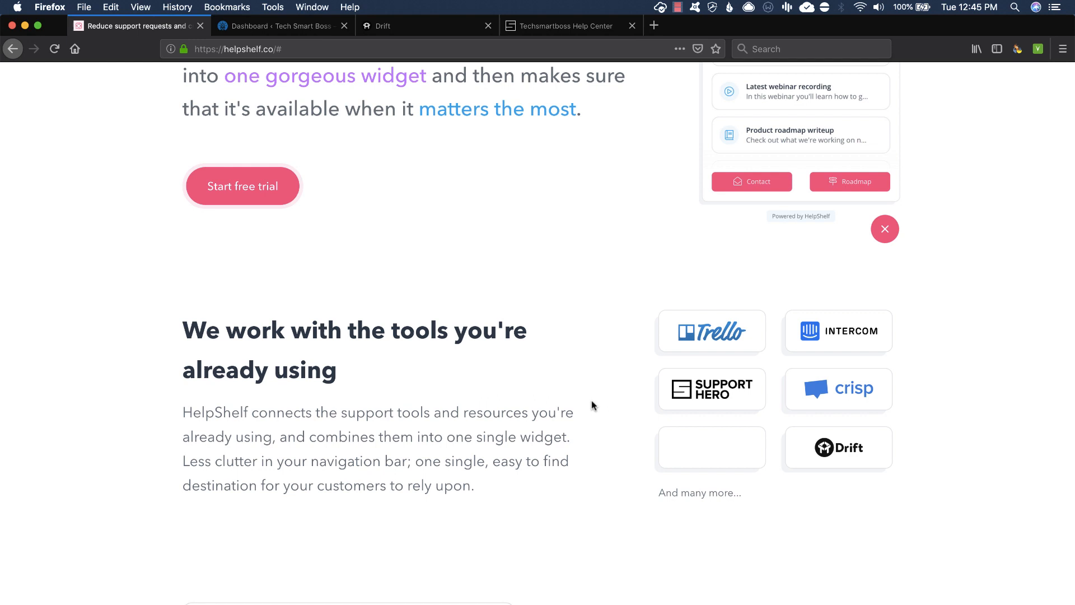
mouse_move(606, 398)
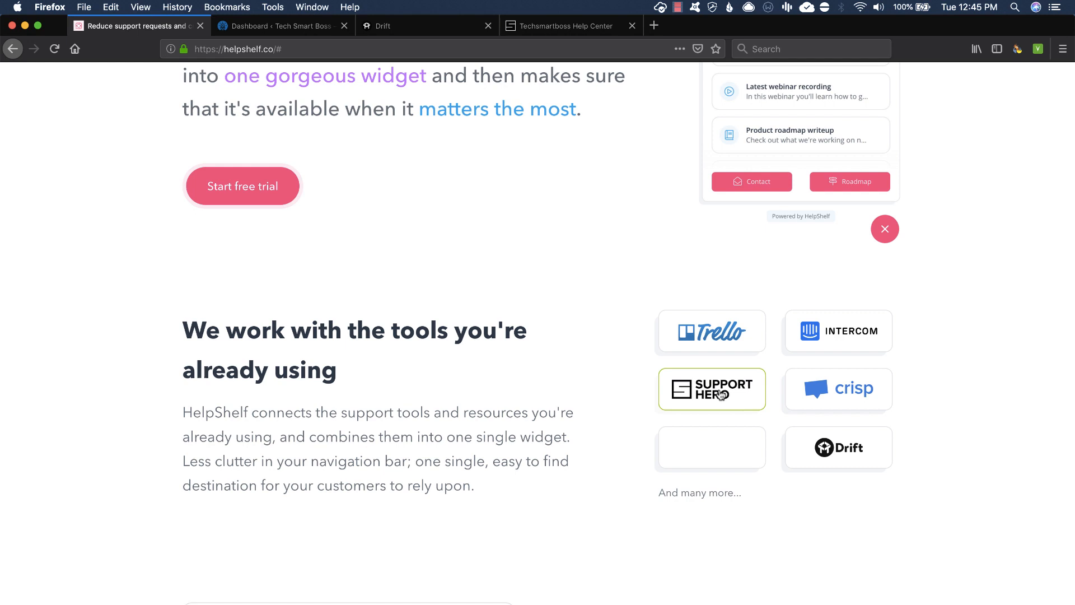
mouse_move(842, 444)
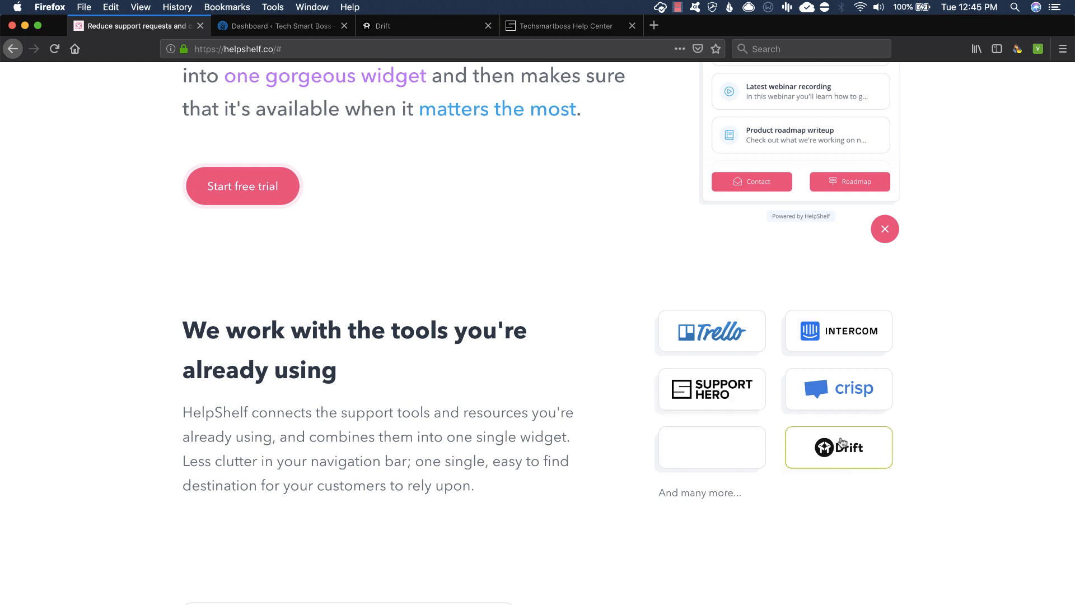
scroll("down", 3)
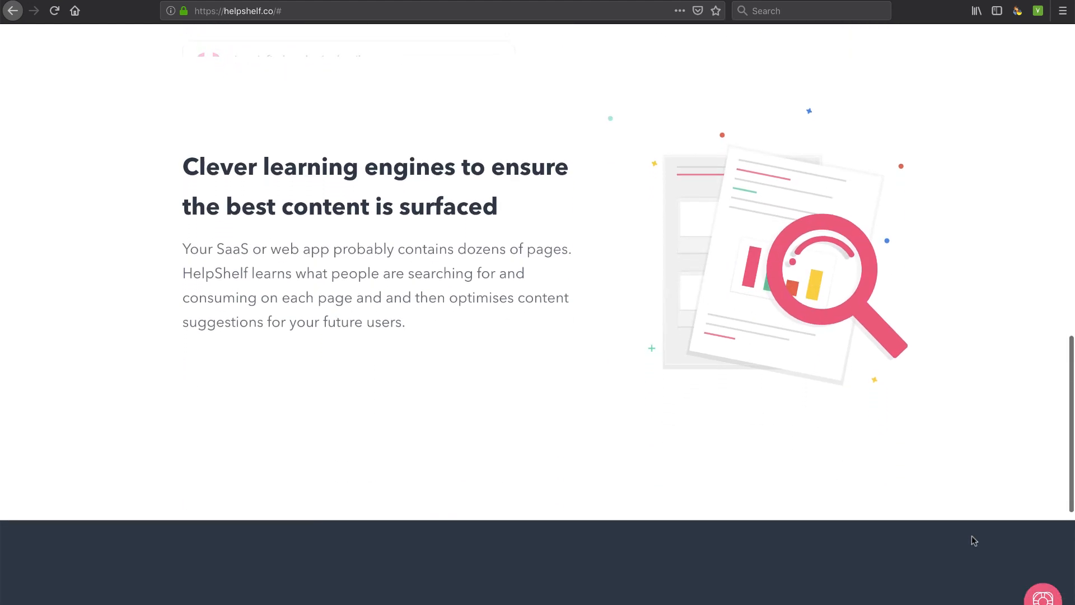
scroll("down", 3)
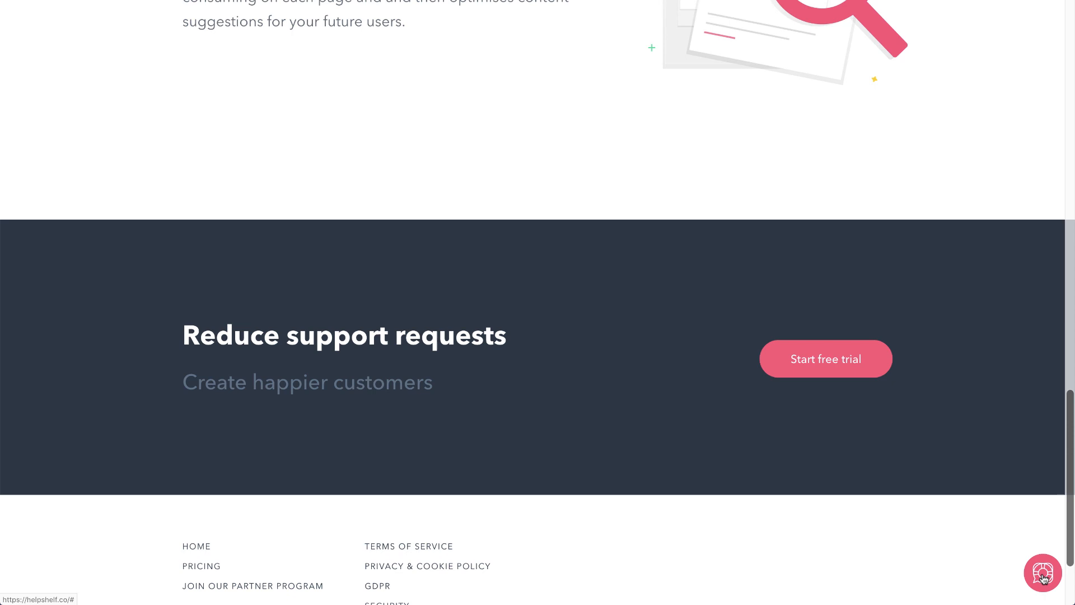
left_click(1042, 581)
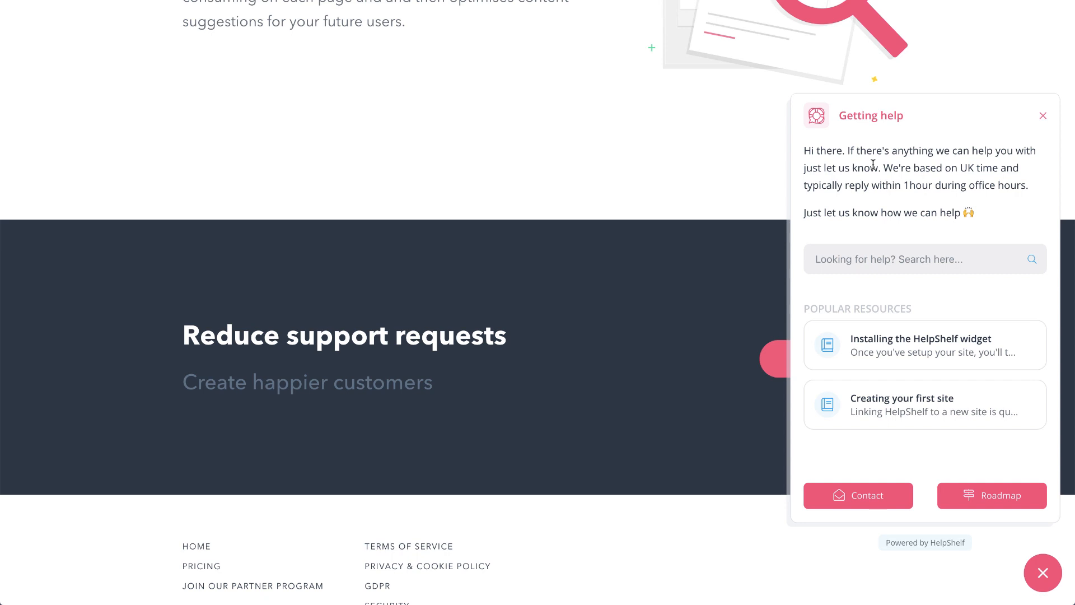
mouse_move(879, 338)
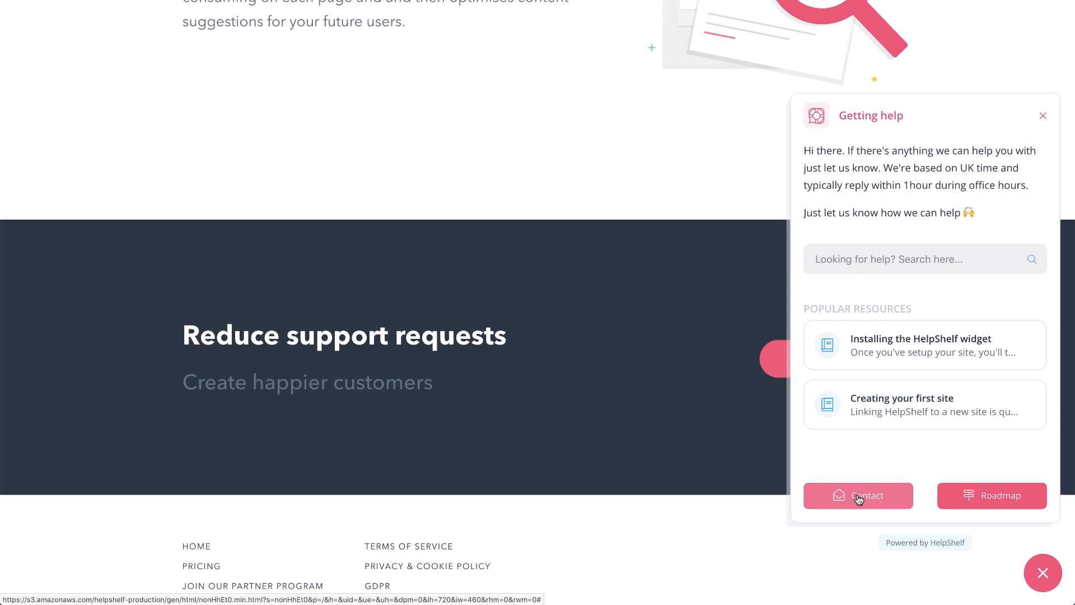
Try the widget's contact conversation, close it, and return to the top of the homepage
left_click(859, 496)
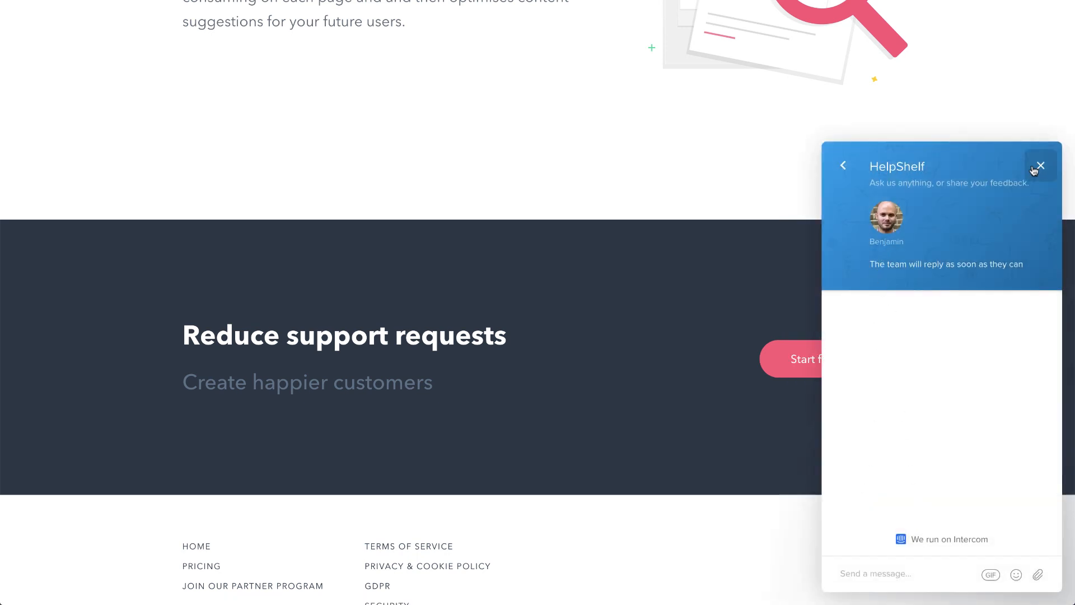
left_click(1040, 166)
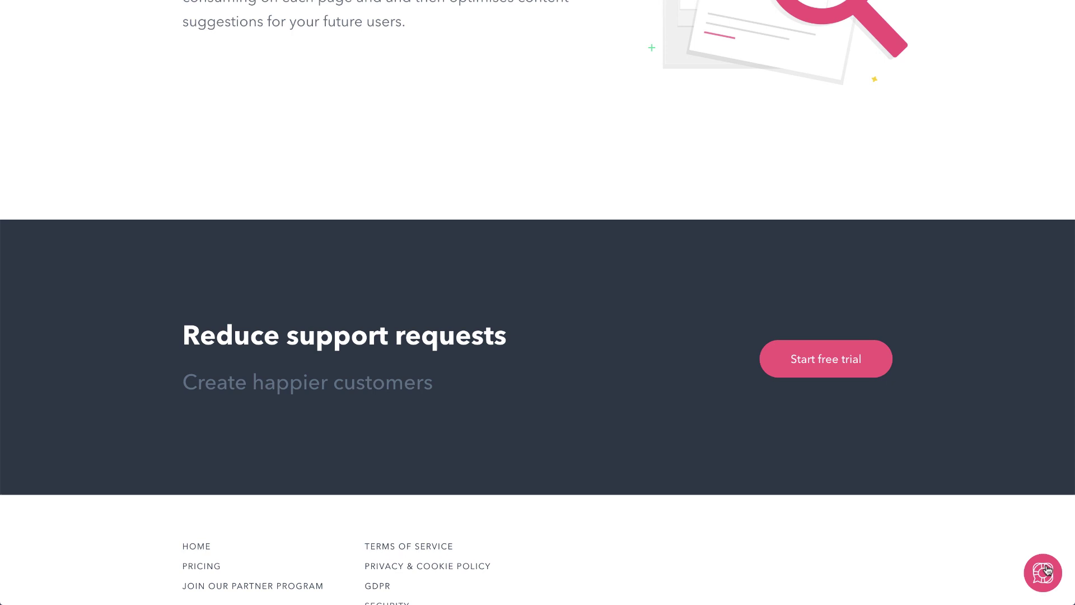
left_click(1042, 583)
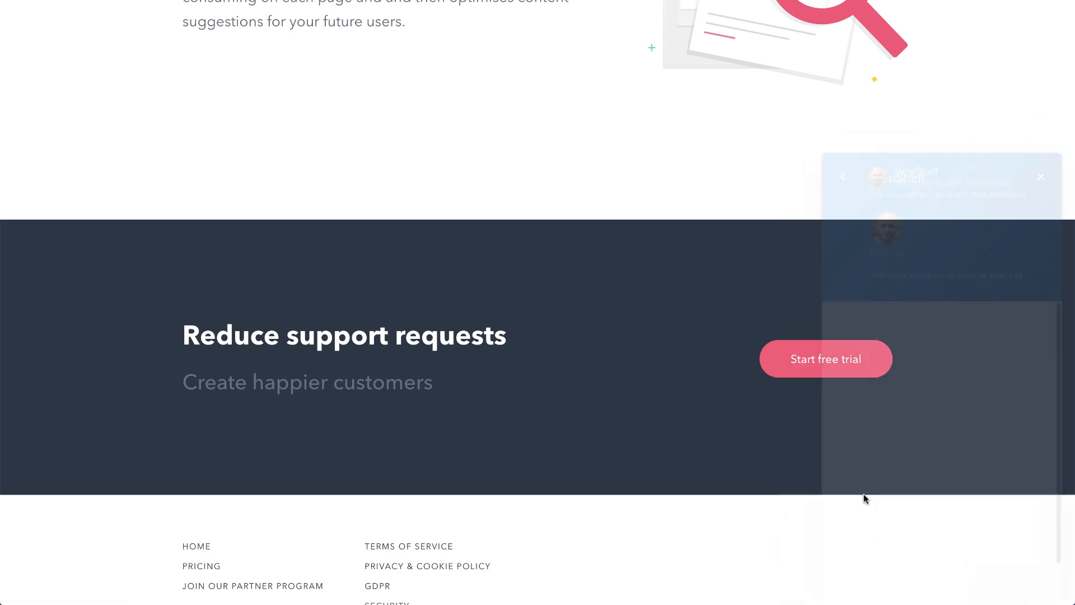
left_click(1041, 176)
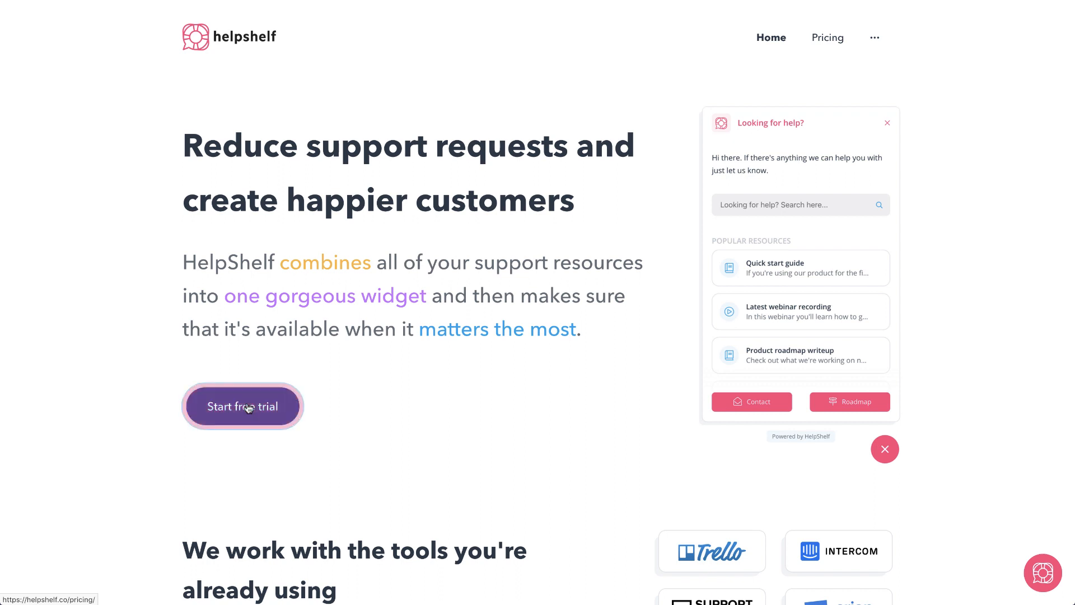
Start a free trial and scroll through the Startup, Professional and Business plans
left_click(243, 406)
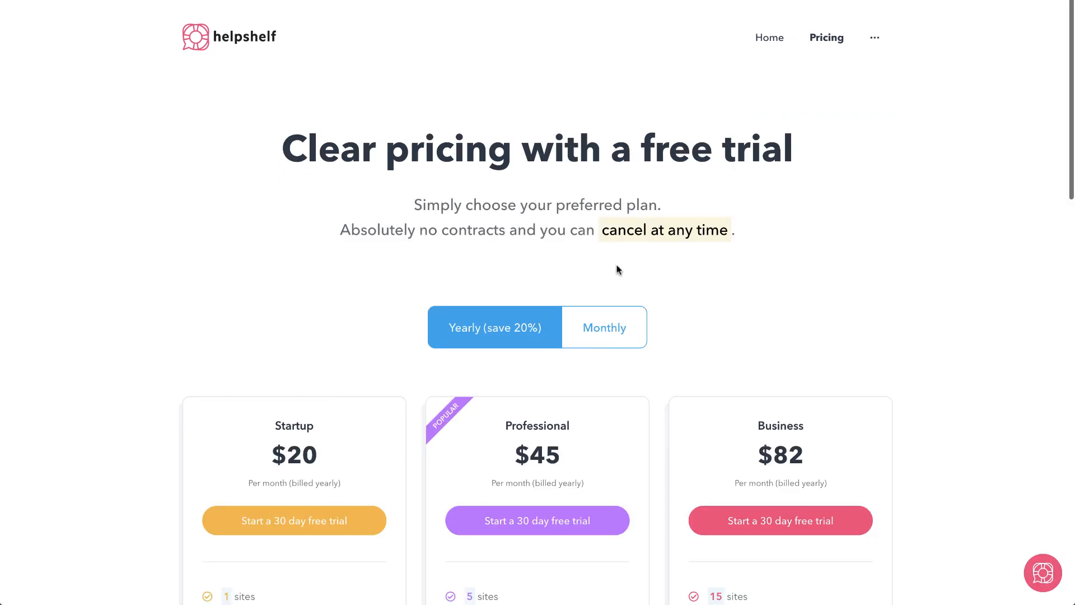
scroll("down", 3)
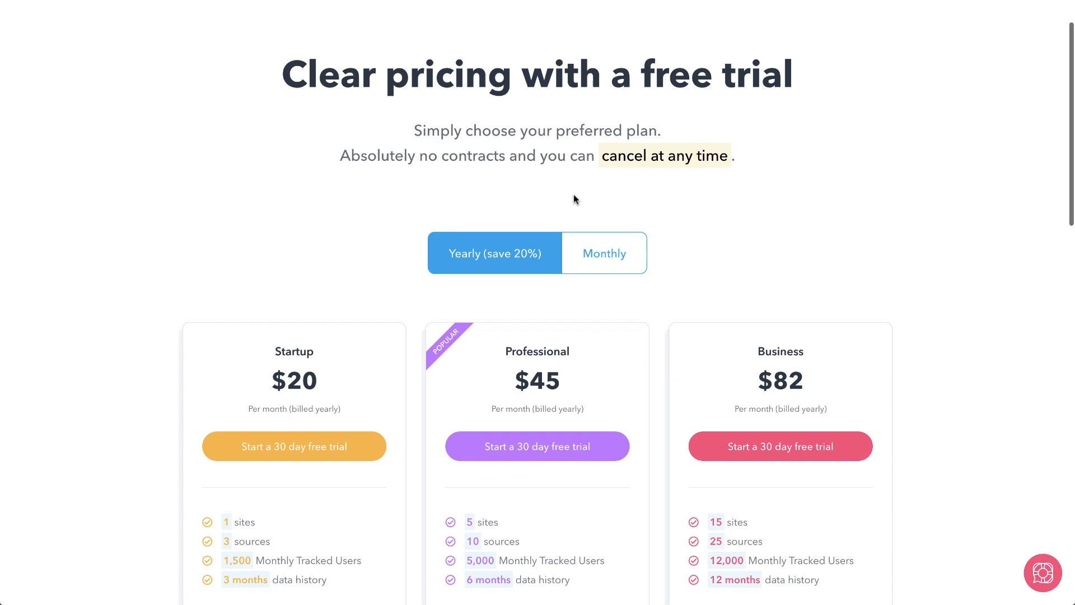
scroll("down", 3)
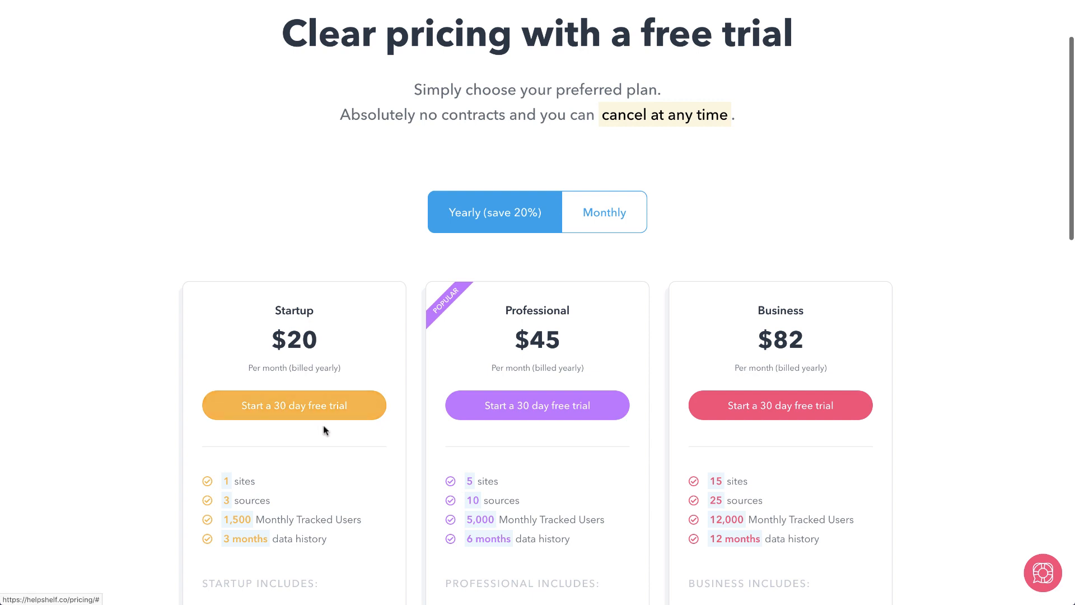
scroll("down", 3)
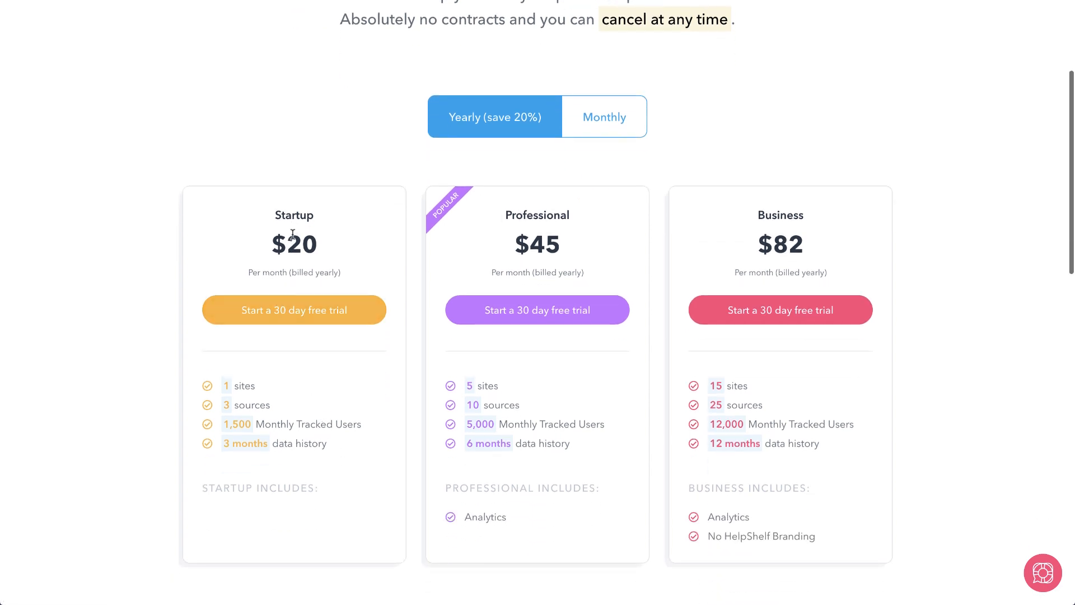
mouse_move(451, 459)
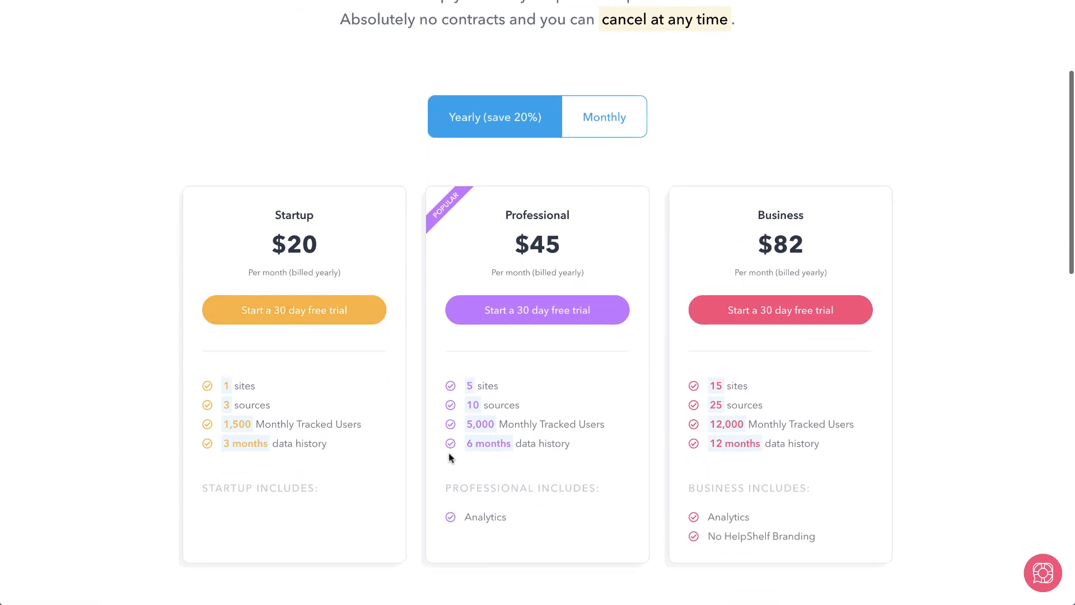
mouse_move(702, 537)
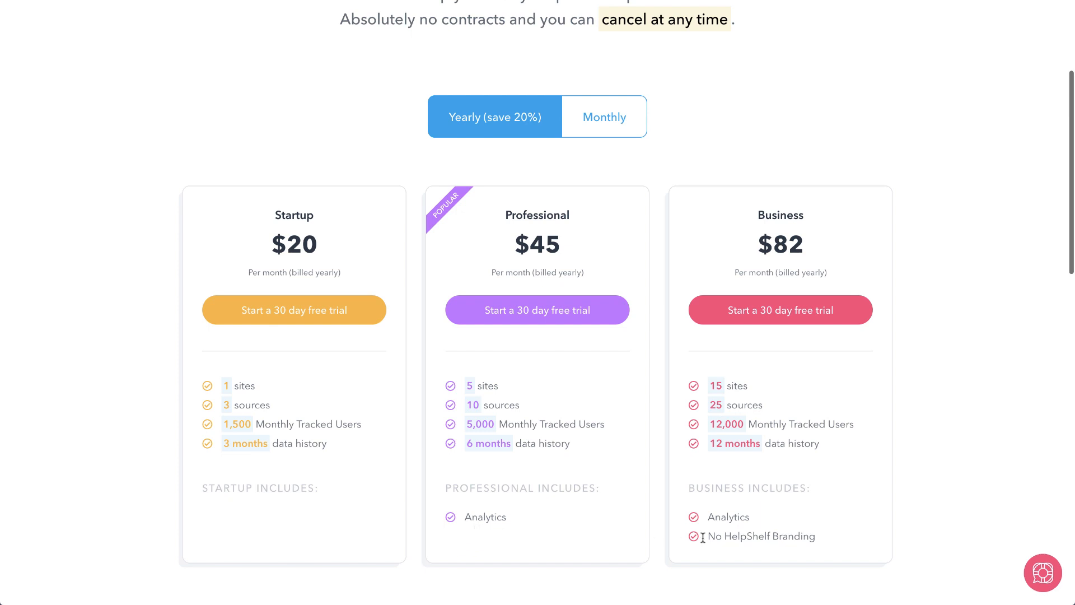
mouse_move(473, 402)
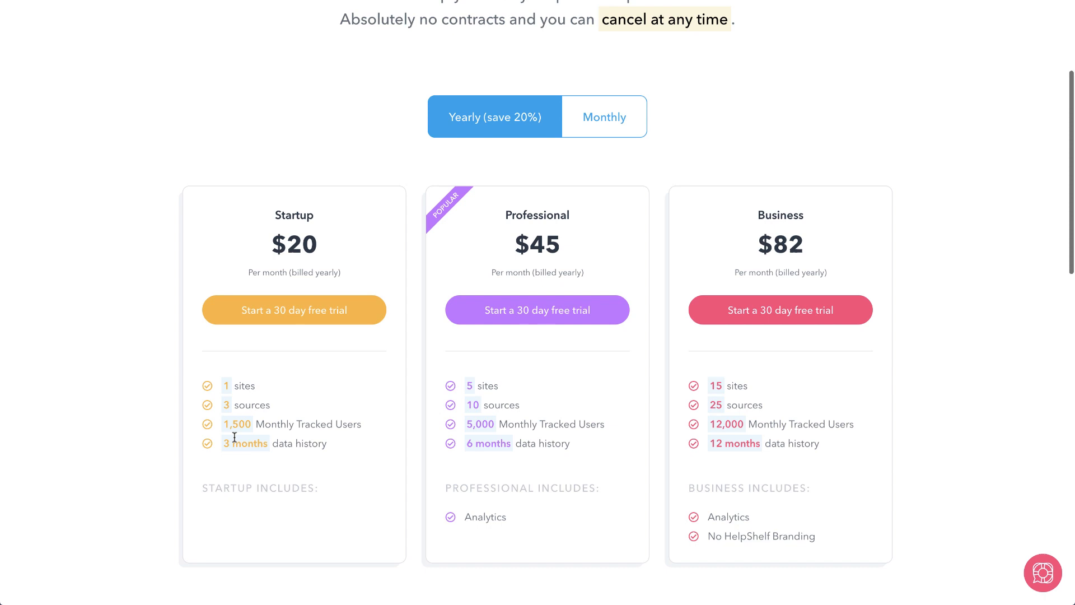
mouse_move(400, 407)
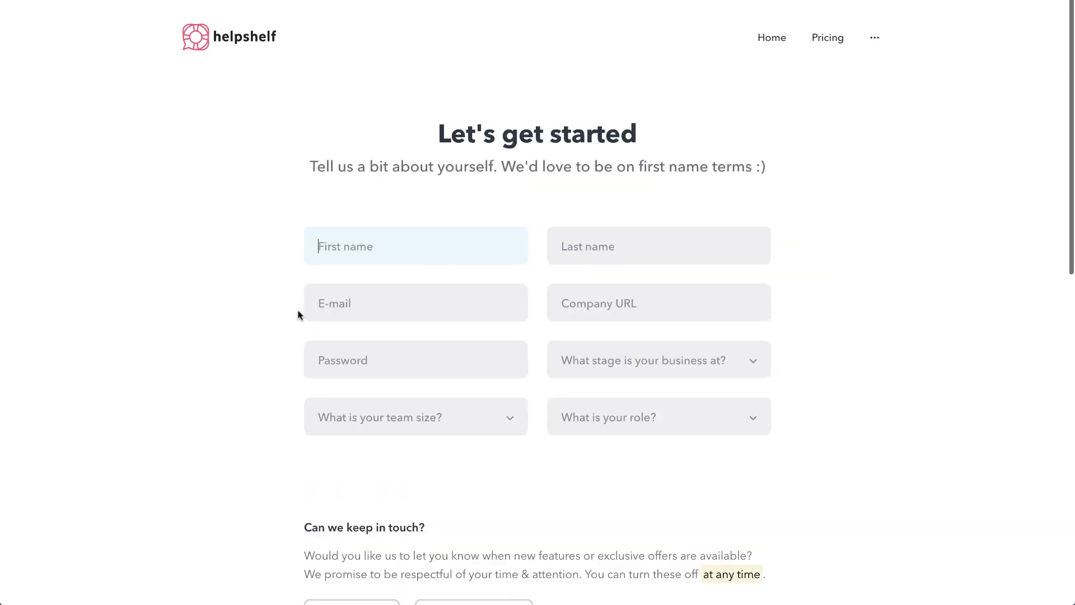
type("Ferguson")
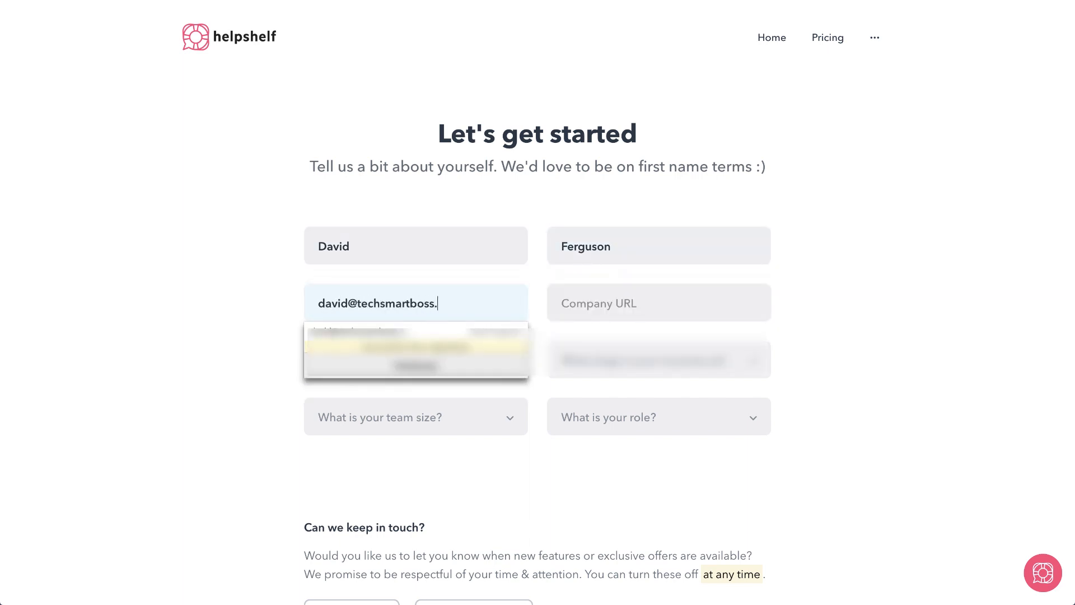
type("www.techs")
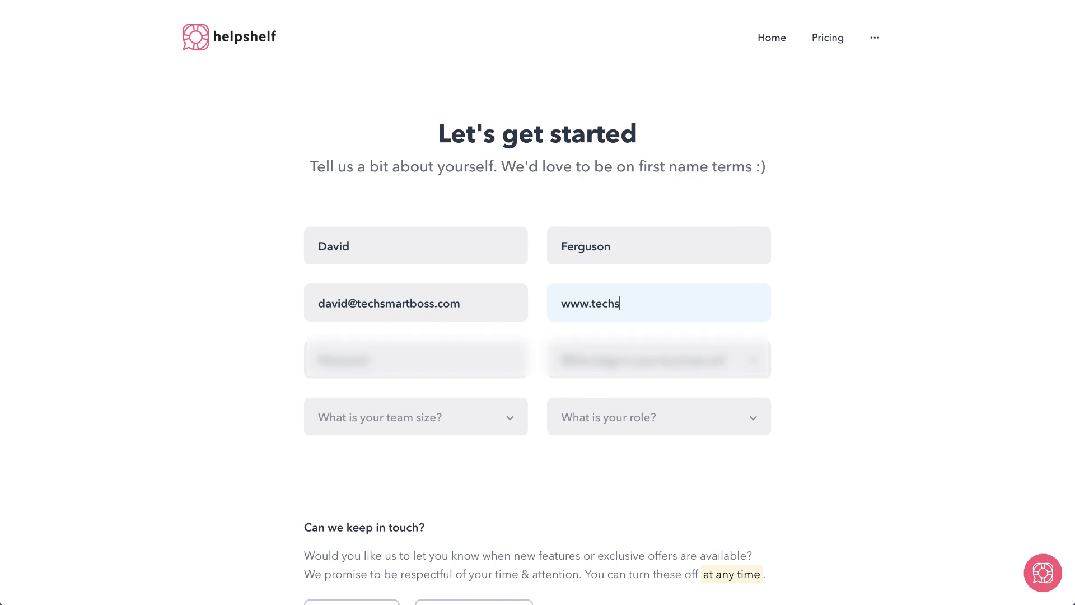
type("martboss.com")
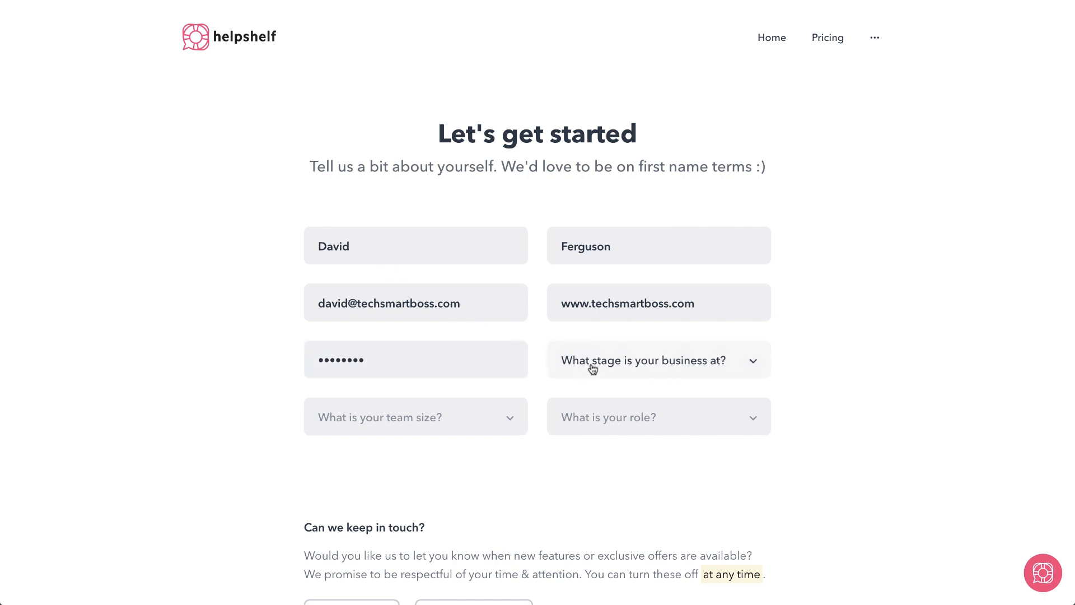
Set business stage to Startup, team size to 0-1 employees, and role to Founder / CEO
left_click(659, 360)
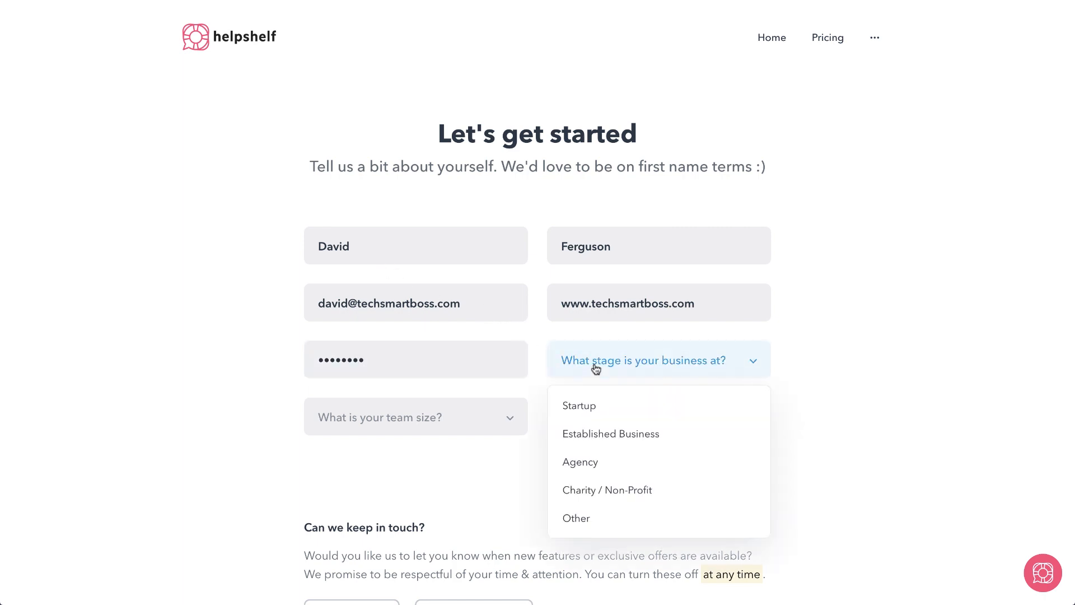
left_click(579, 405)
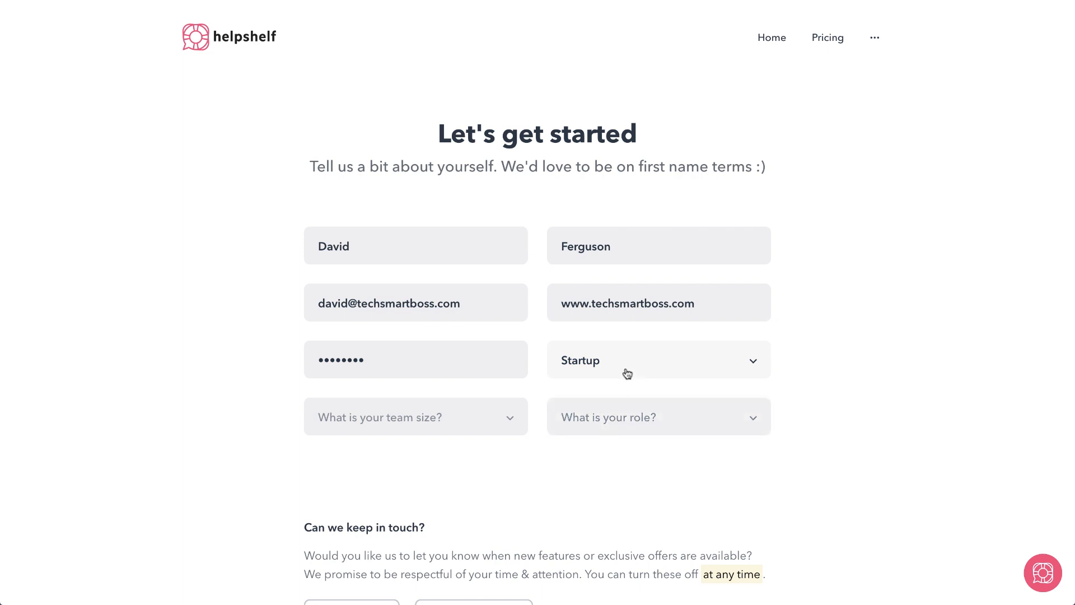
left_click(415, 417)
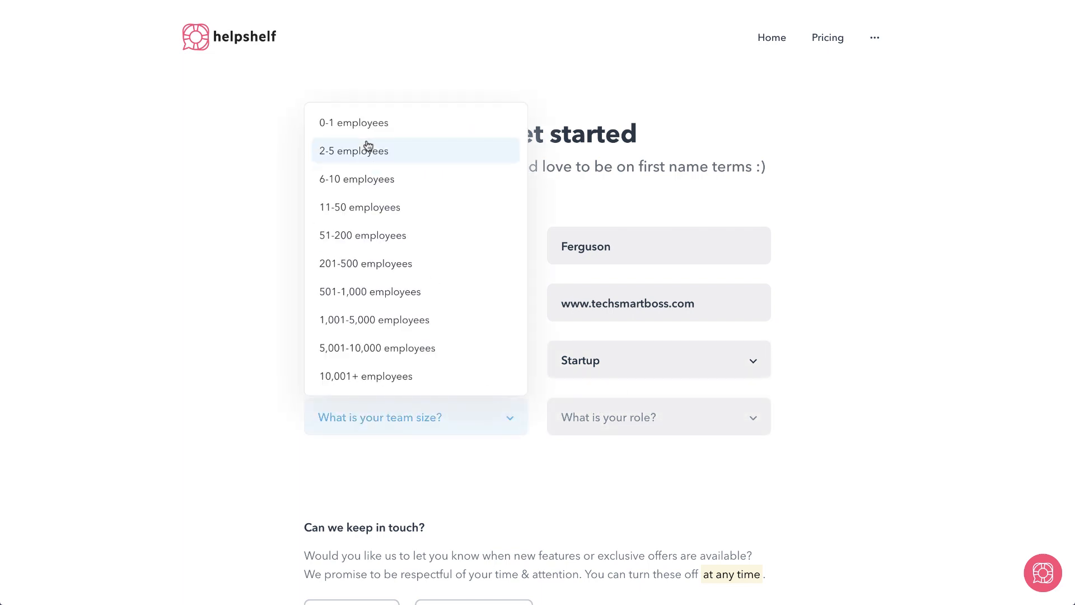
left_click(354, 123)
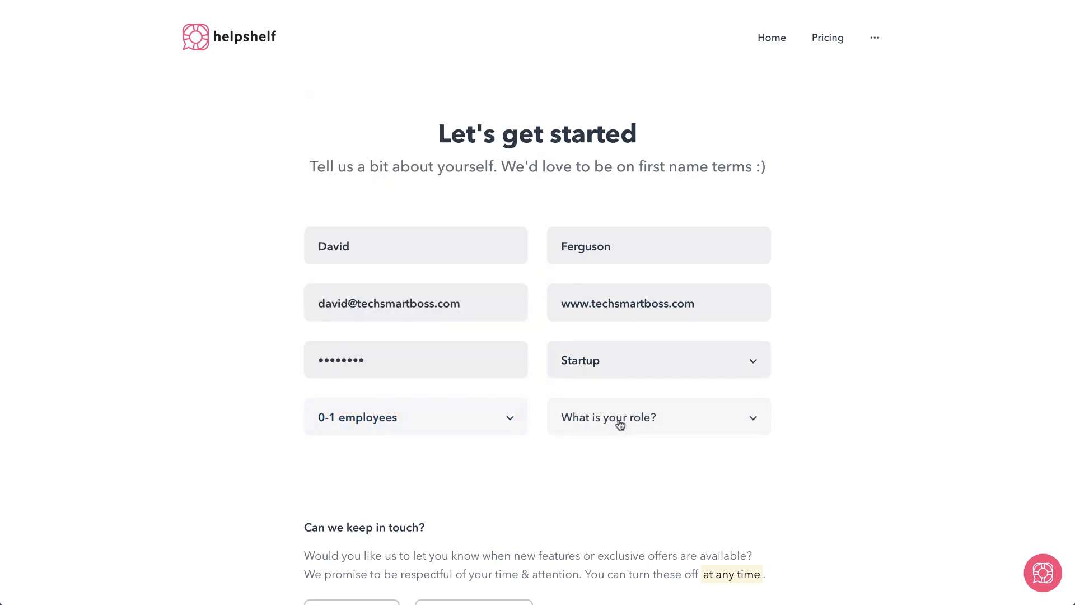
left_click(659, 417)
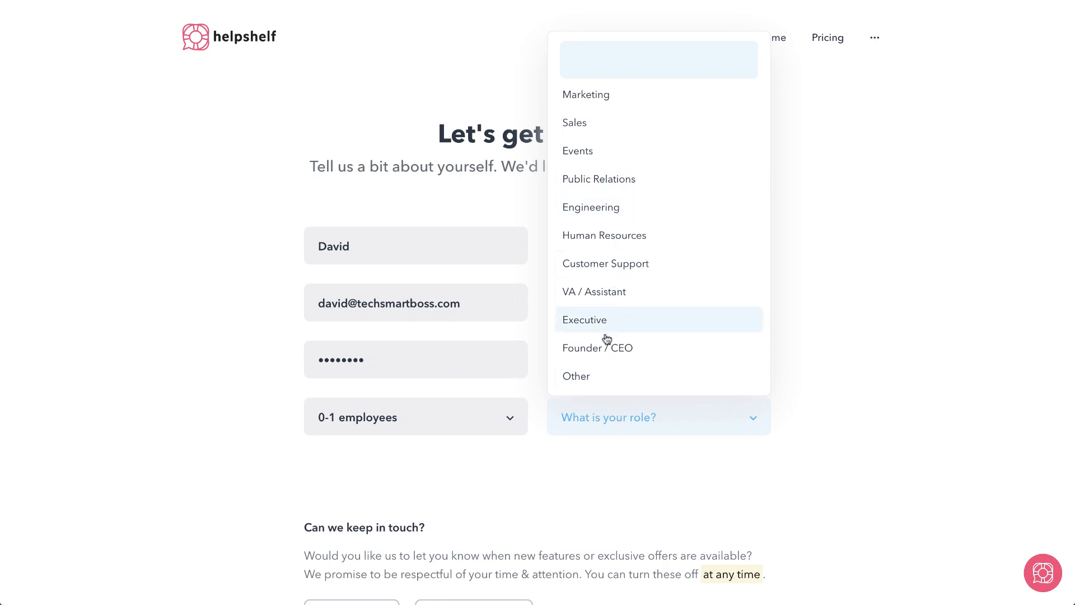
left_click(598, 348)
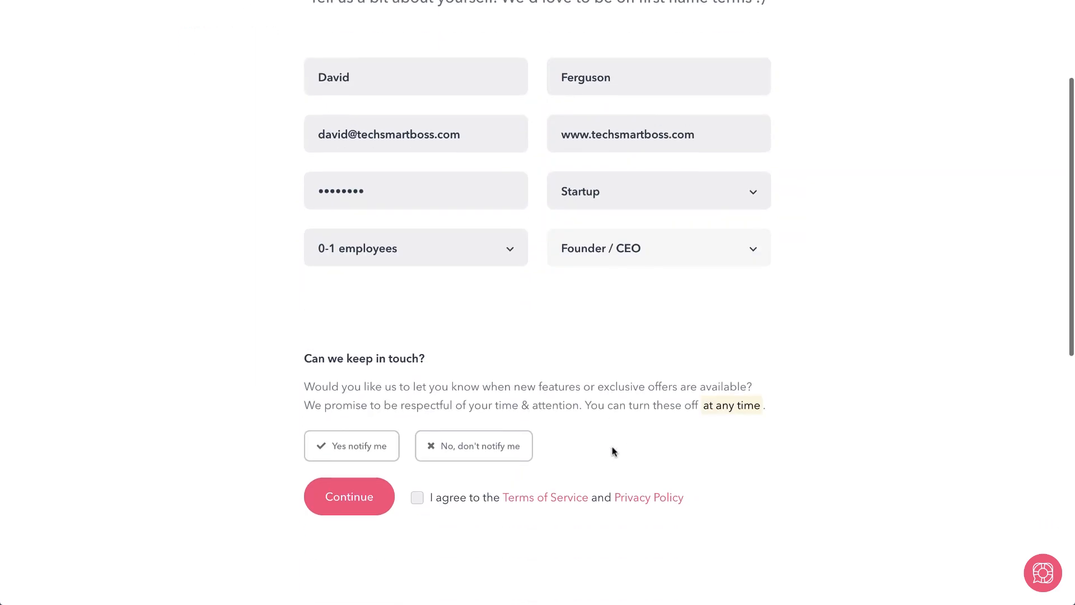
Opt in to notifications, accept the Terms of Service and privacy policy, and submit
scroll("down", 3)
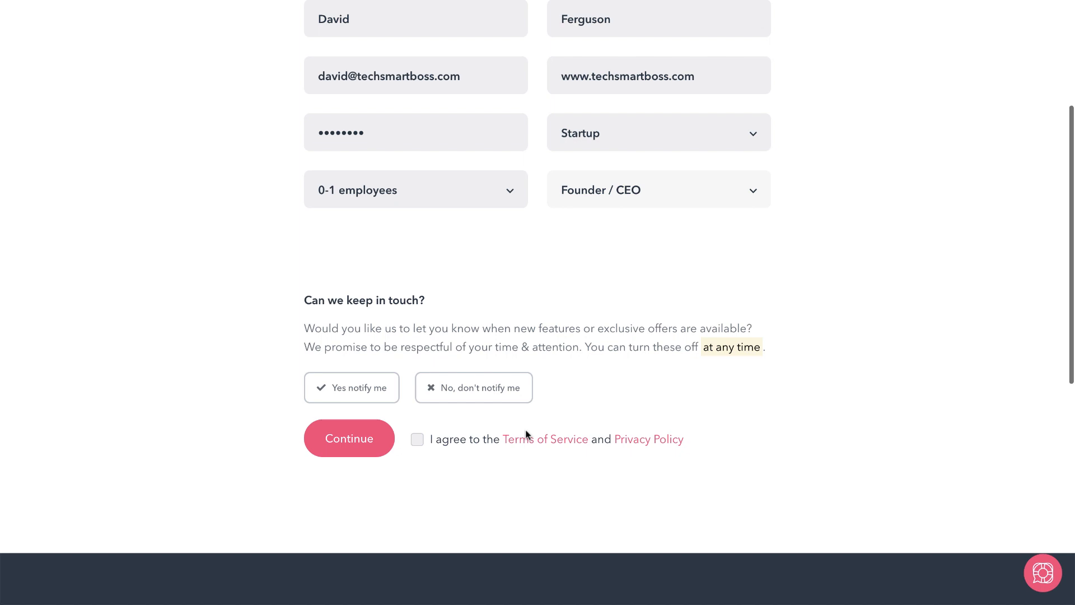
mouse_move(343, 367)
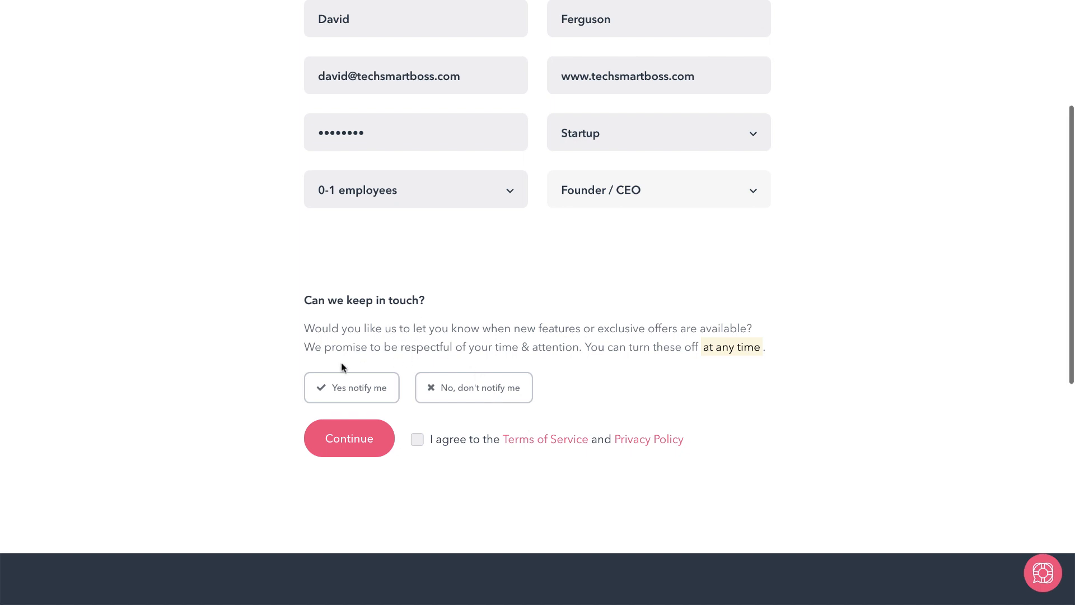
left_click(352, 388)
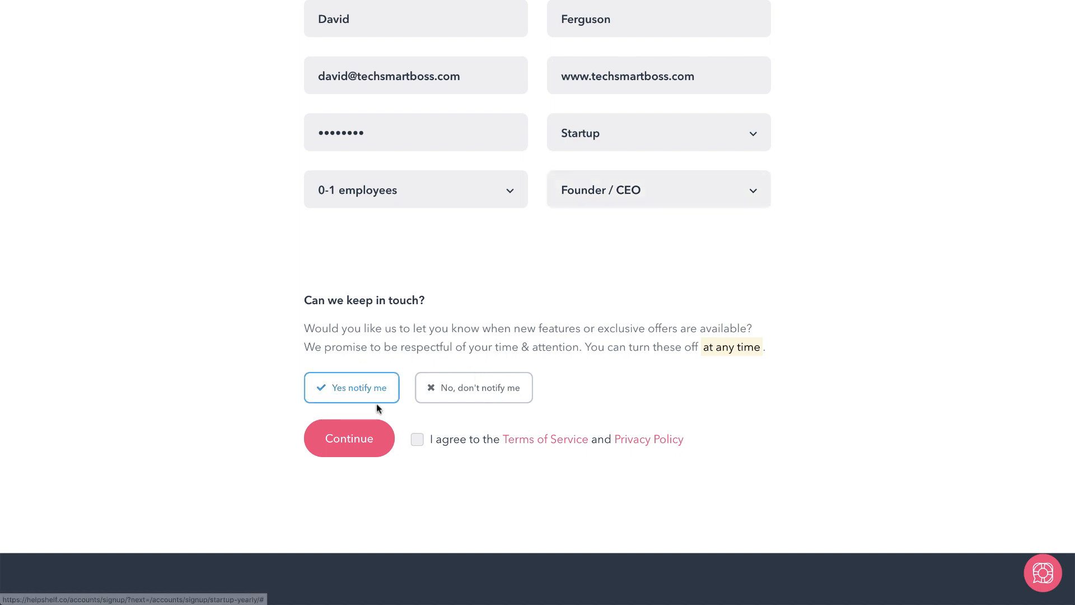
left_click(417, 439)
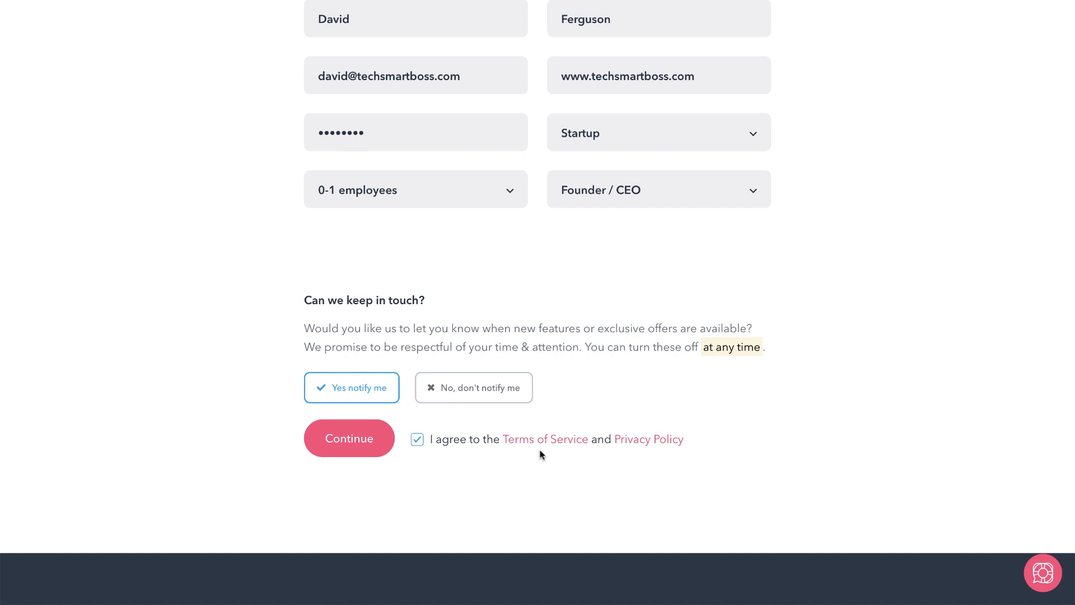
left_click(343, 441)
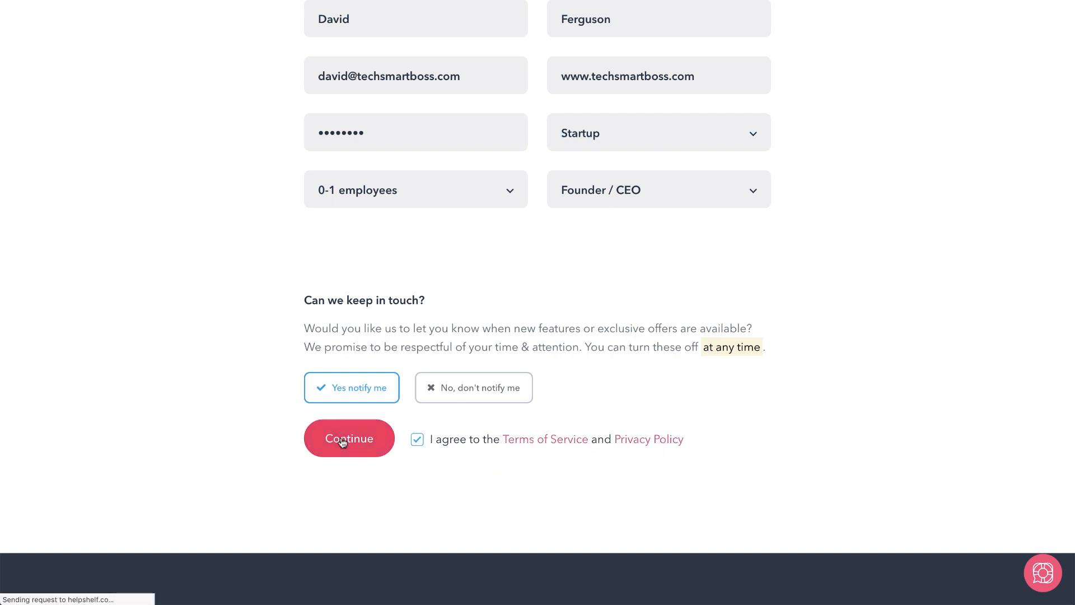
left_click(349, 439)
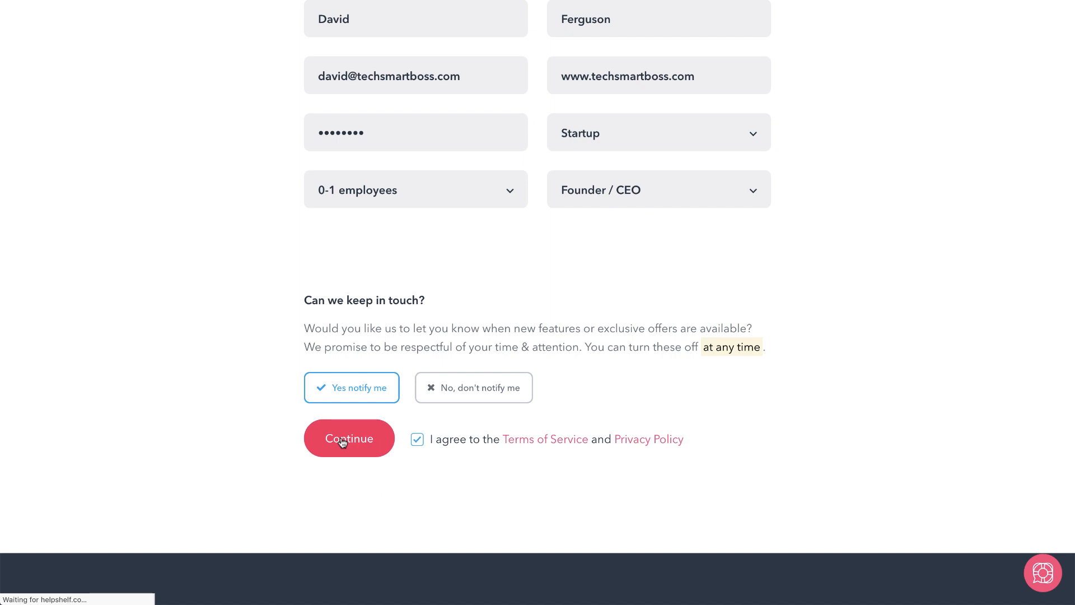
left_click(349, 438)
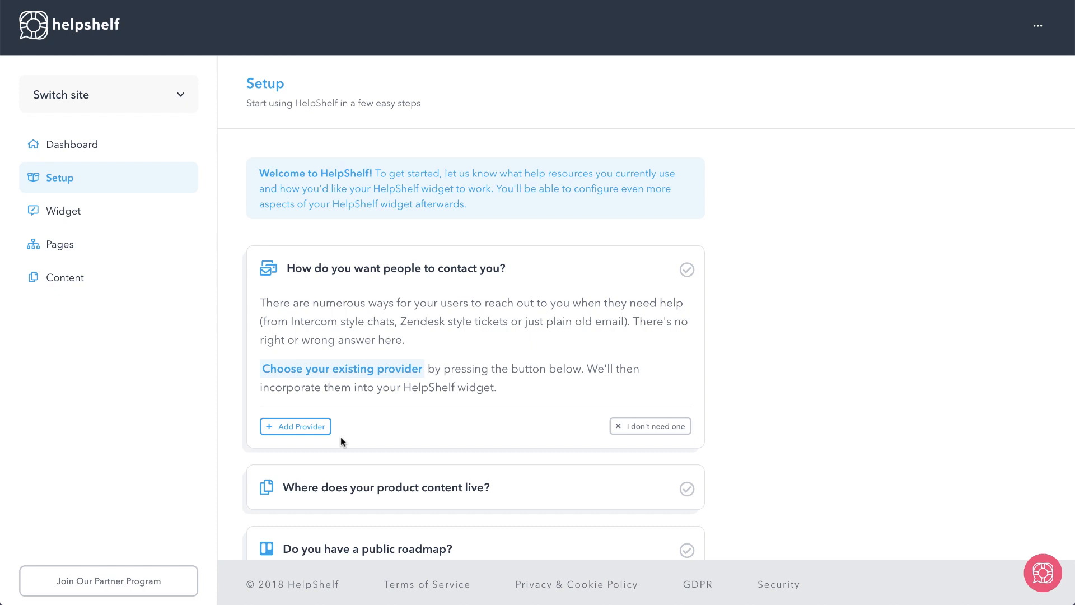
mouse_move(315, 277)
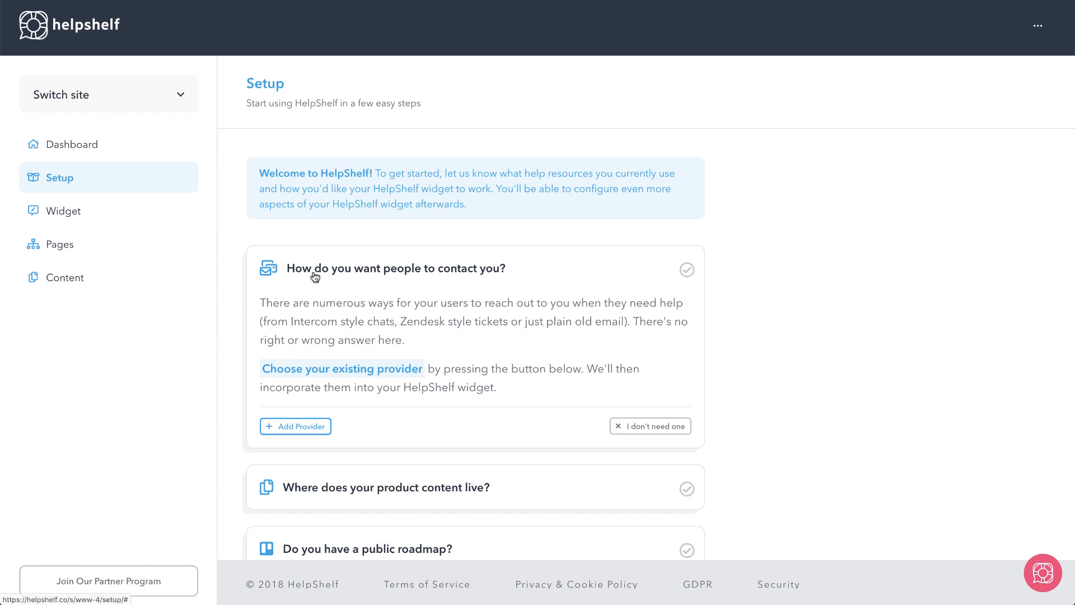
mouse_move(191, 113)
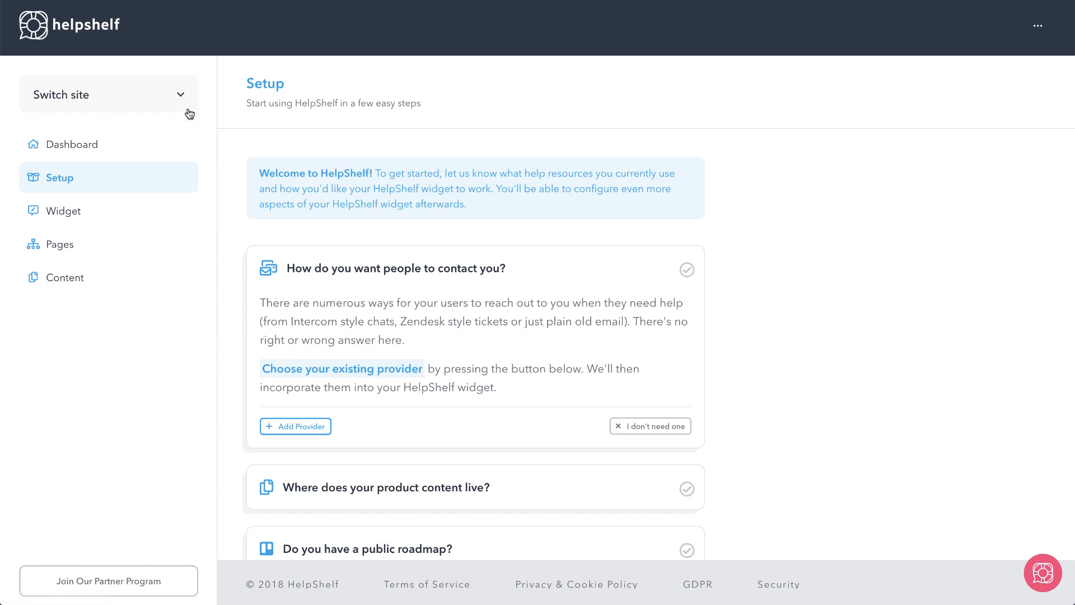
left_click(108, 94)
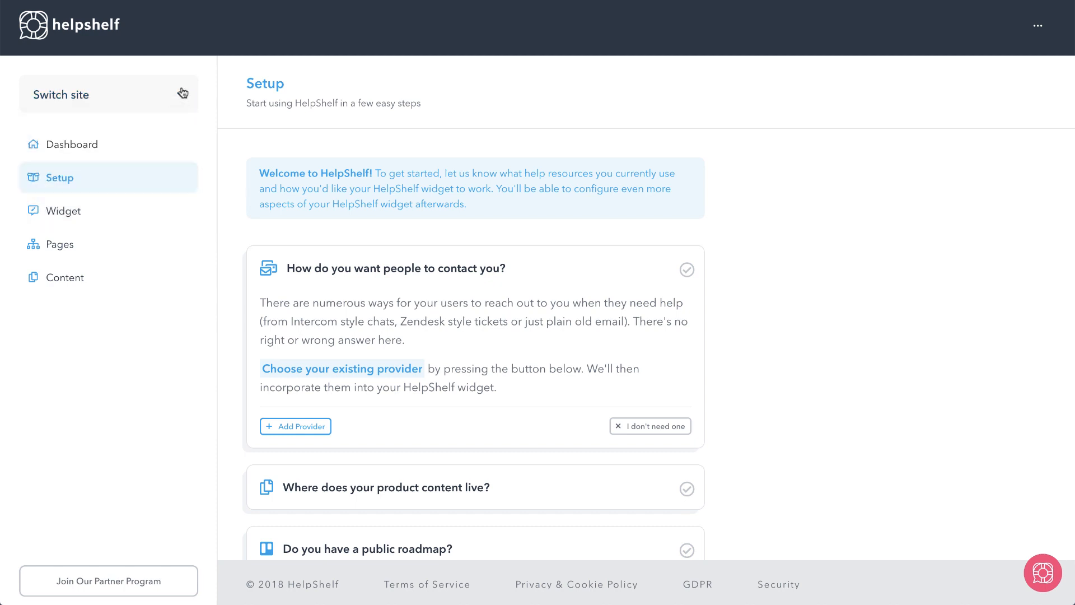
mouse_move(214, 184)
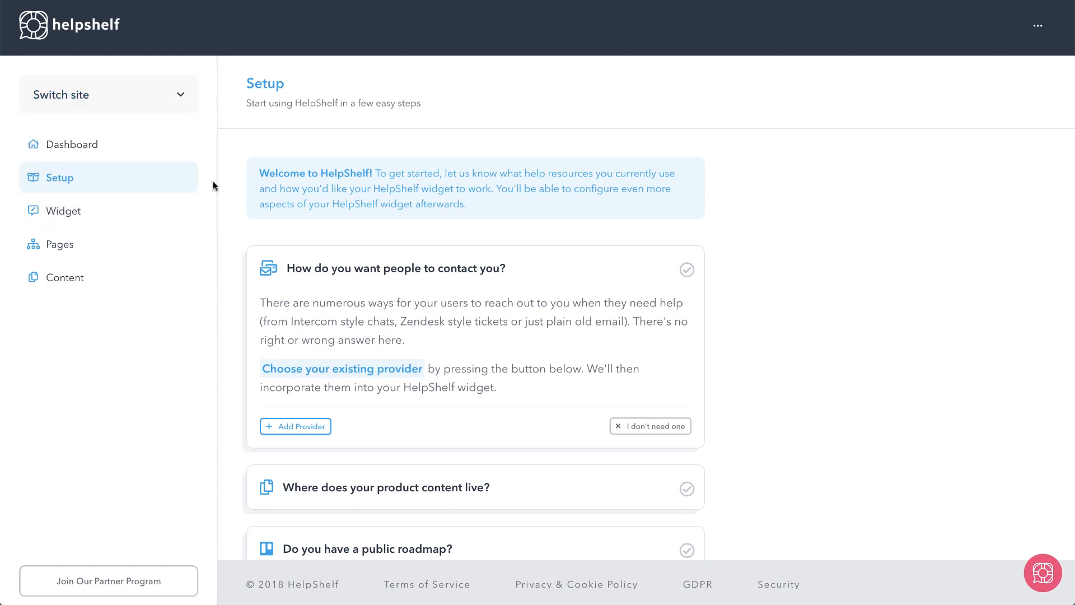
scroll("down", 3)
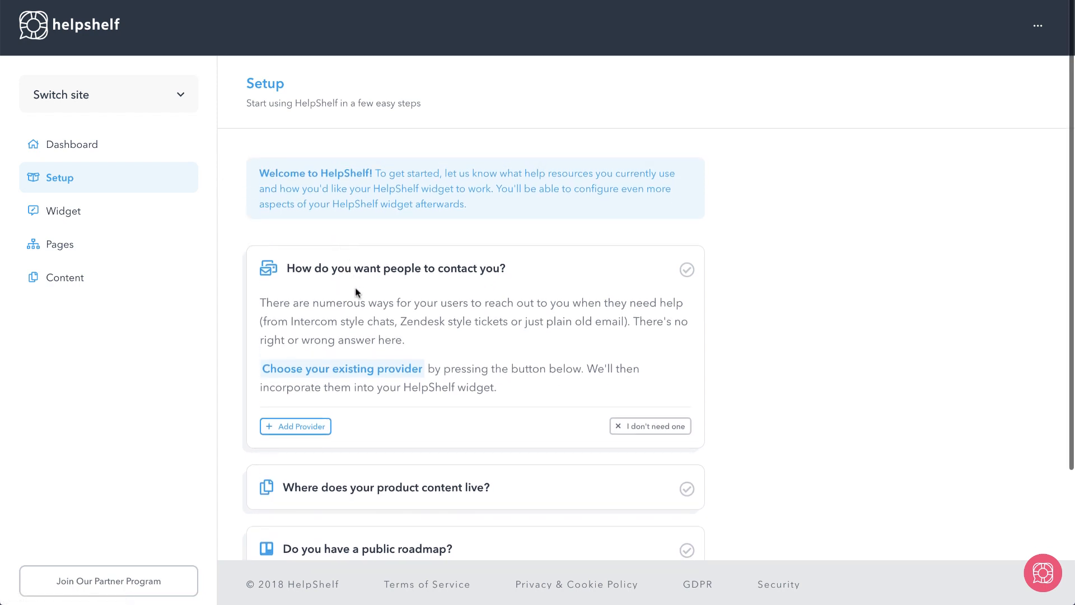
mouse_move(468, 341)
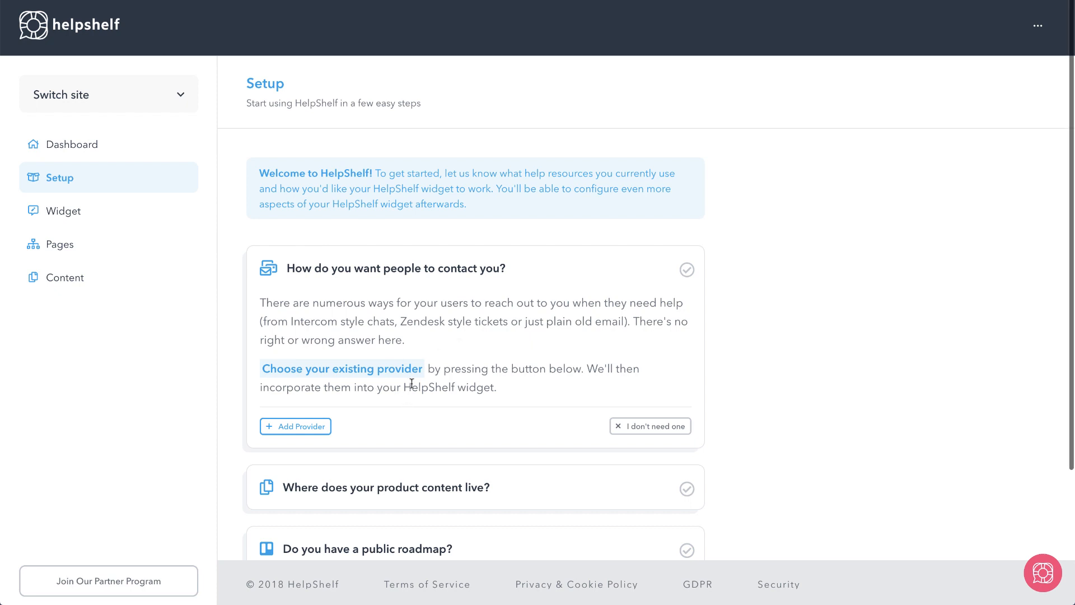
mouse_move(299, 429)
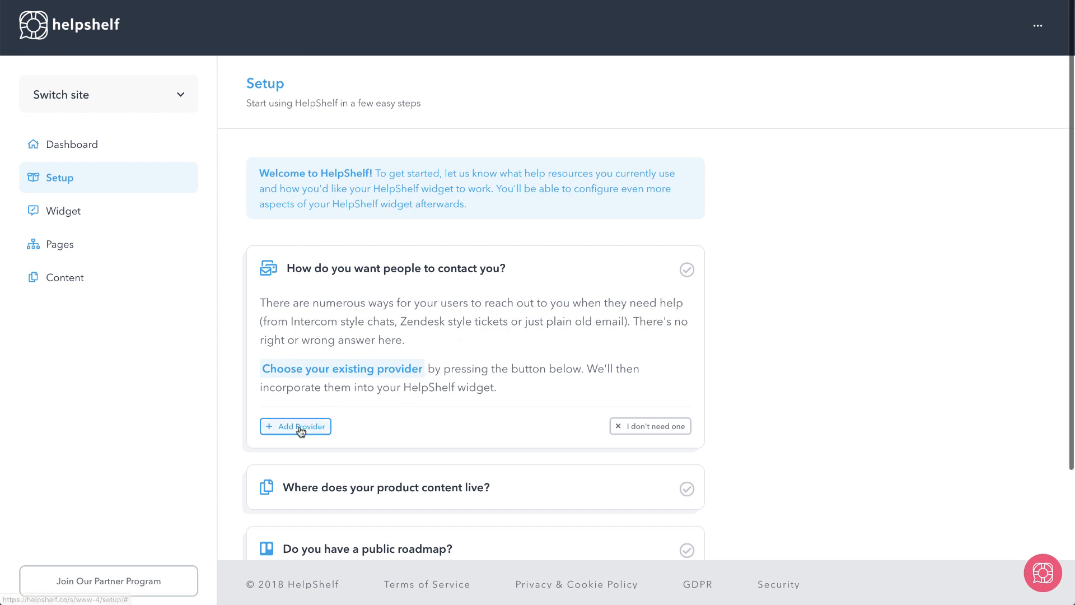
Add a helpdesk contact provider and select Drift
left_click(296, 427)
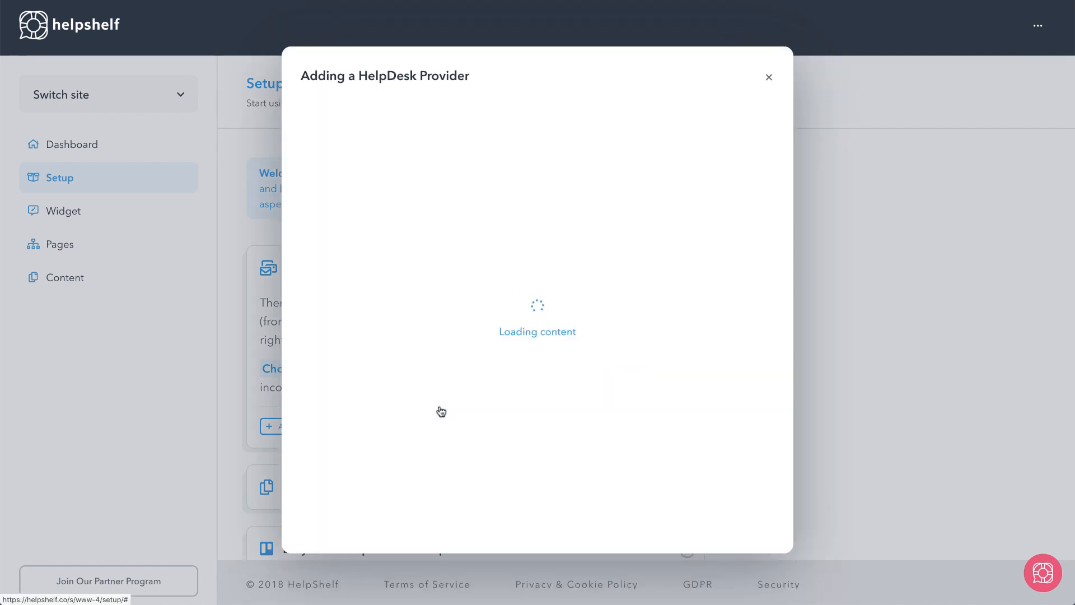
mouse_move(505, 241)
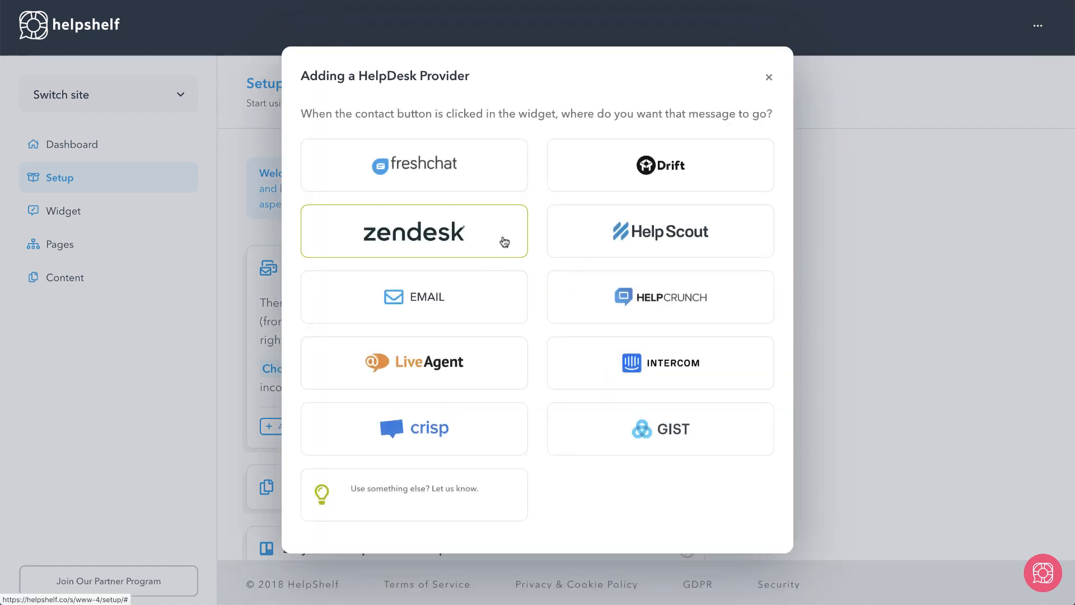
mouse_move(438, 504)
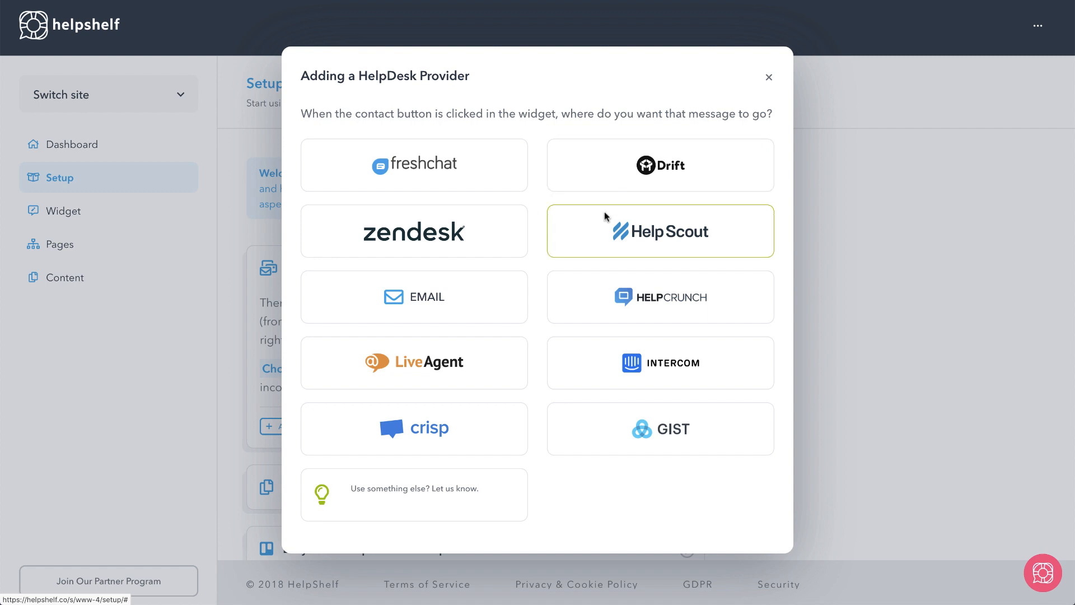
left_click(661, 231)
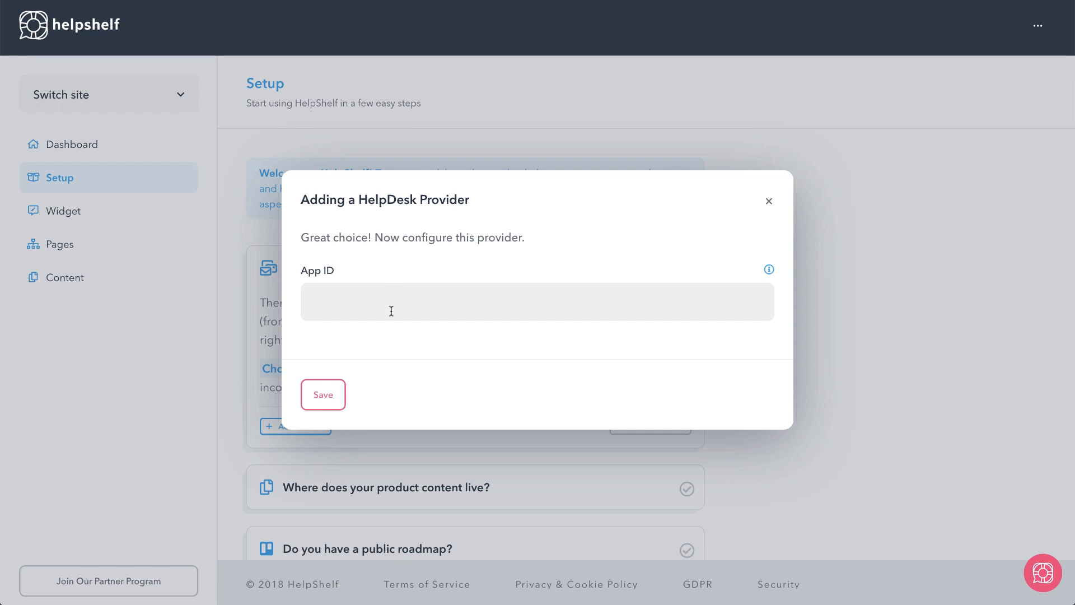
mouse_move(769, 270)
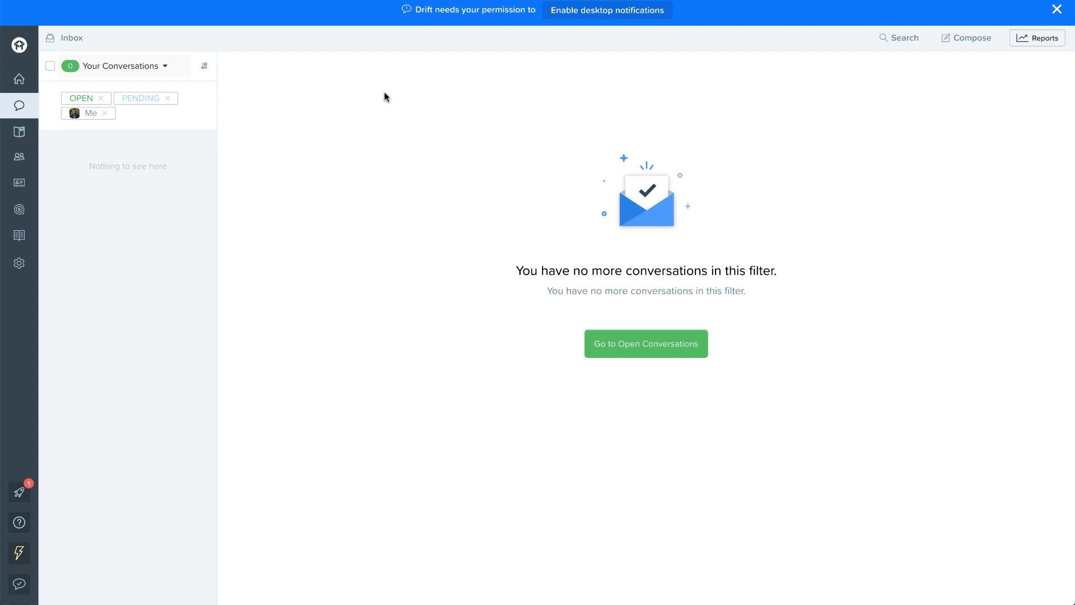
mouse_move(289, 71)
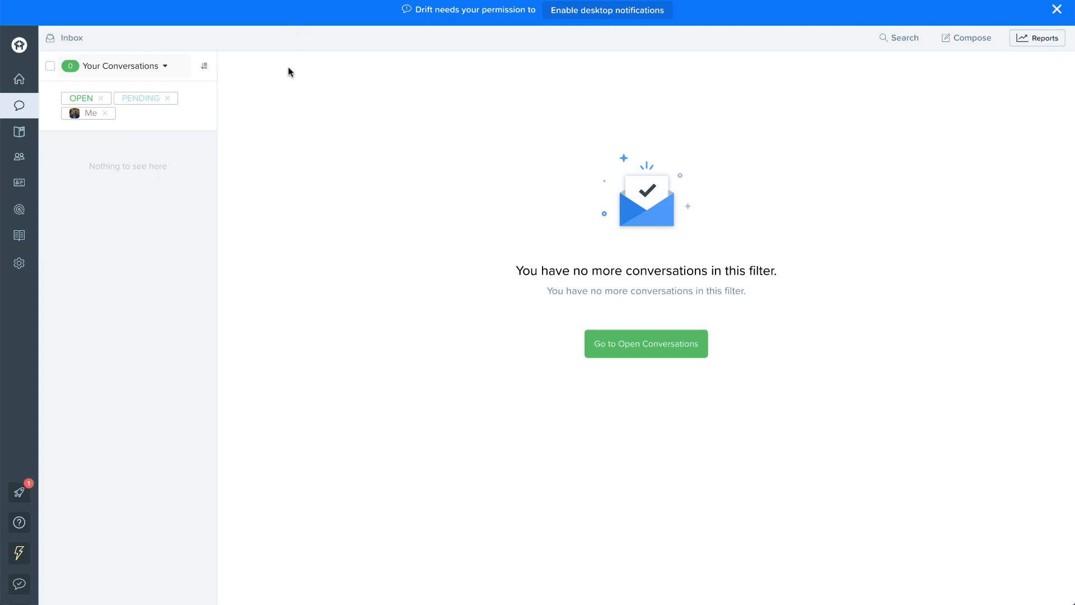
mouse_move(236, 187)
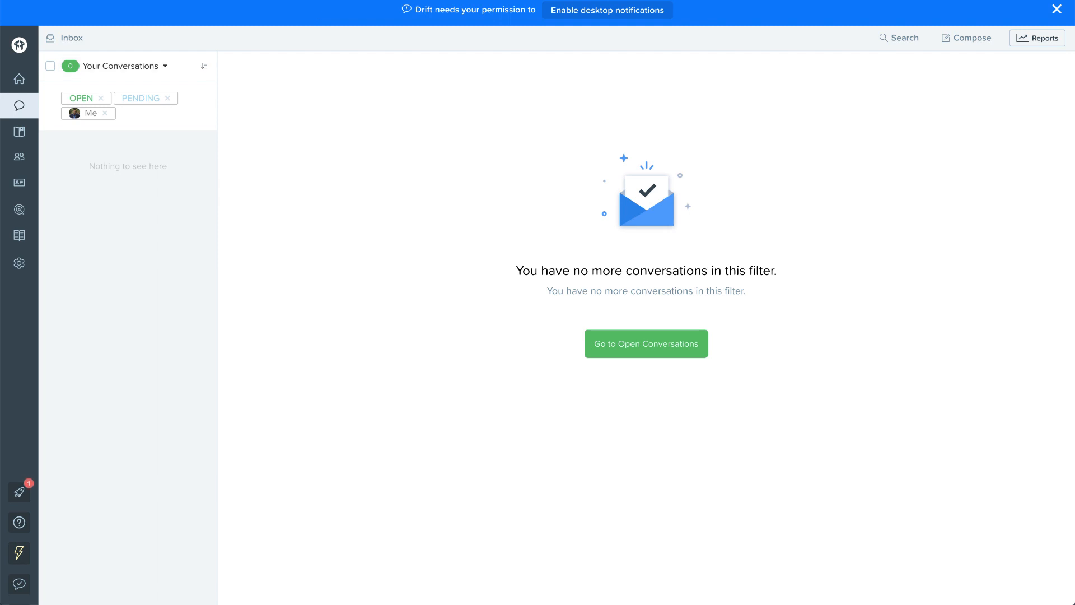
mouse_move(37, 266)
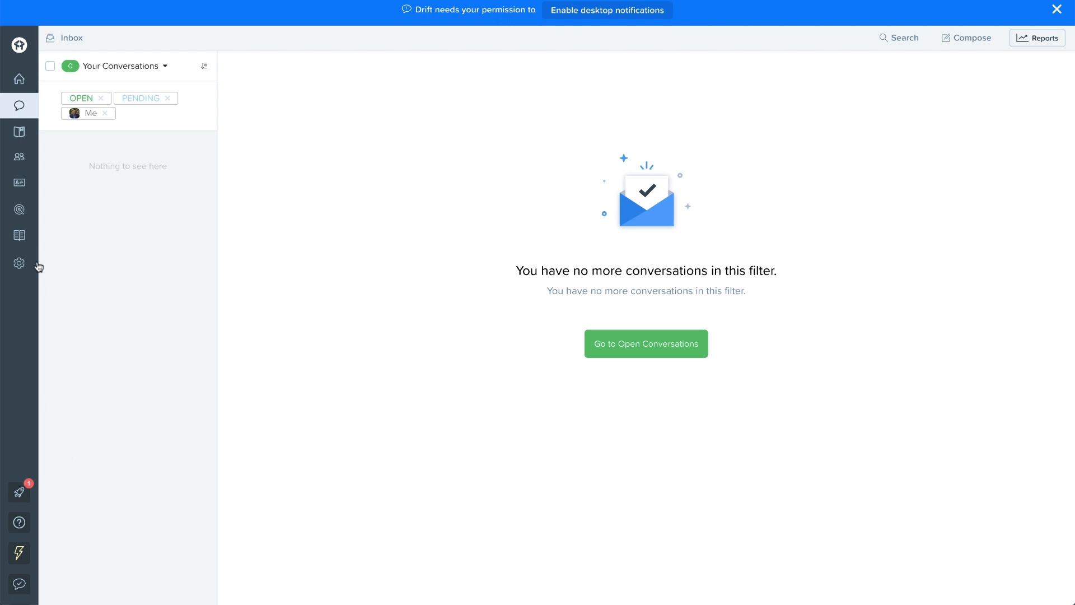
Open Drift Settings, expand App Settings, and show the Apps list
left_click(19, 263)
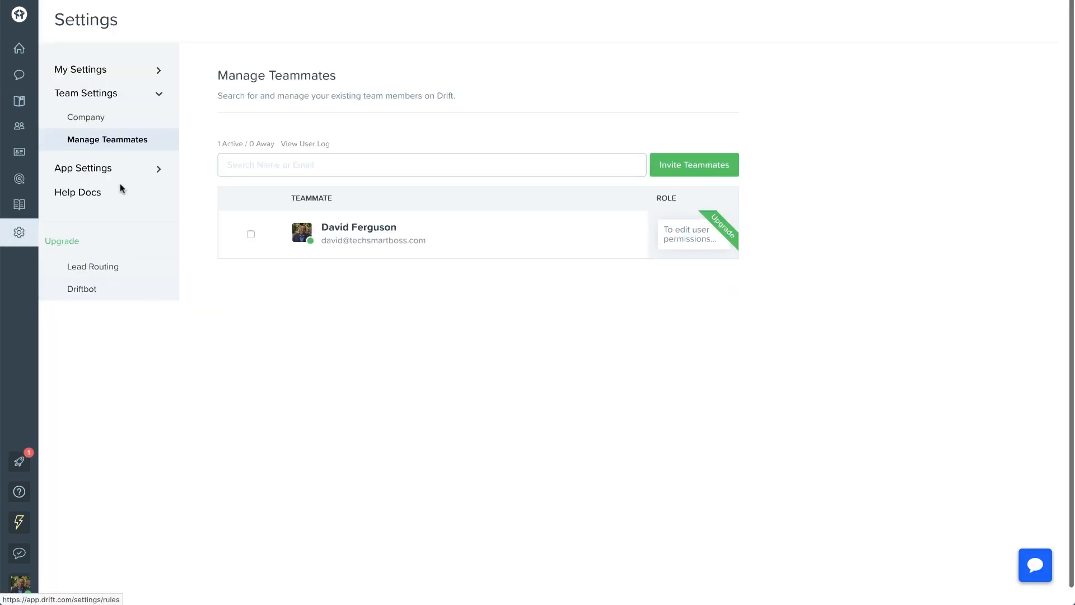
left_click(82, 168)
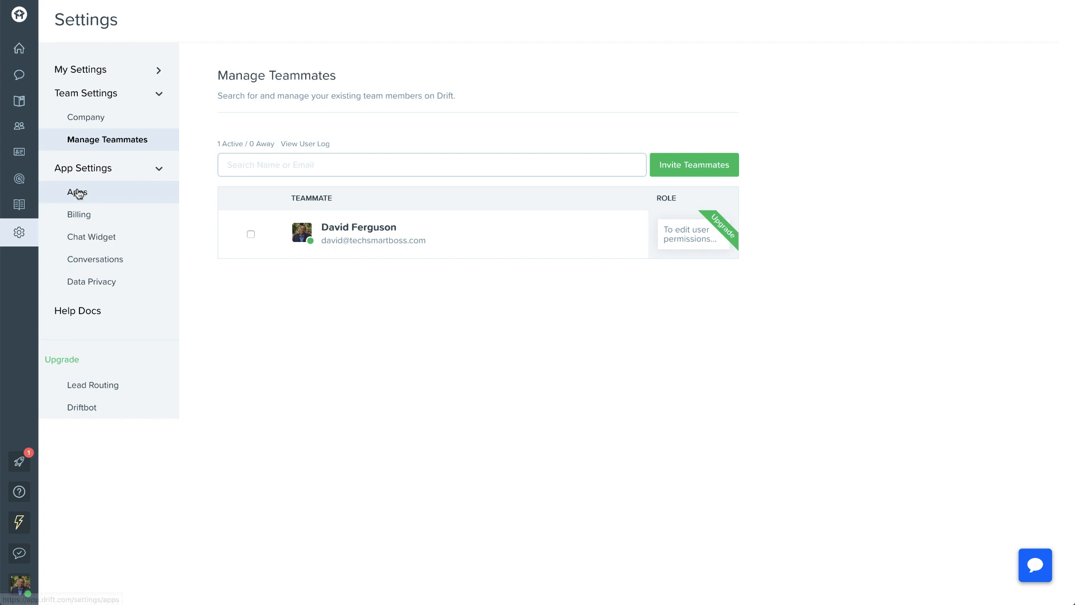
left_click(76, 192)
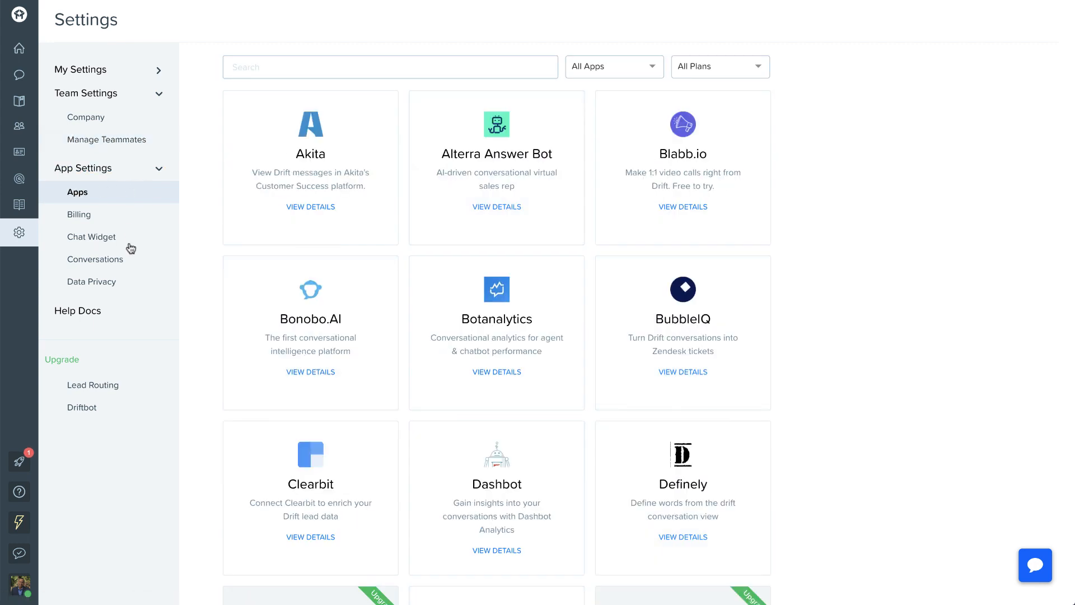
mouse_move(218, 5)
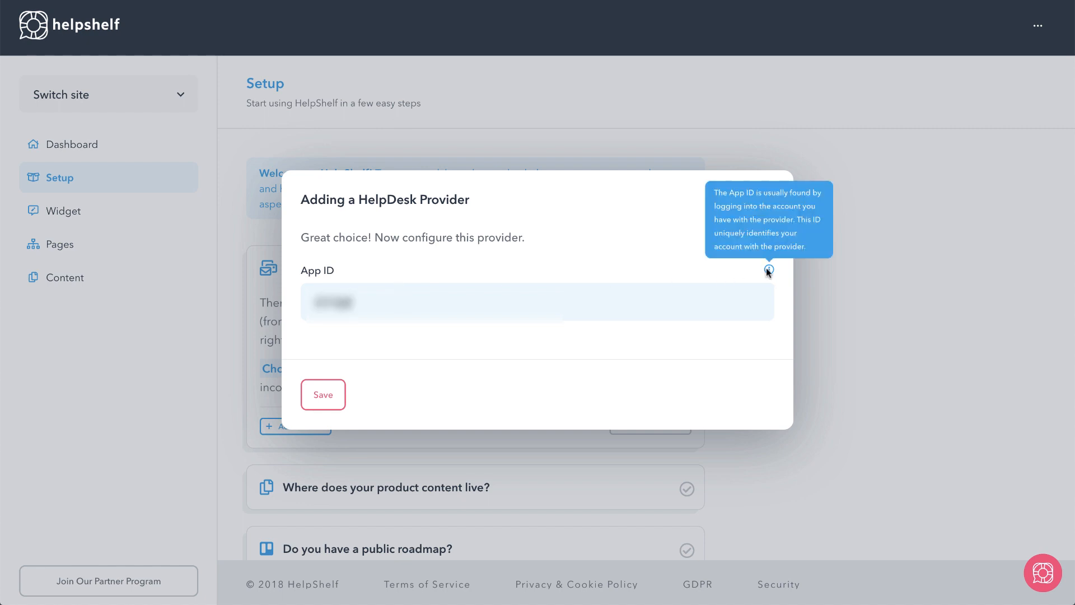
Save the Drift App ID in HelpShelf's provider dialog
left_click(323, 394)
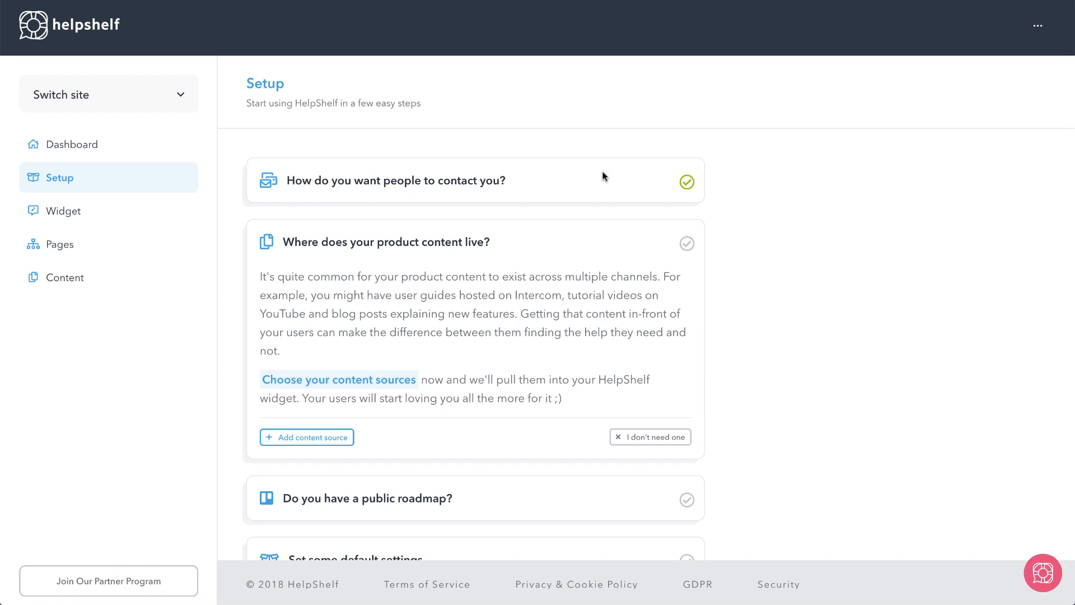
mouse_move(375, 279)
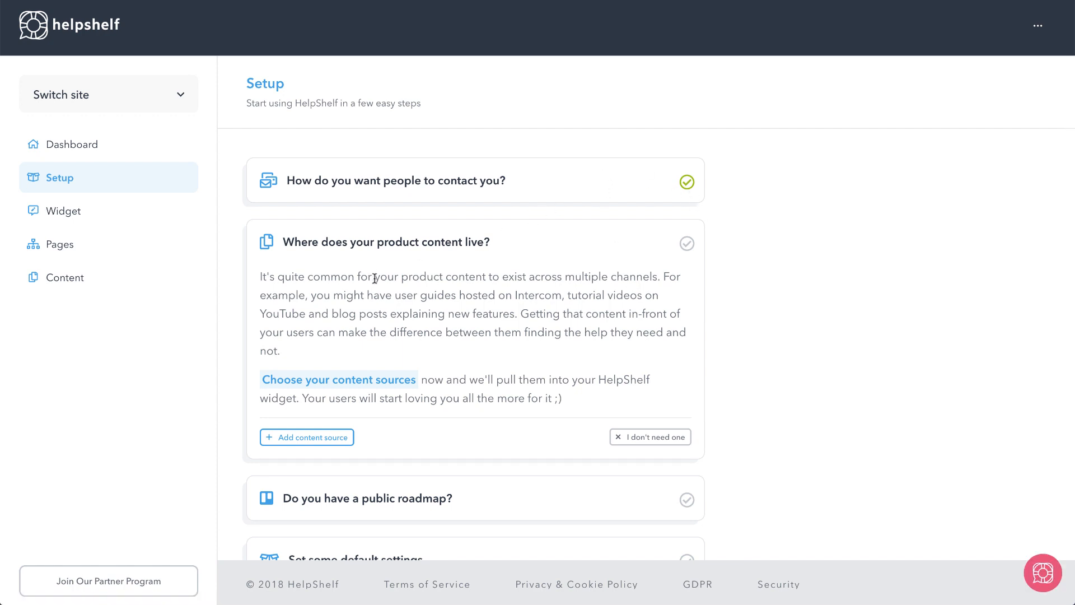
mouse_move(434, 275)
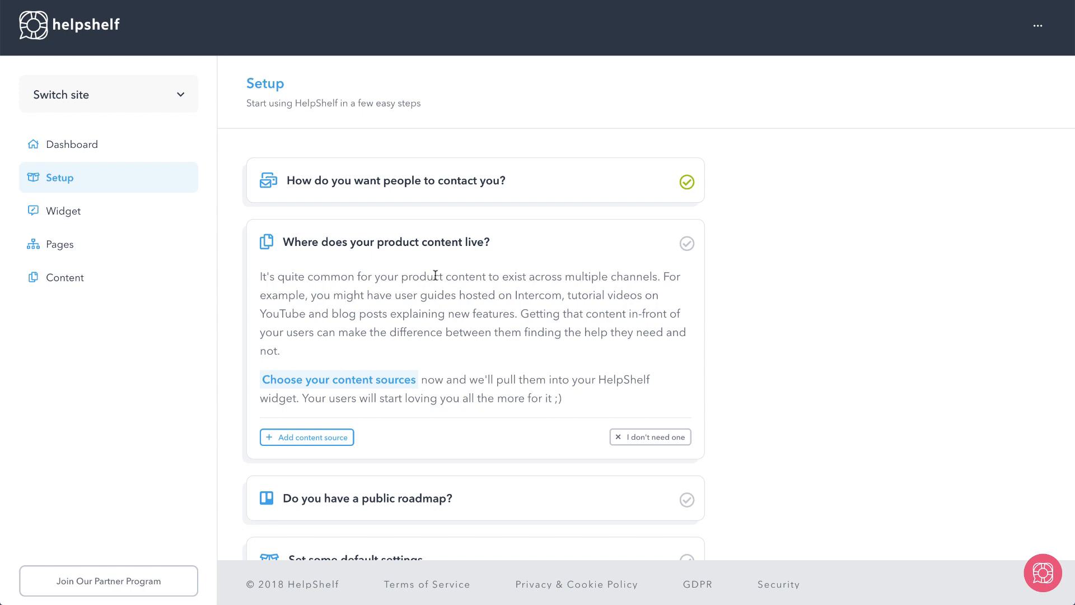
mouse_move(424, 355)
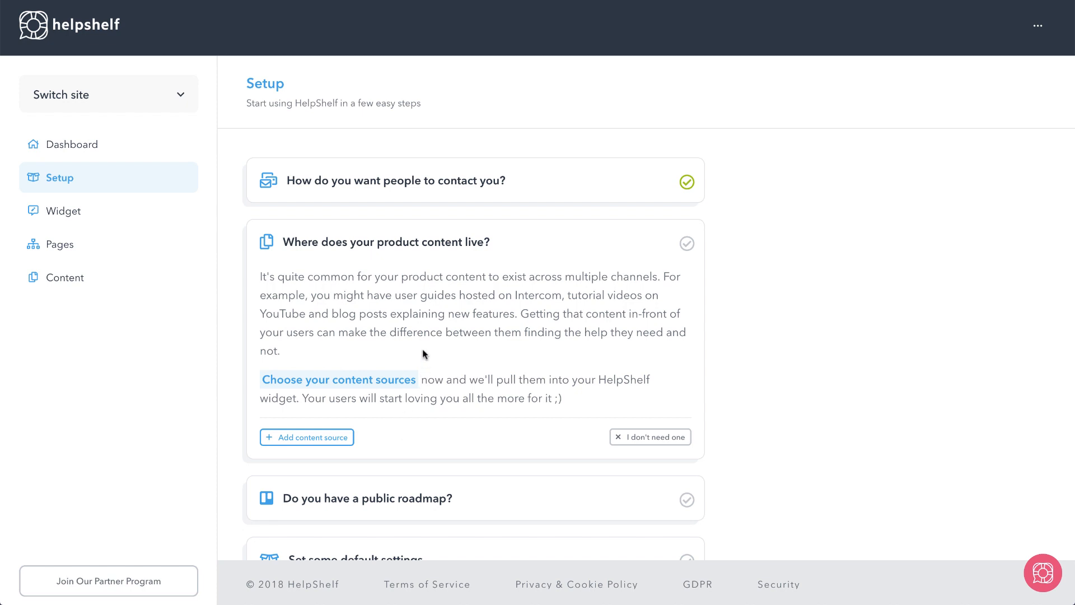
Add Support Hero as a content source with sub domain techsmartboss.supporthero.io
left_click(306, 438)
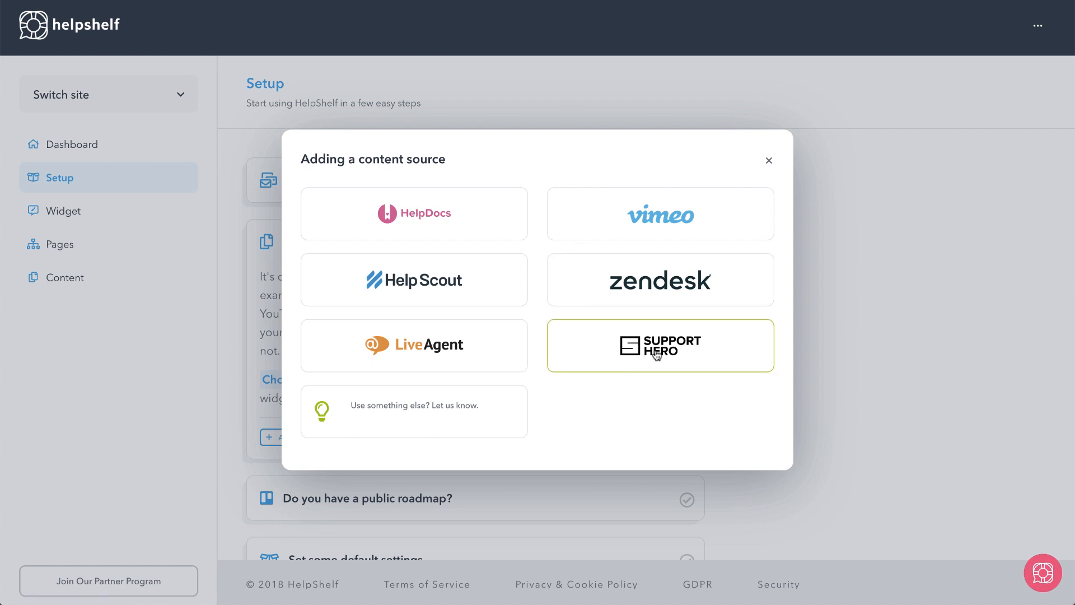
left_click(655, 357)
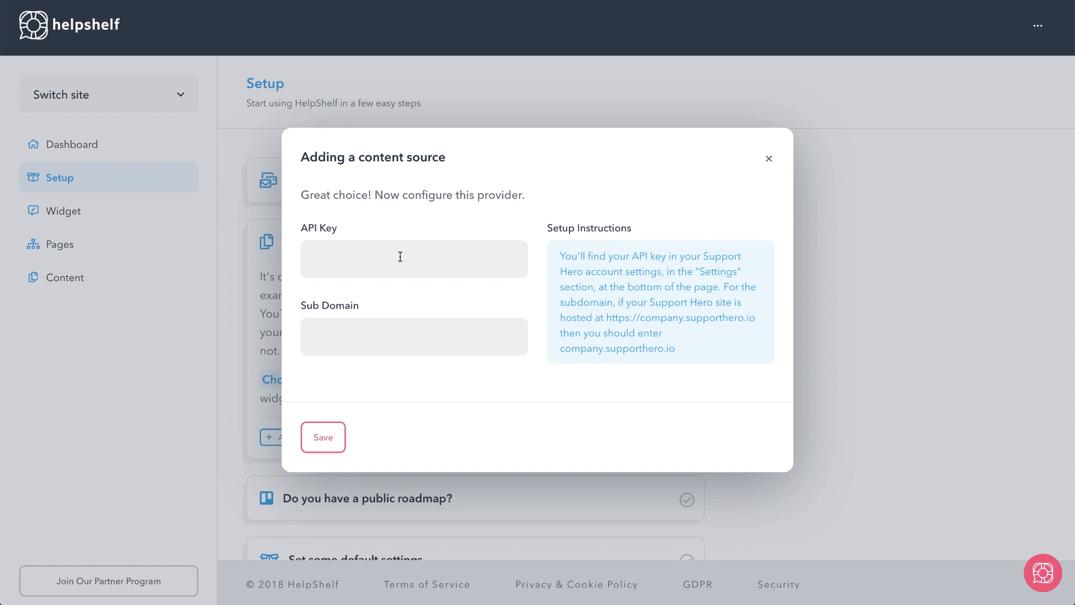
mouse_move(618, 287)
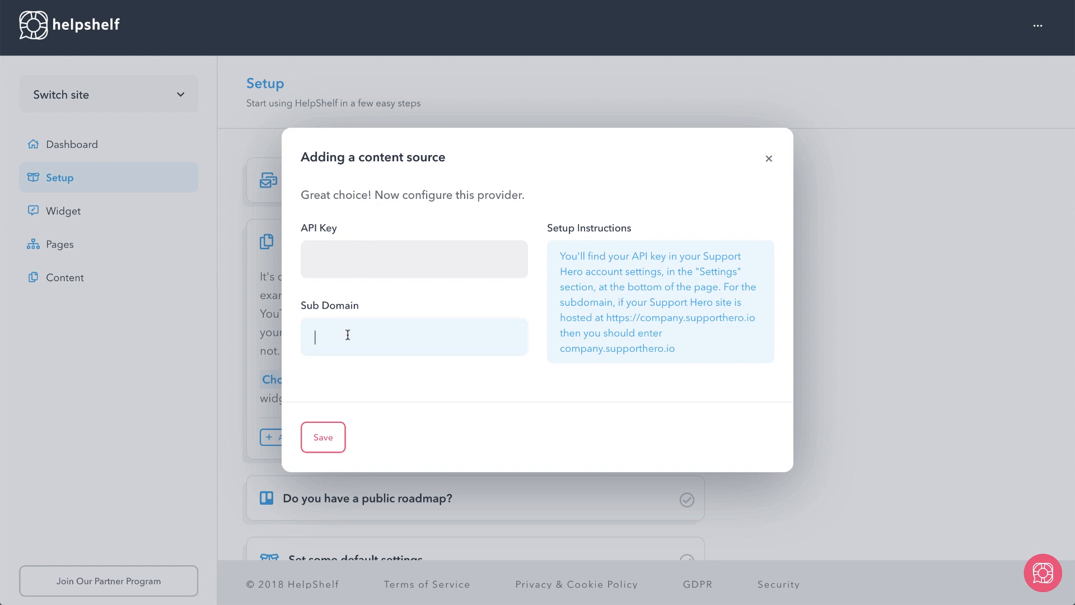
type("techsmartb")
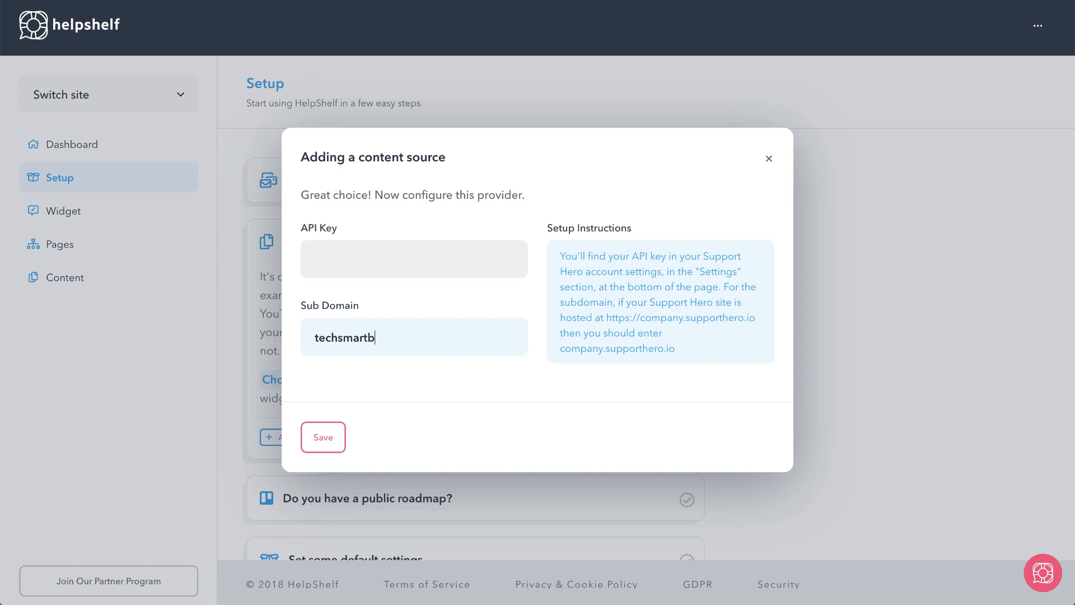
type("oss.su")
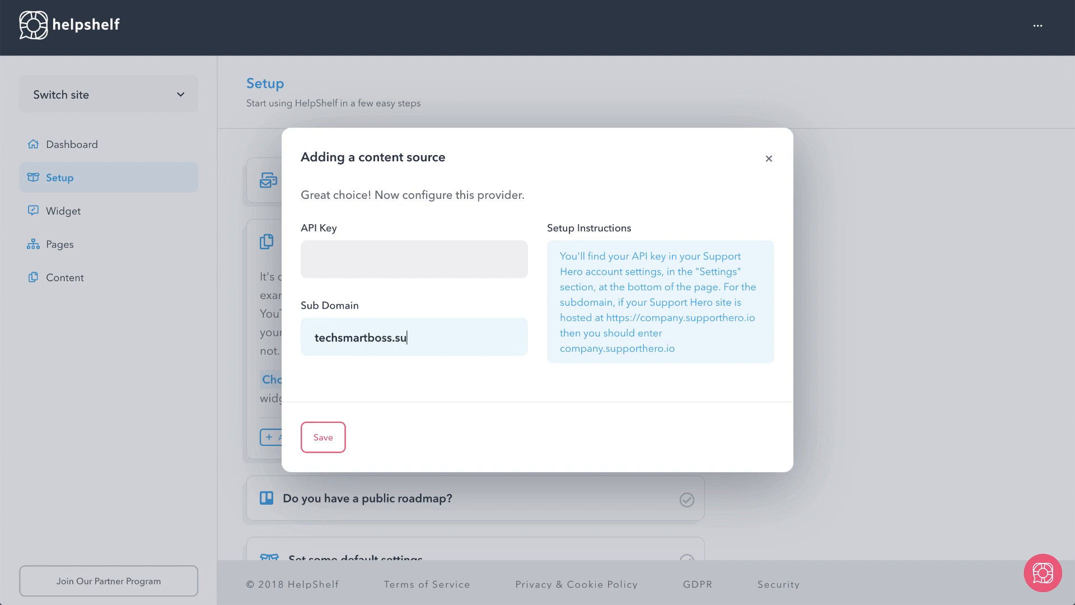
type("pporthero.io")
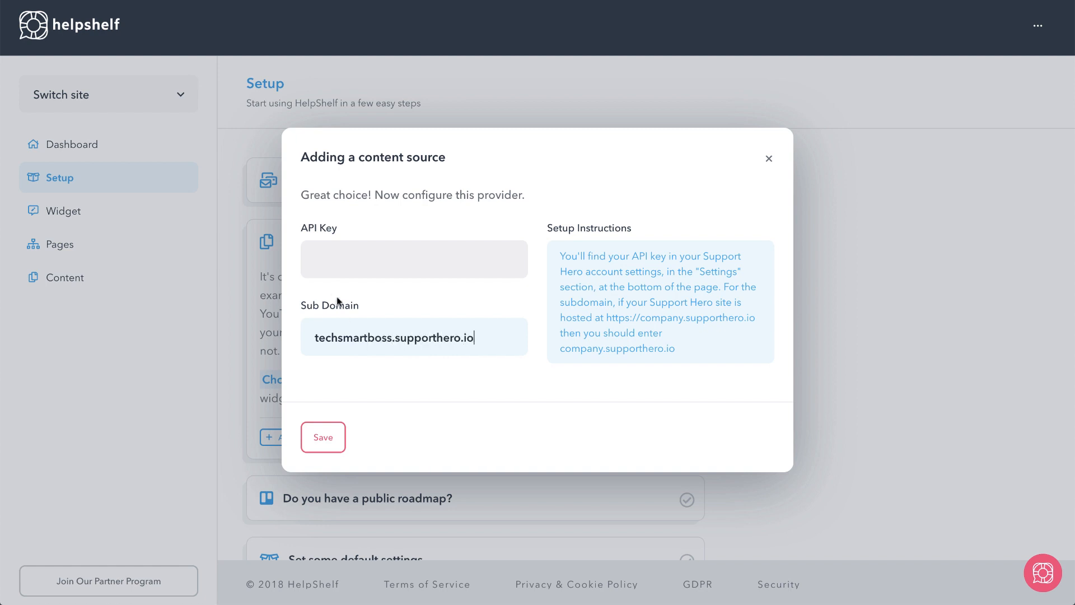
left_click(414, 260)
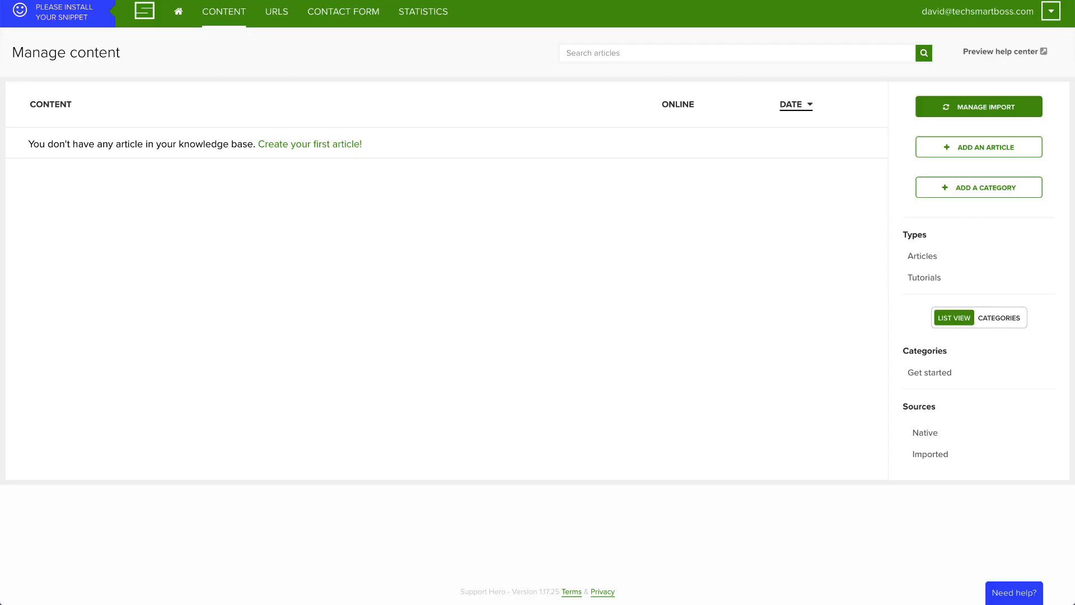
Open Support Hero account settings and select the API key to copy
left_click(1053, 11)
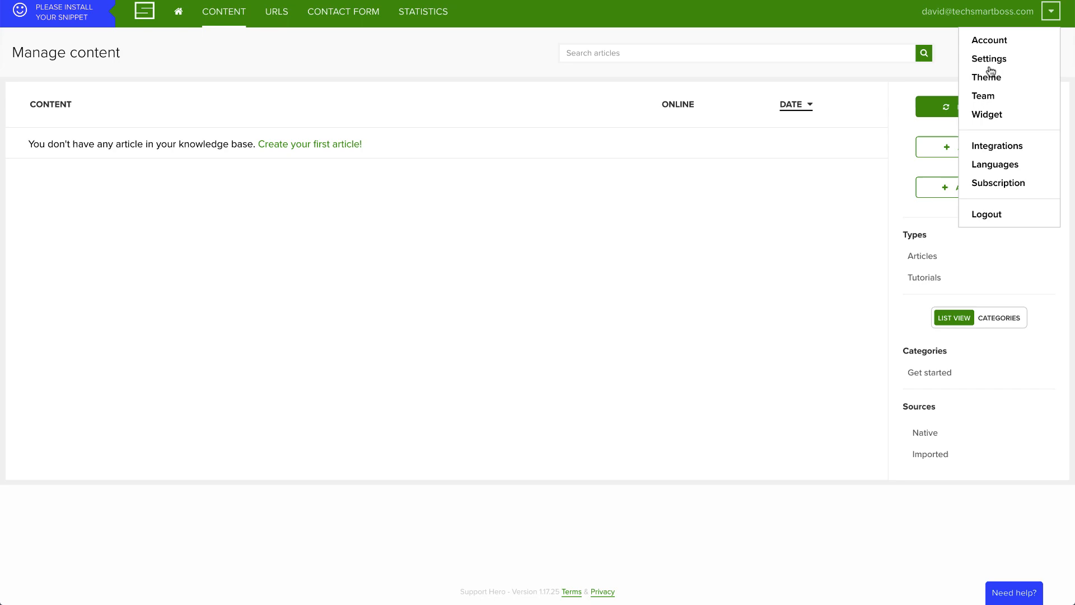
left_click(989, 59)
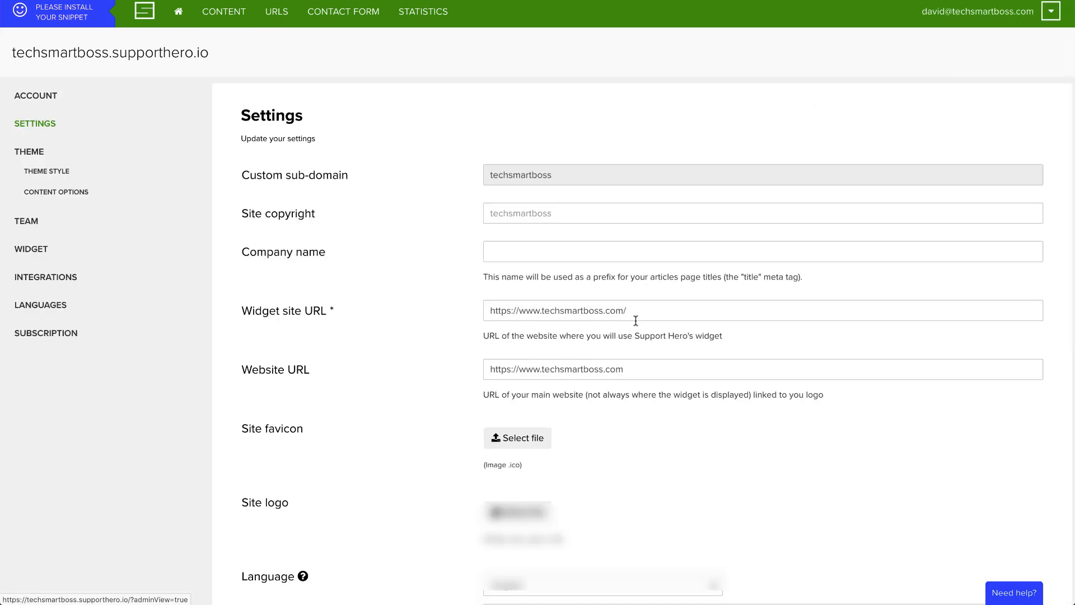
scroll("down", 3)
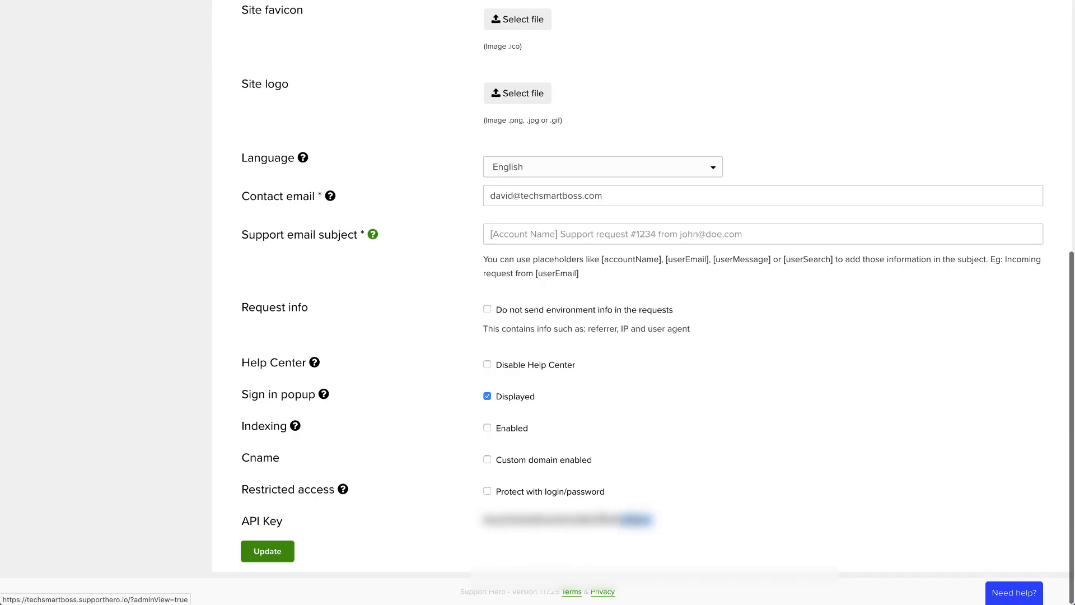
triple_click(567, 522)
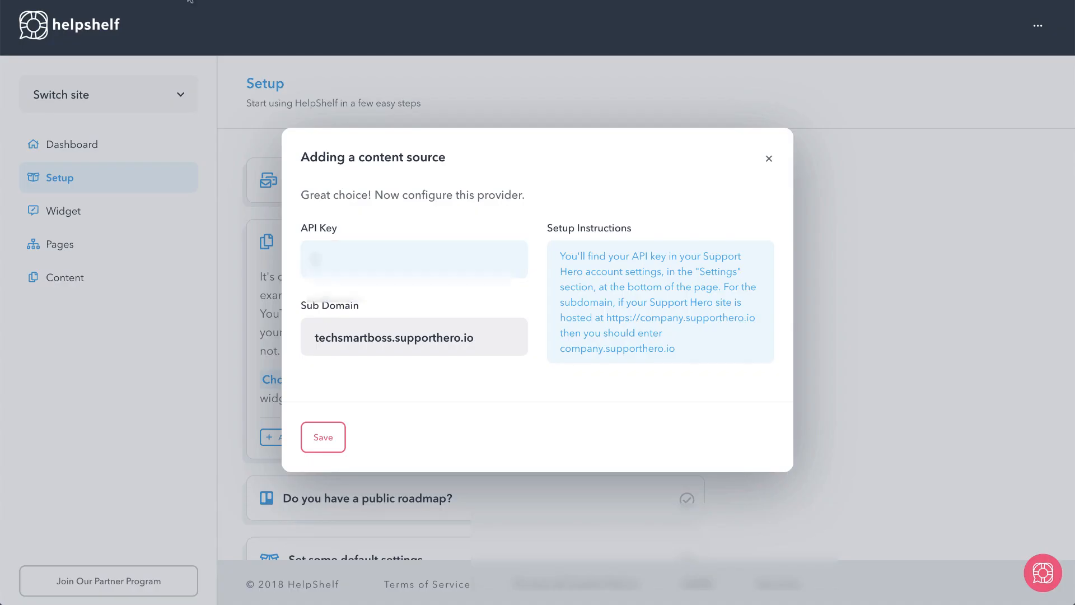
Paste the copied API key and save the Support Hero content source
left_click(322, 437)
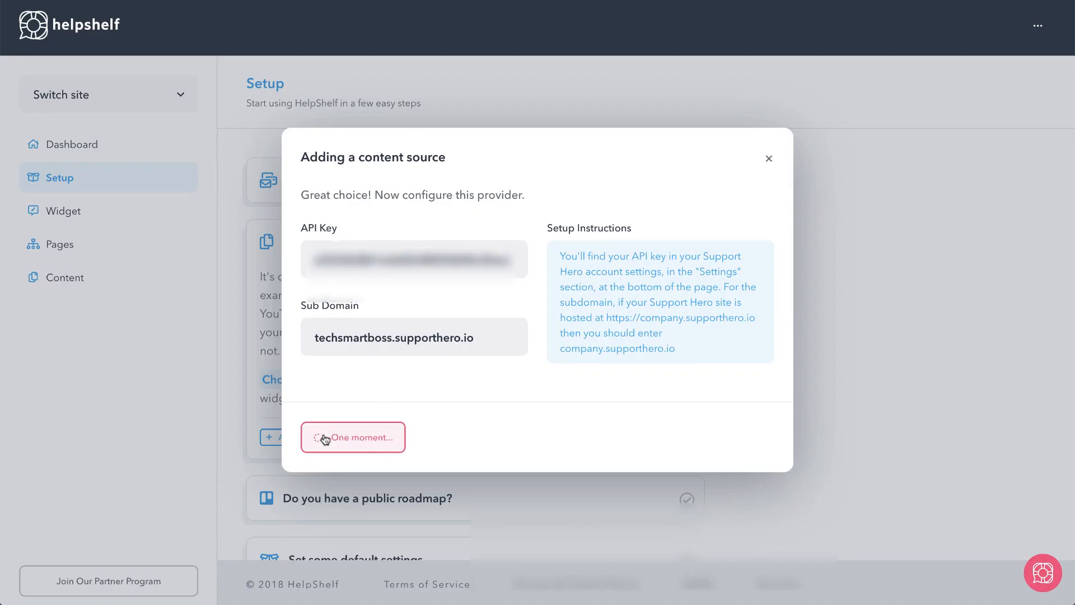
left_click(353, 436)
type("techsmartboss")
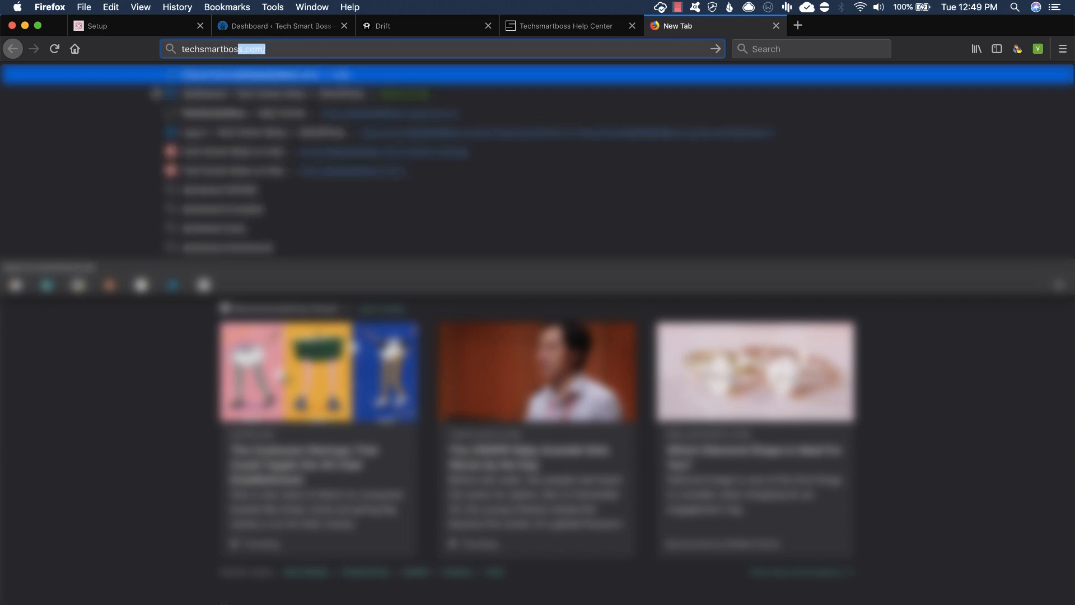
Load techsmartboss.nolt.io and select the board's web address
key("Enter")
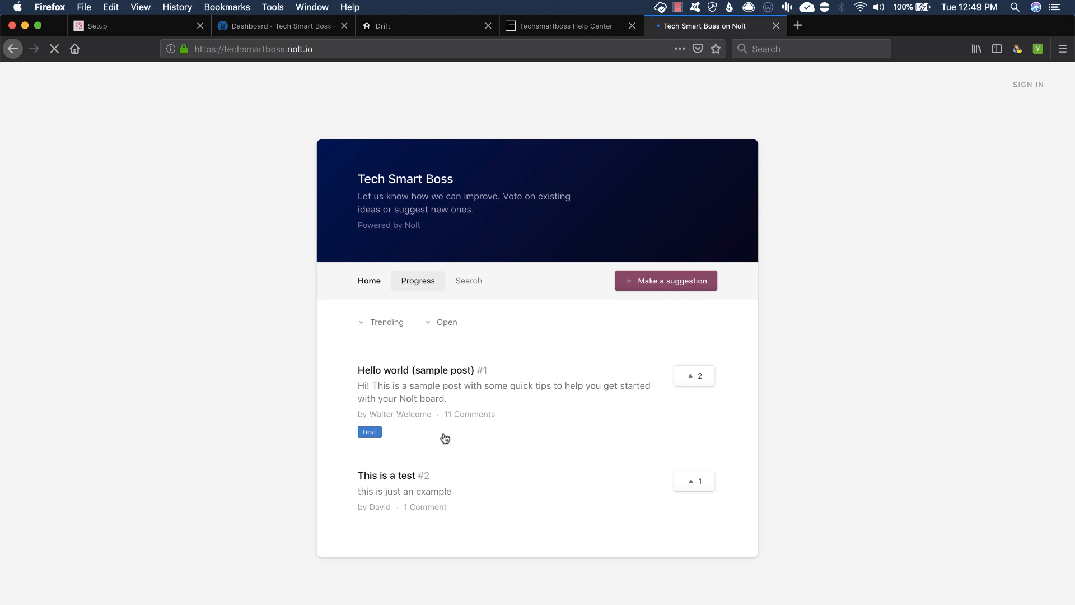
left_click(254, 49)
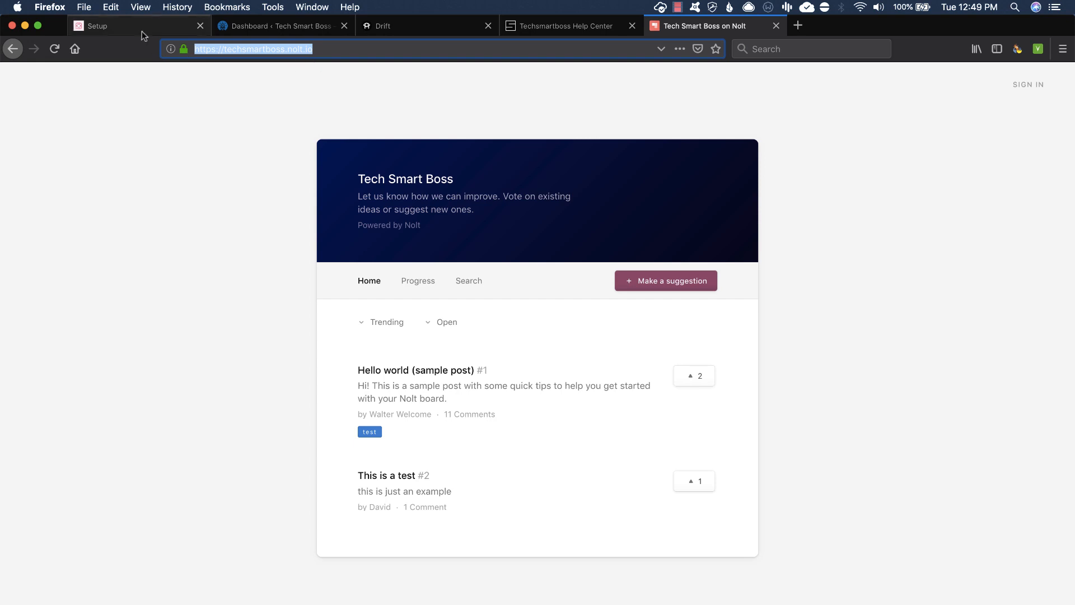
Review the Canny and Trello roadmap providers, then skip the roadmap step with 'I don't need one'
left_click(98, 26)
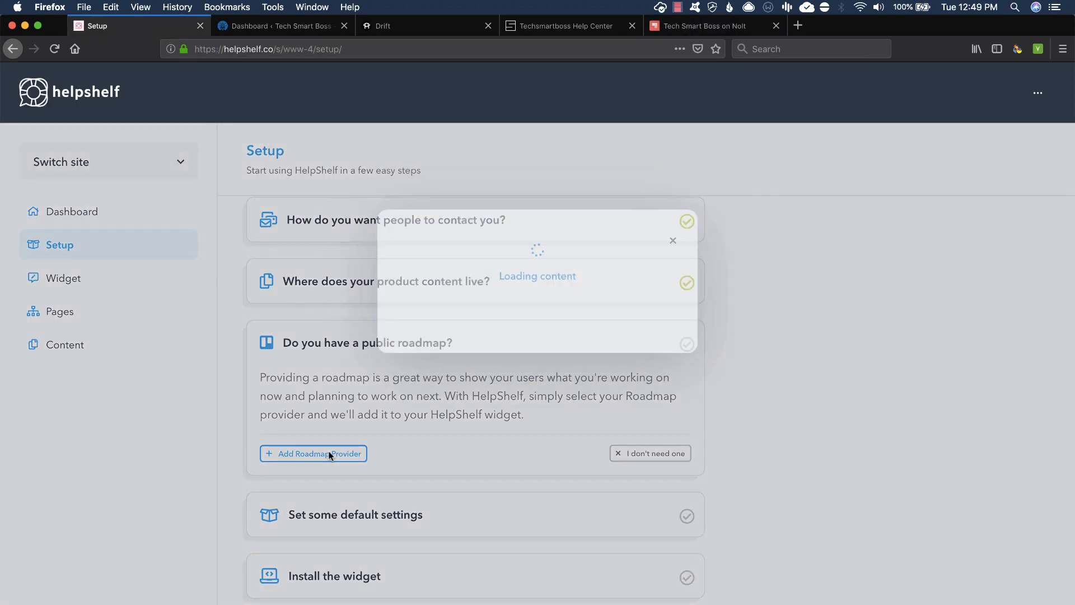
left_click(313, 454)
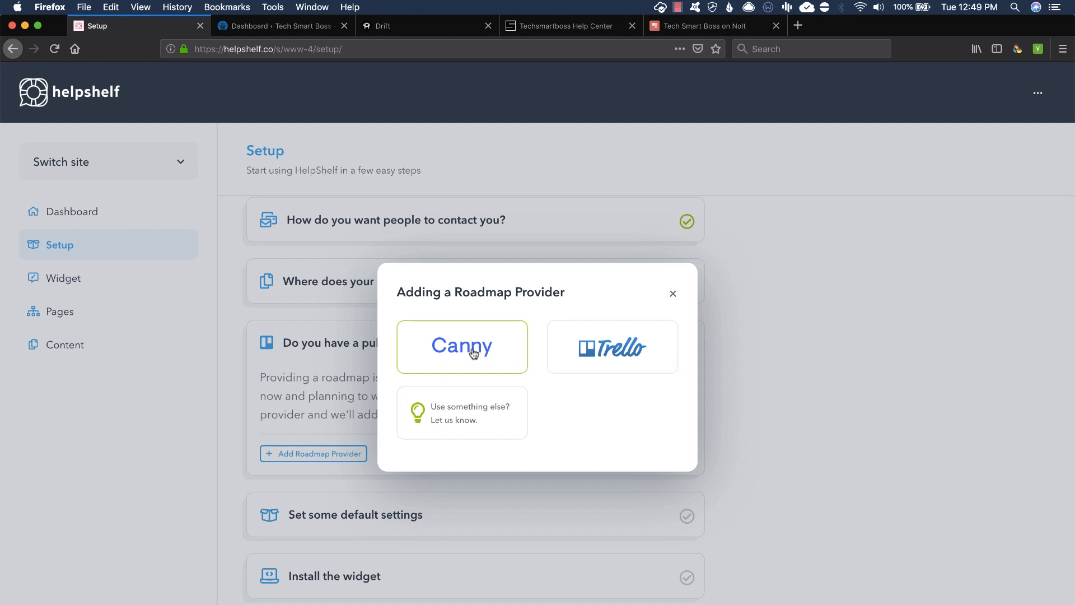
mouse_move(471, 419)
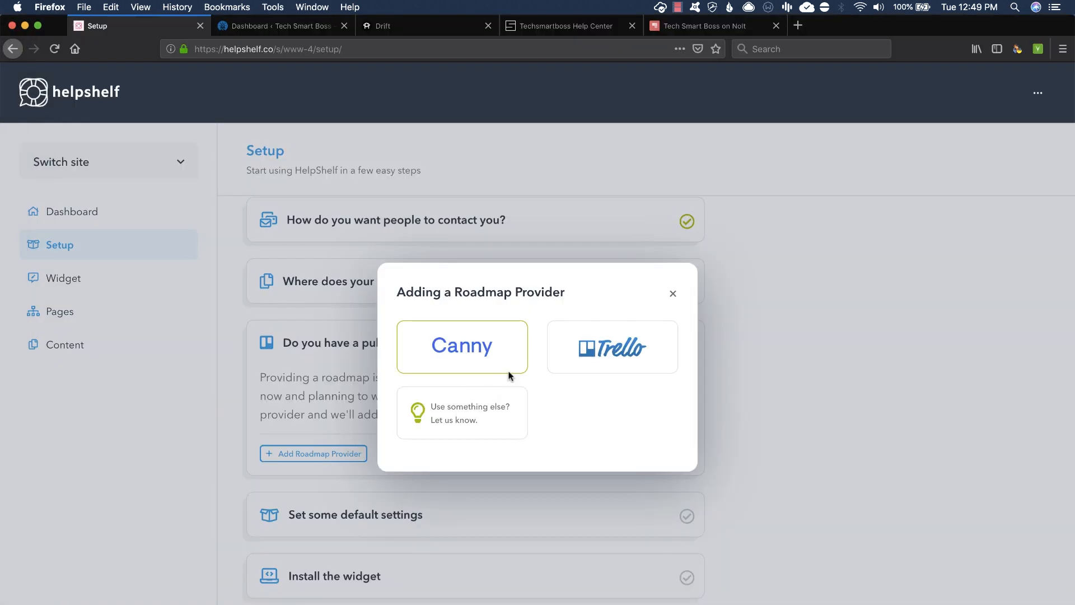
mouse_move(550, 409)
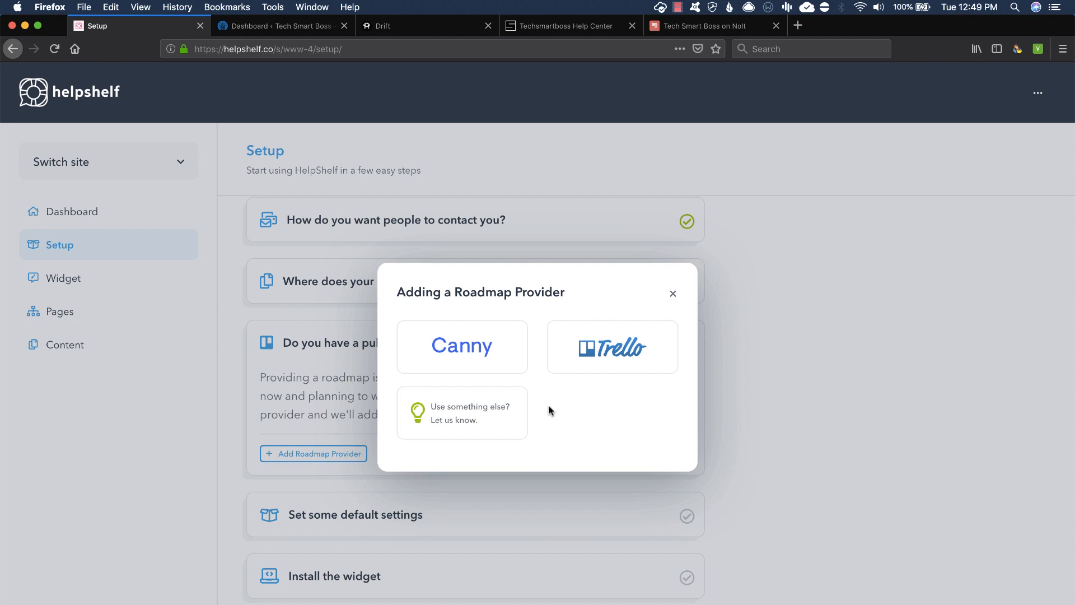
mouse_move(542, 344)
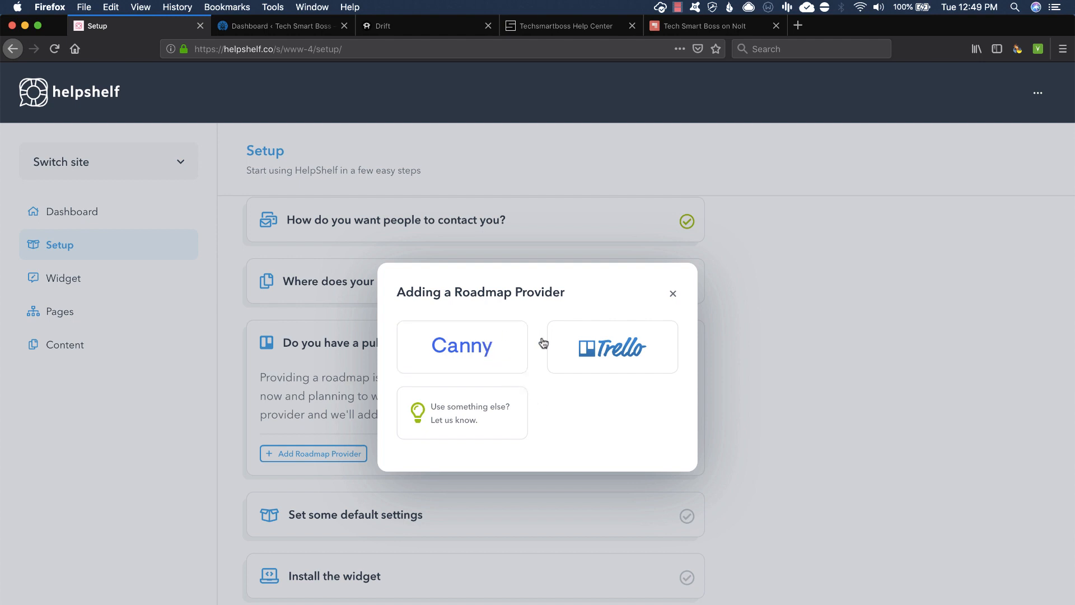
left_click(673, 294)
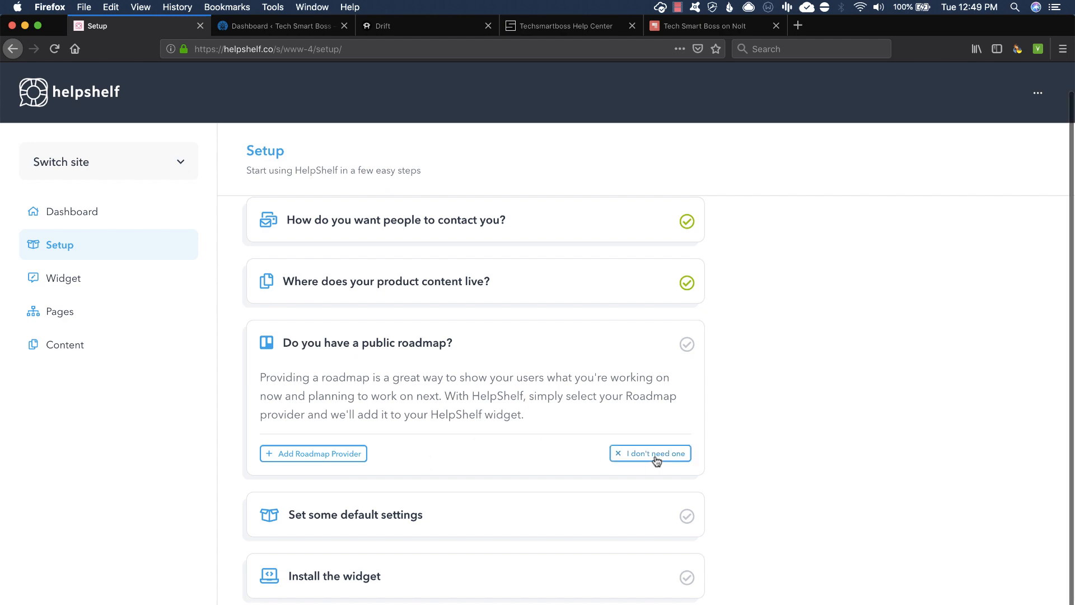
left_click(650, 453)
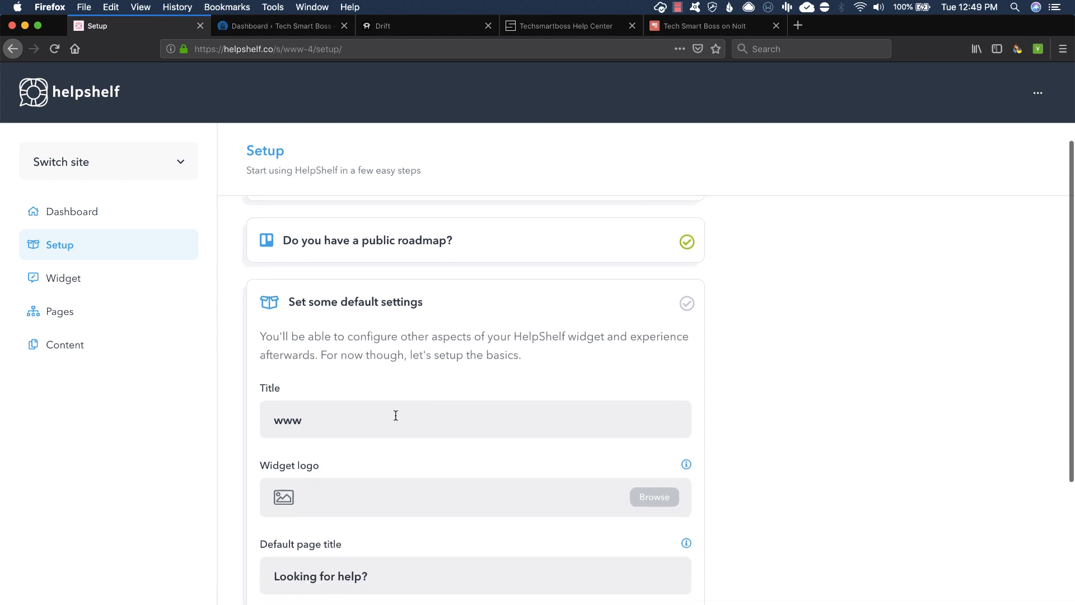
Replace the default widget title 'www' with 'Tech Smart Boss Help'
double_click(288, 420)
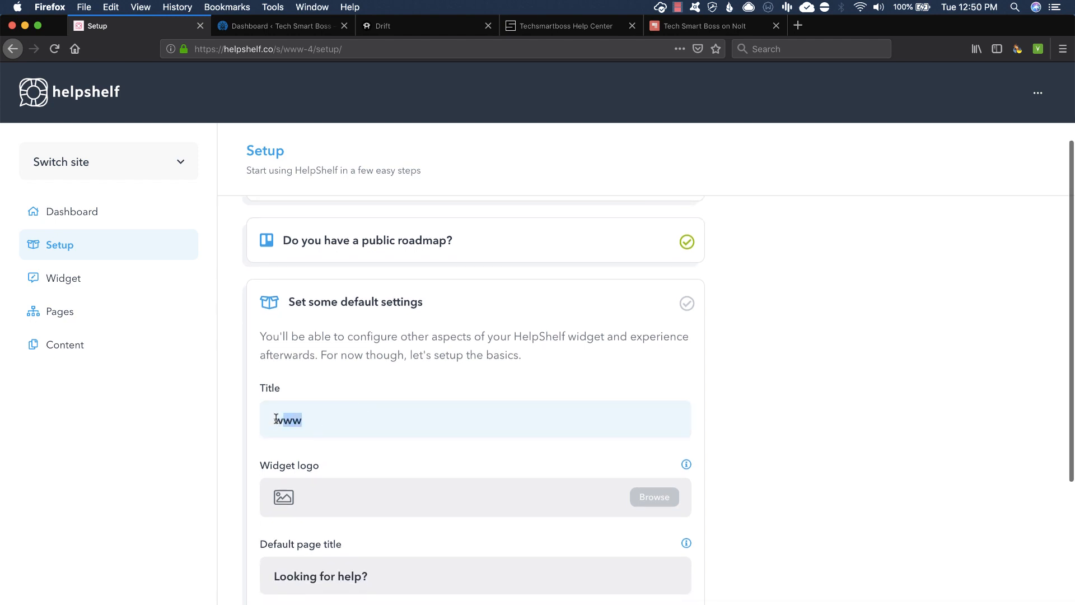
type("Tech Smart Boss Help")
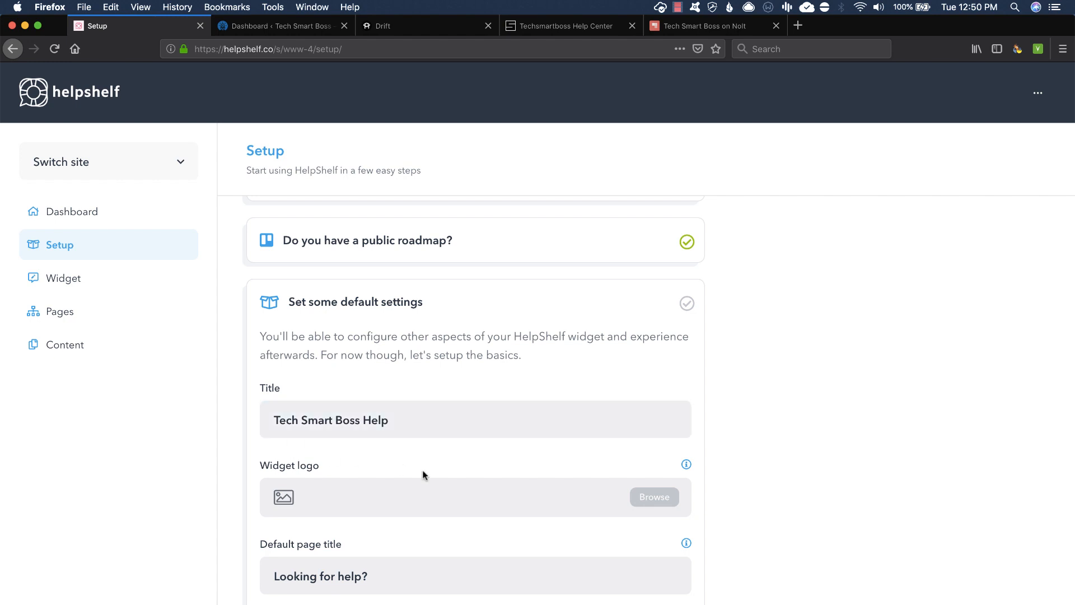
scroll("down", 3)
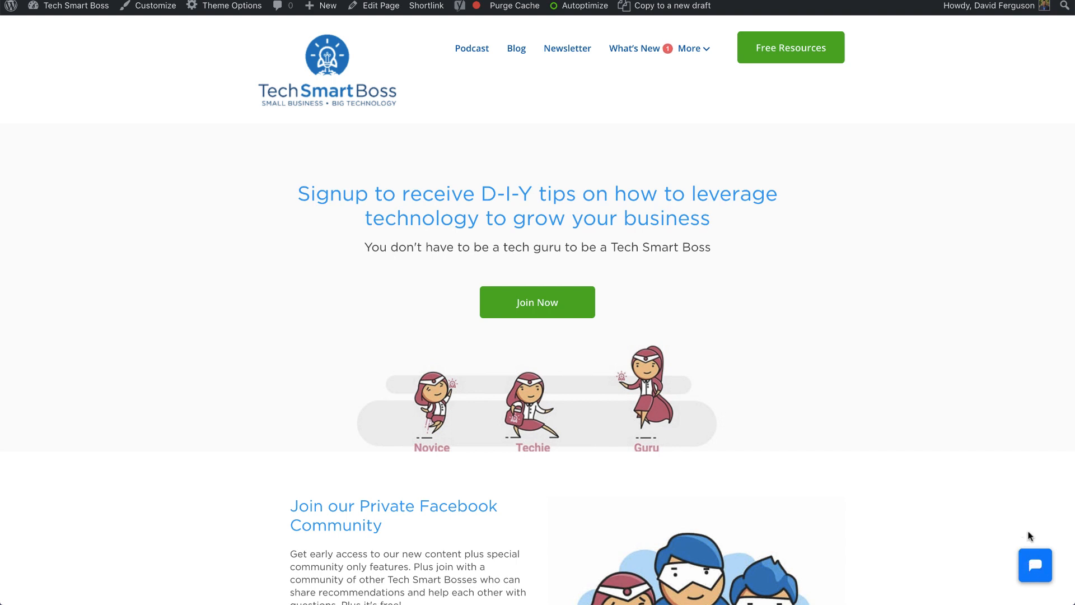
mouse_move(1046, 568)
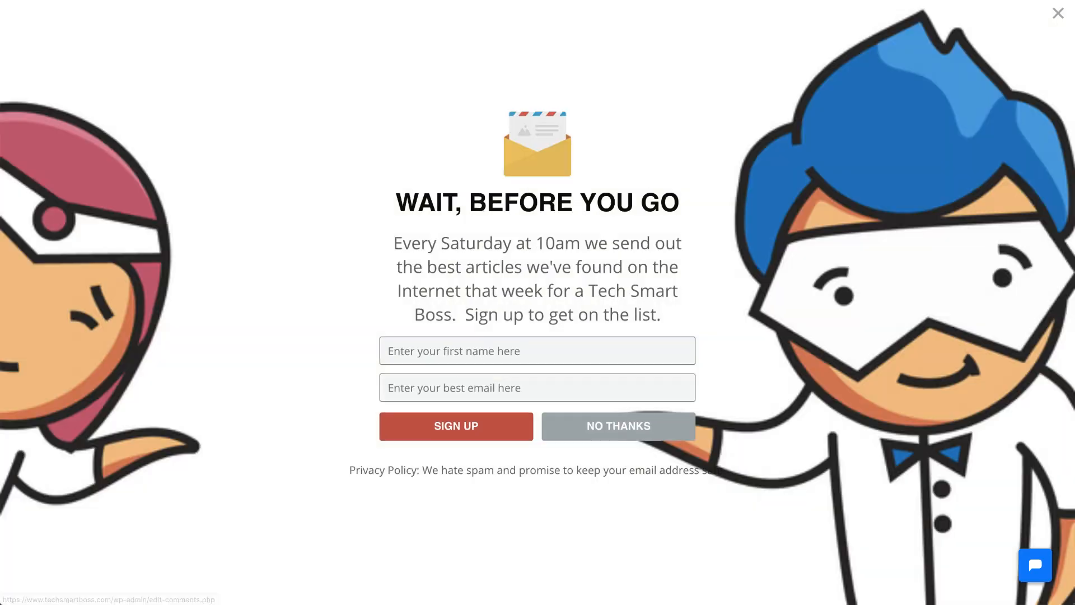
Go from the Tech Smart Boss homepage to the WordPress admin Dashboard
left_click(1057, 13)
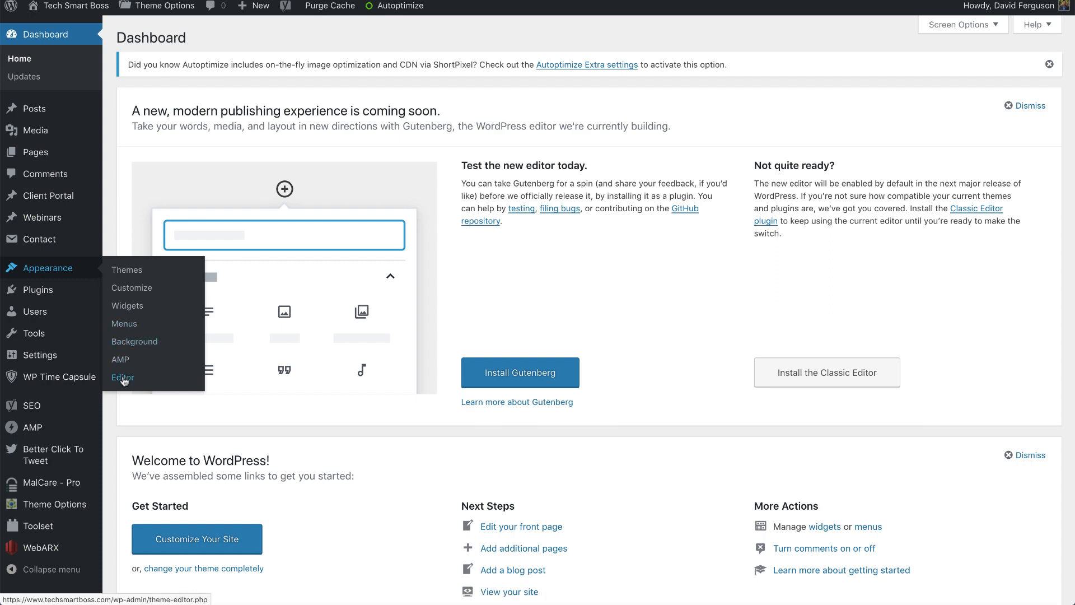
Open Theme Header (header.php) in the theme editor and save it with the widget script
left_click(123, 377)
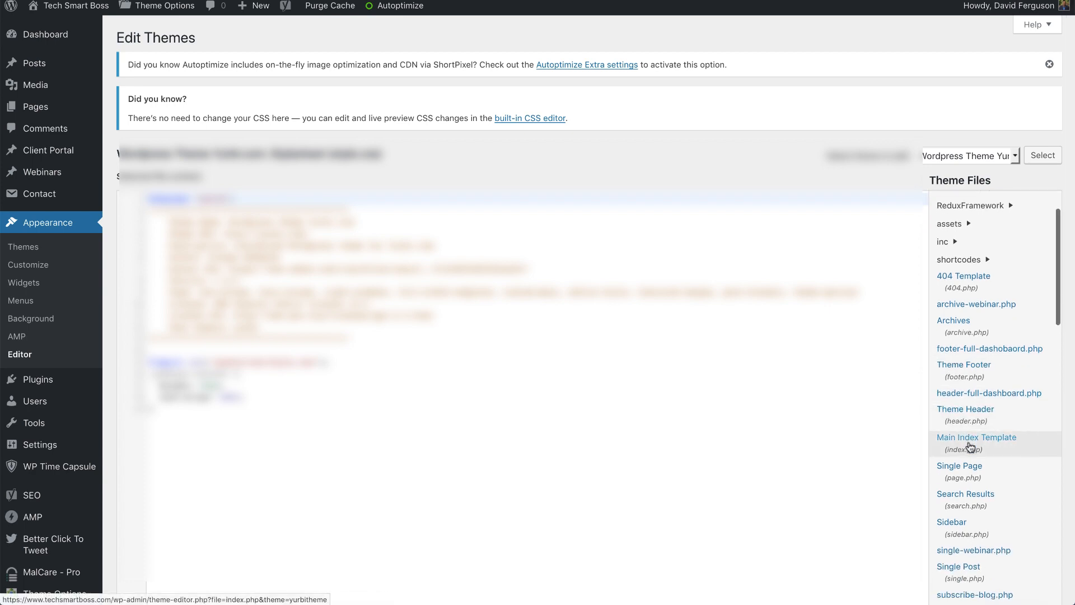
left_click(965, 414)
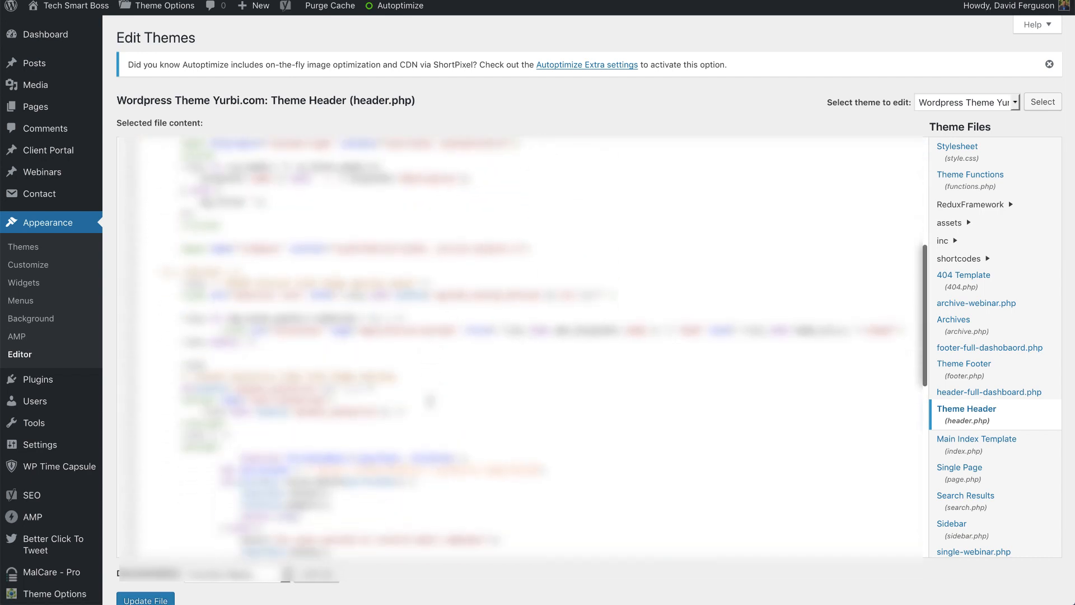
scroll("down", 3)
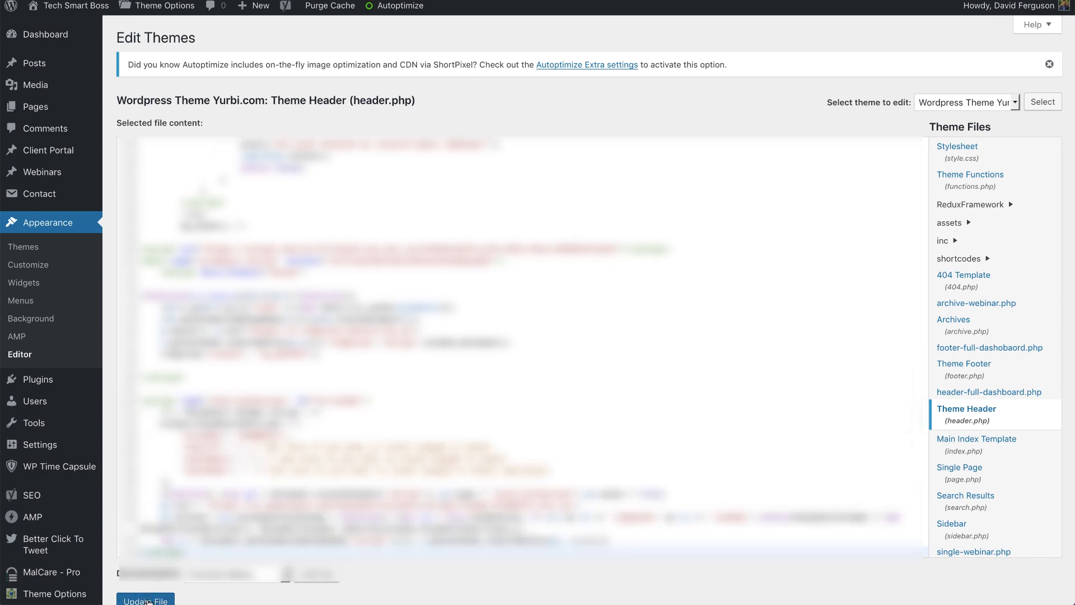
left_click(145, 601)
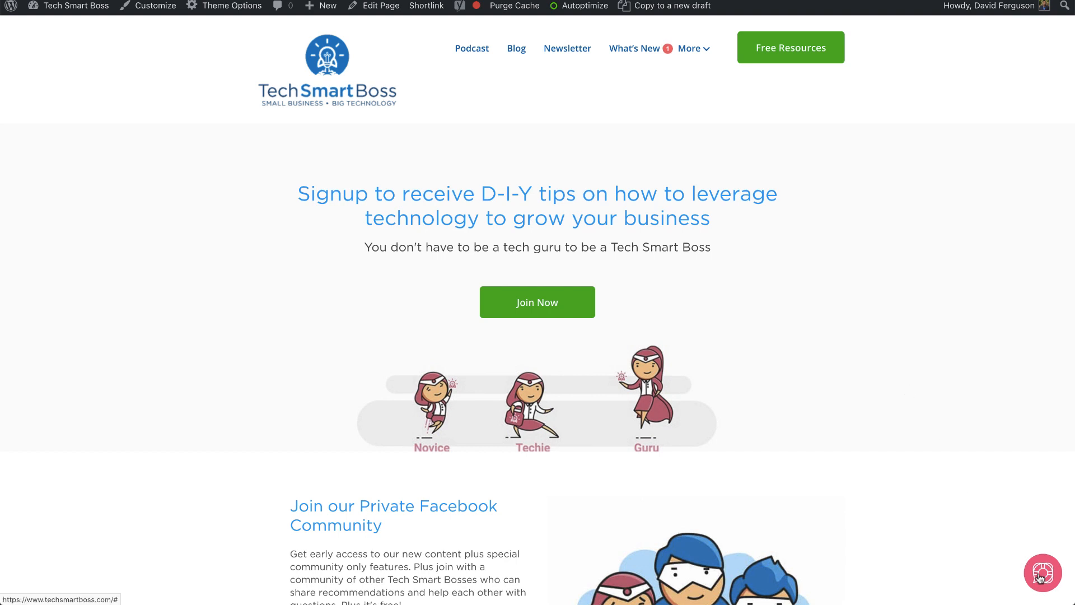
mouse_move(976, 516)
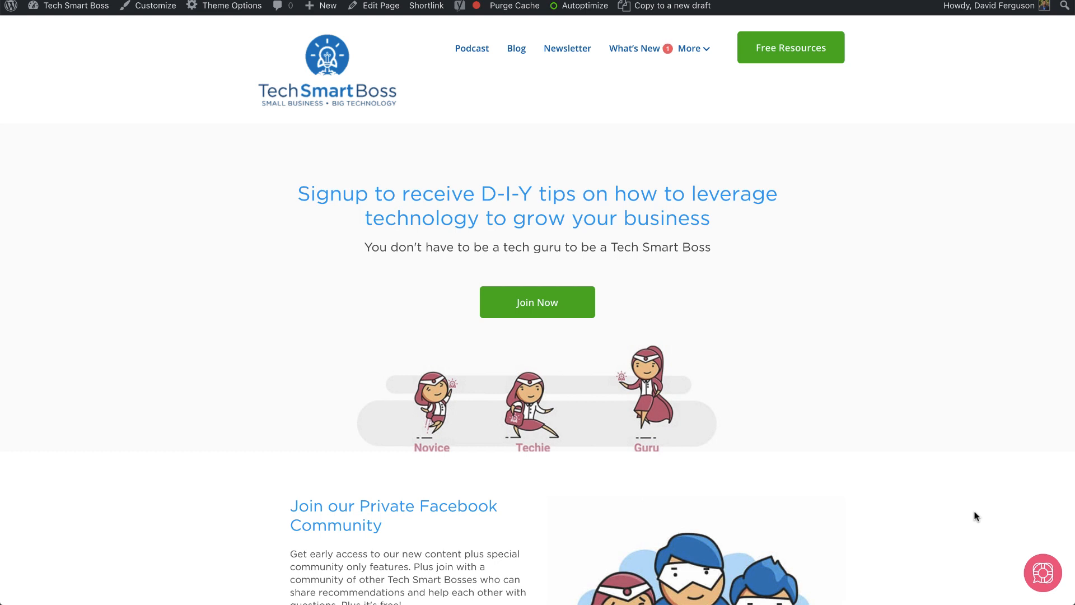
mouse_move(918, 563)
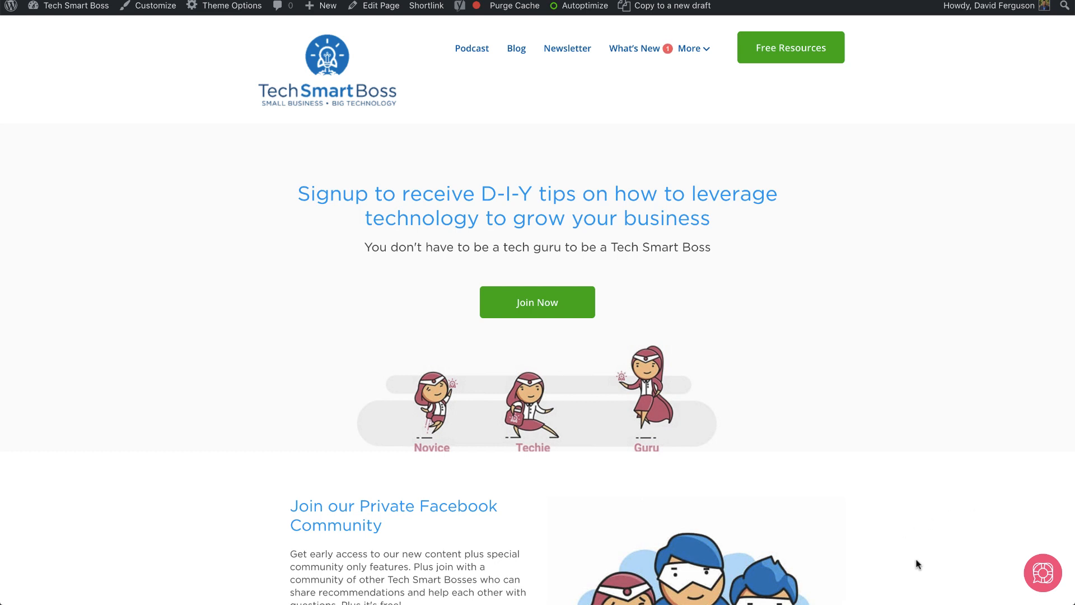
mouse_move(1004, 582)
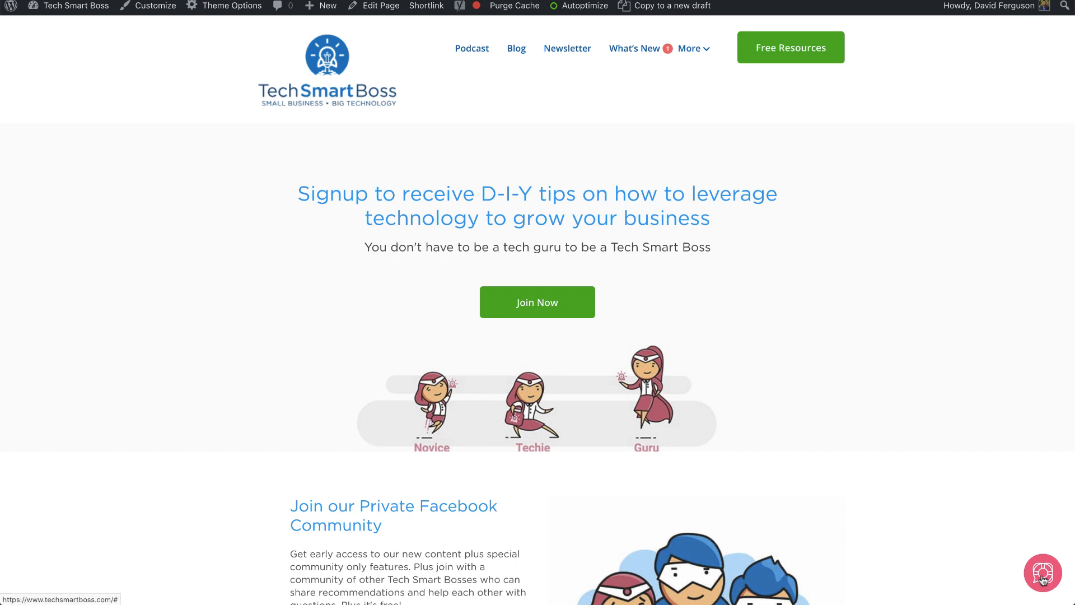
Open the help widget, try its search view, and close the Drift chat
left_click(1042, 572)
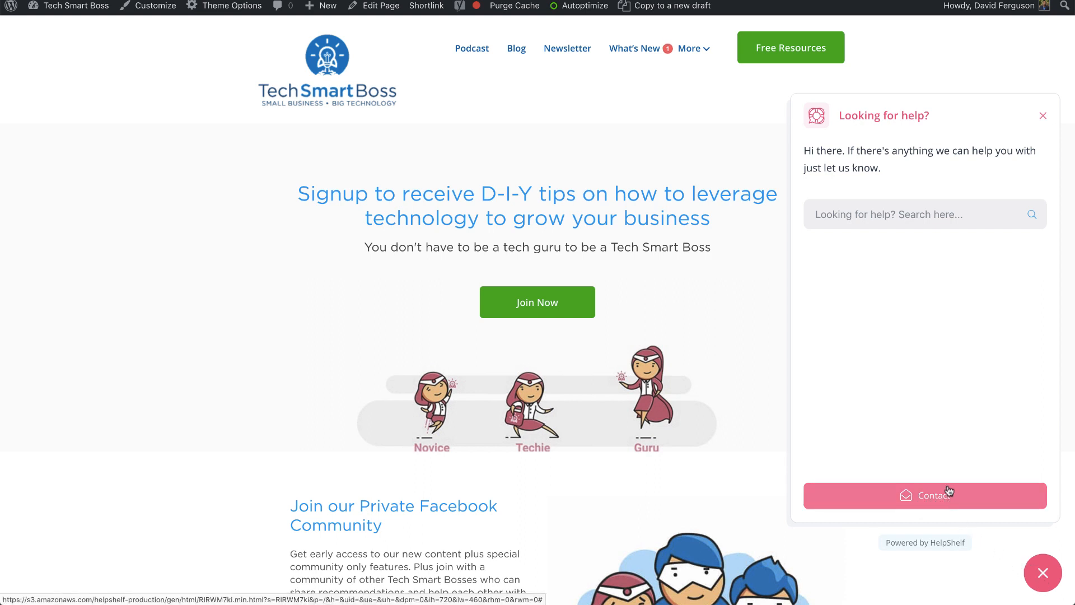
left_click(924, 214)
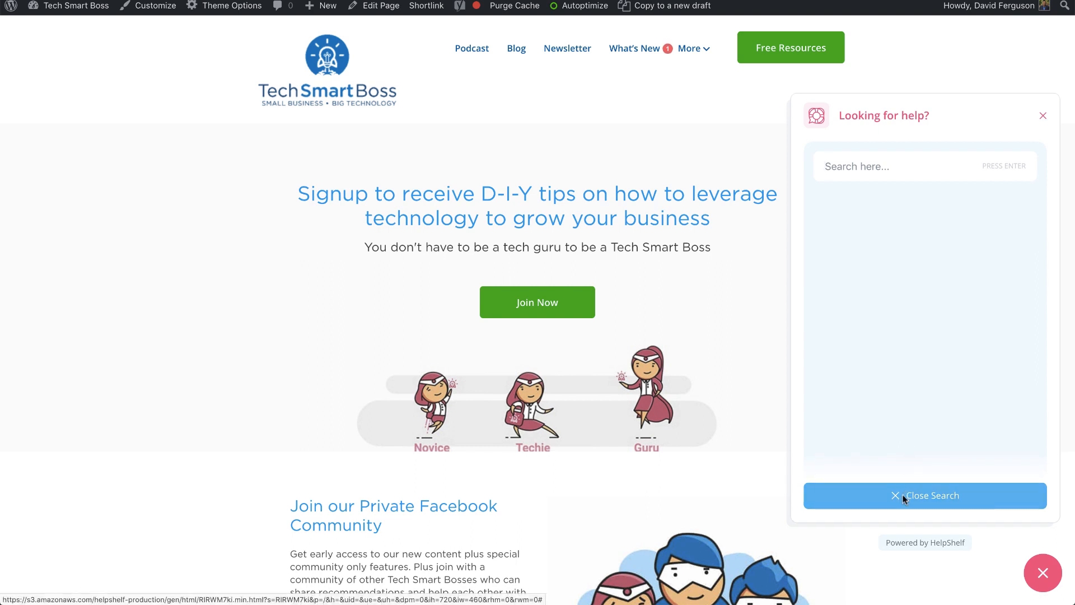
left_click(925, 495)
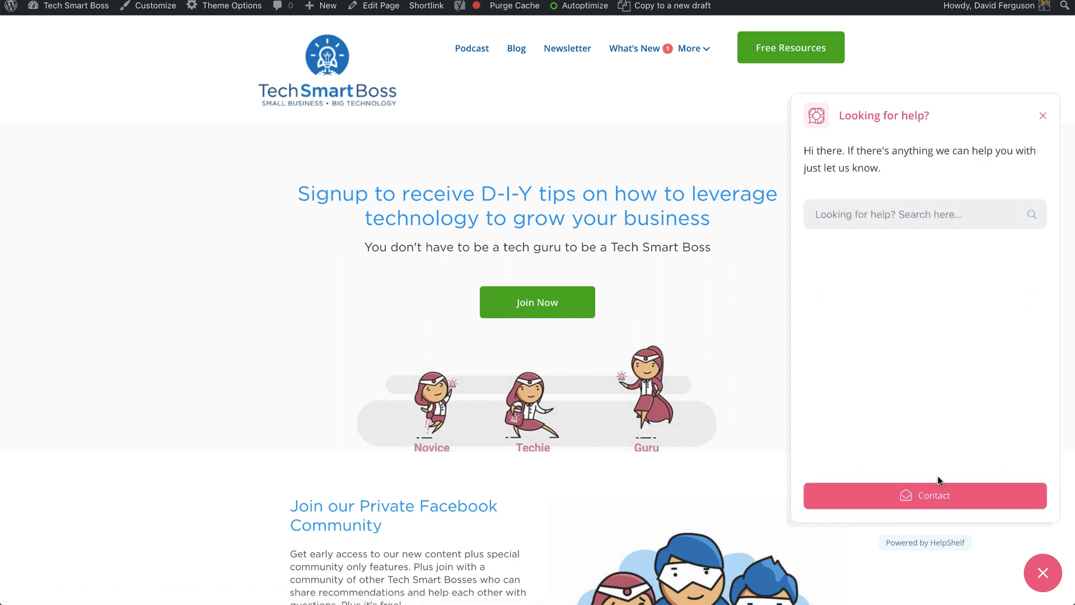
mouse_move(934, 507)
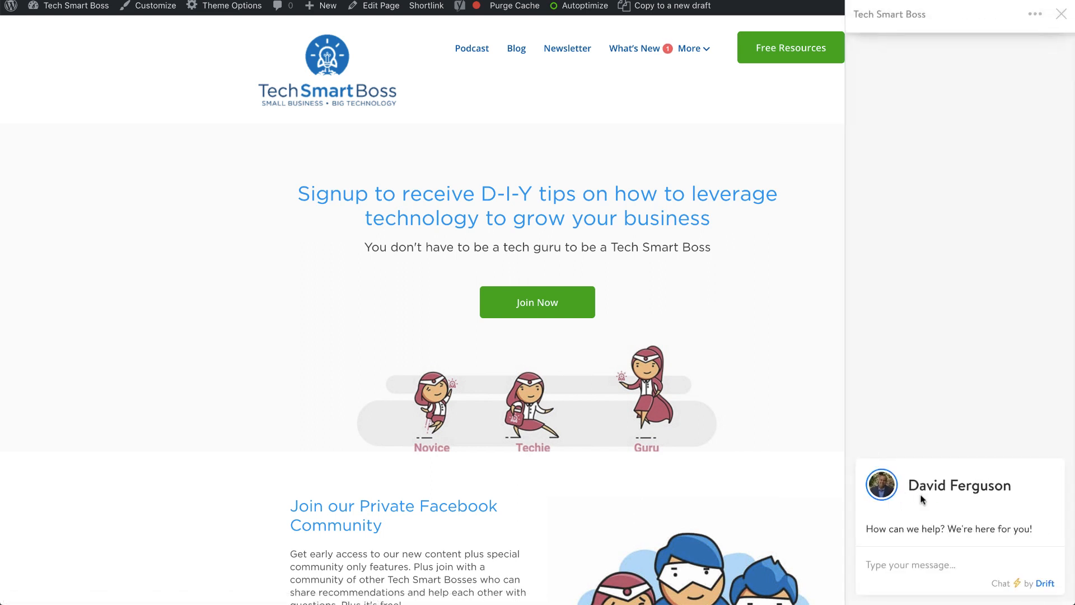
mouse_move(1045, 588)
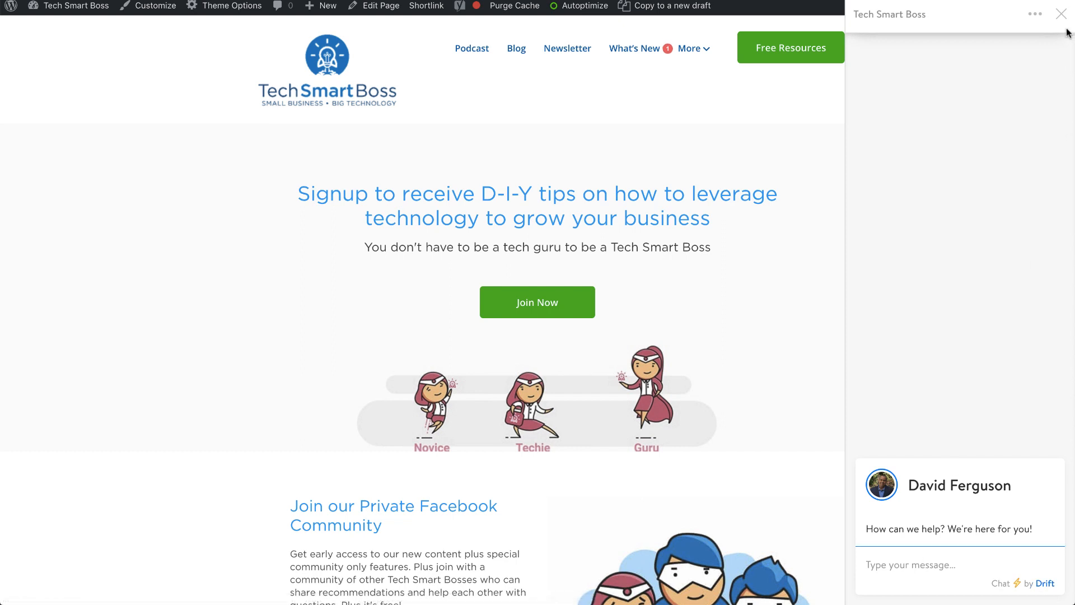
left_click(1059, 14)
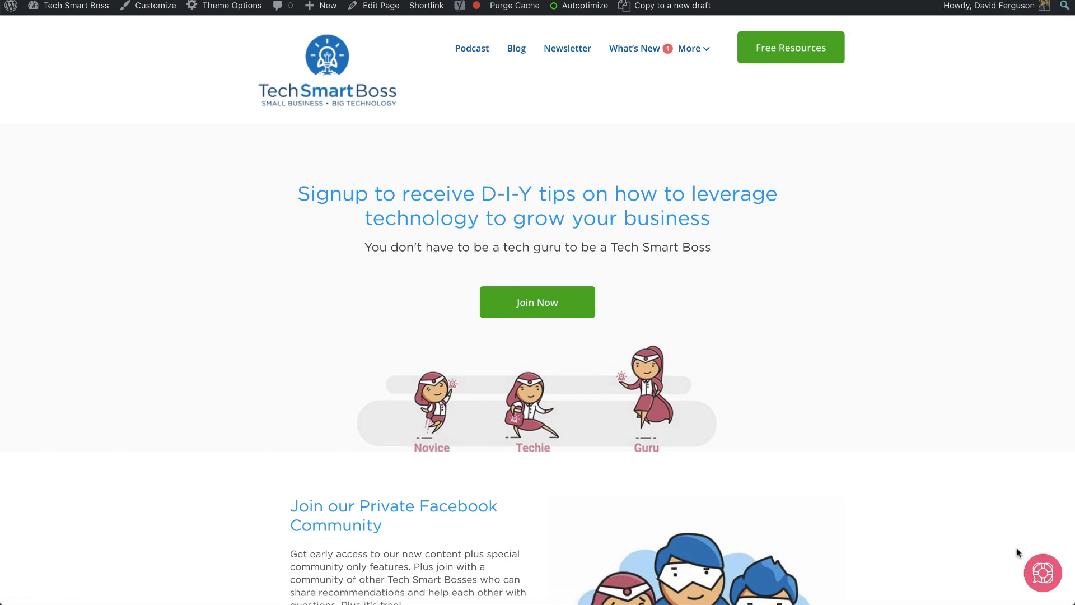
Reopen the help widget, repeat the search test, and bring up Drift chat again
left_click(1043, 573)
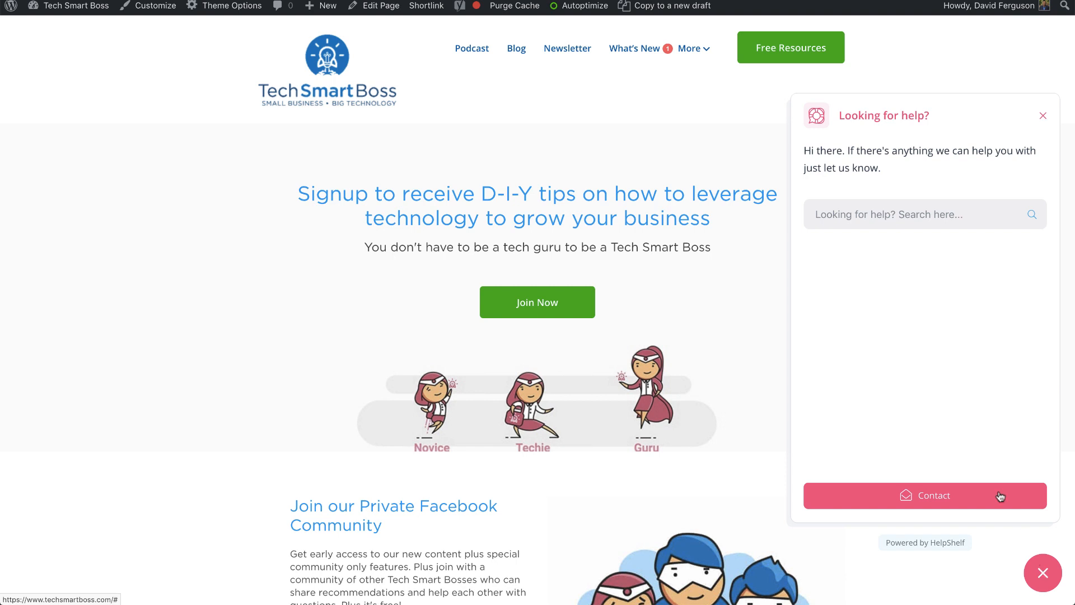
mouse_move(957, 426)
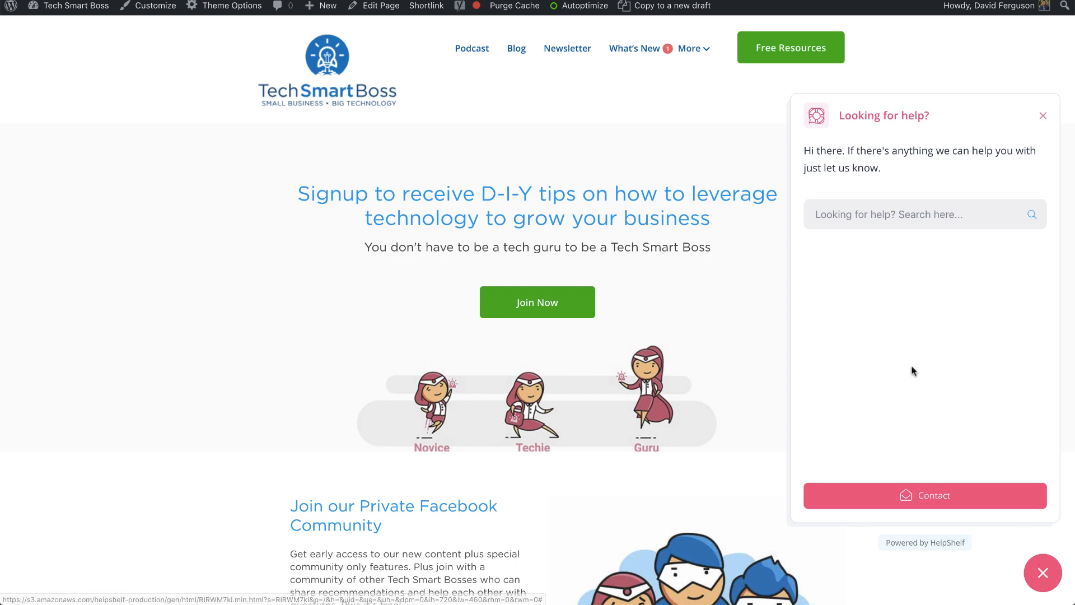
mouse_move(1053, 516)
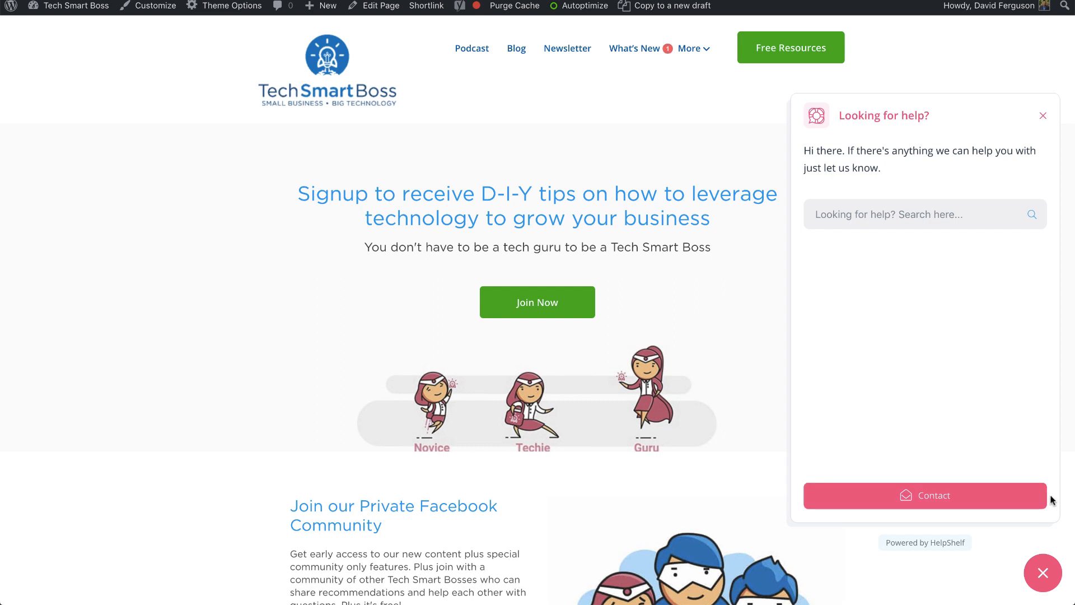
left_click(925, 214)
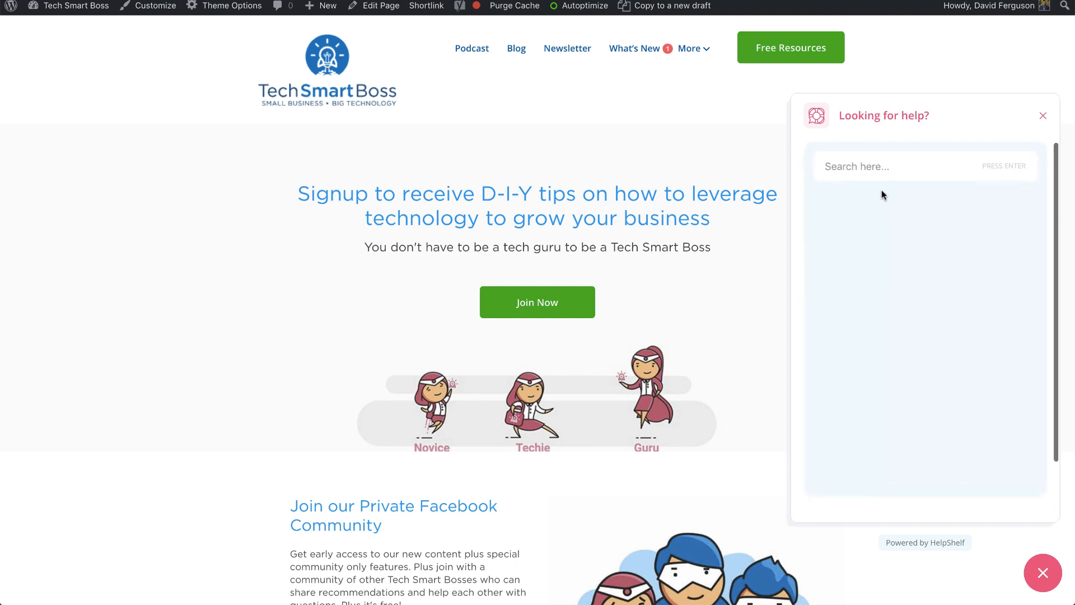
left_click(924, 166)
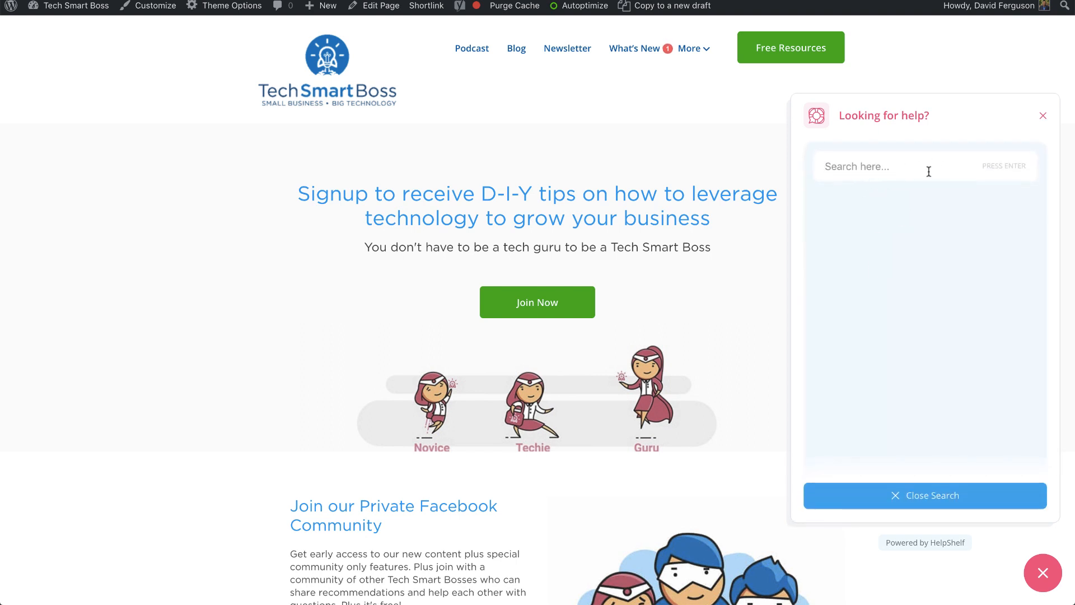
mouse_move(896, 203)
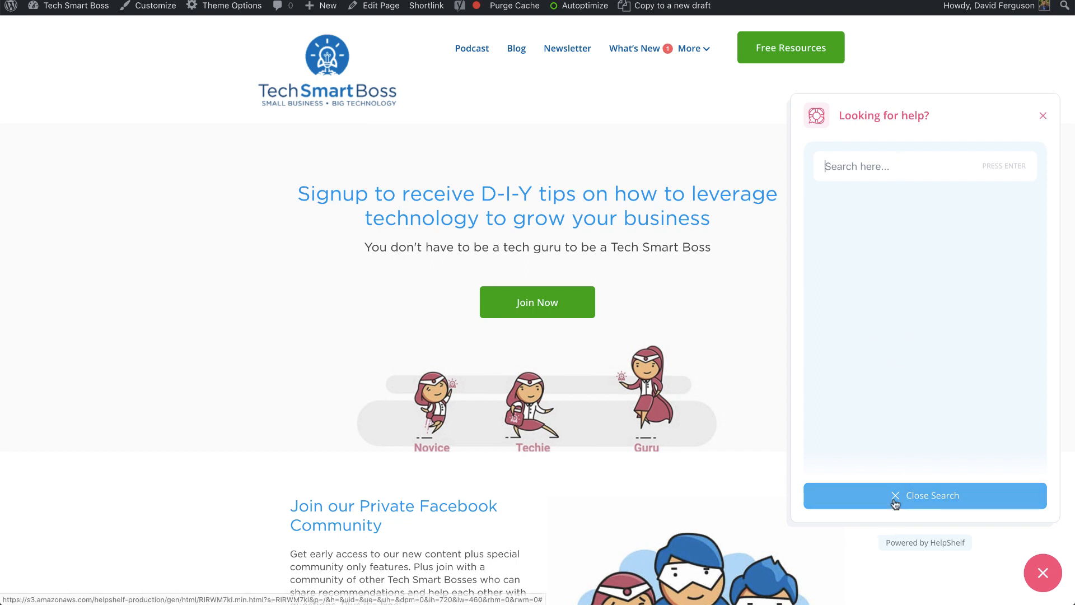
left_click(925, 495)
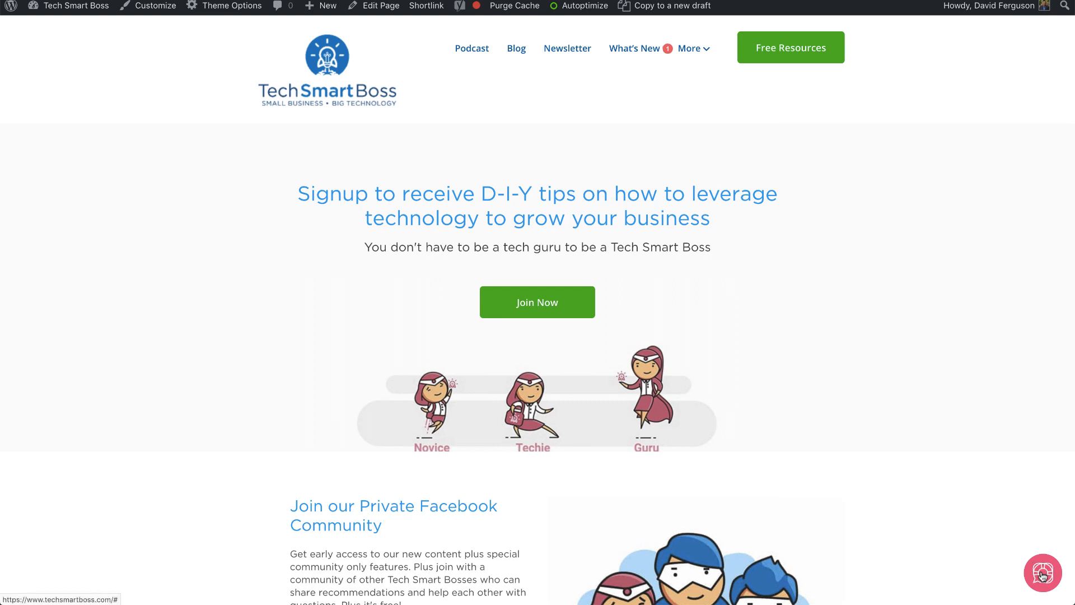
left_click(1042, 573)
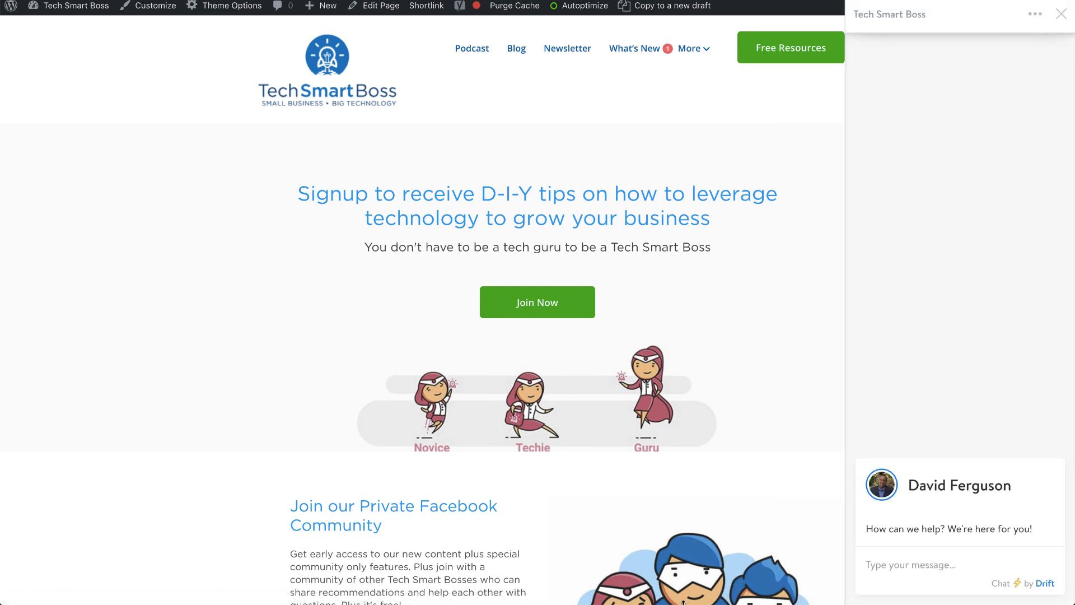
mouse_move(1055, 12)
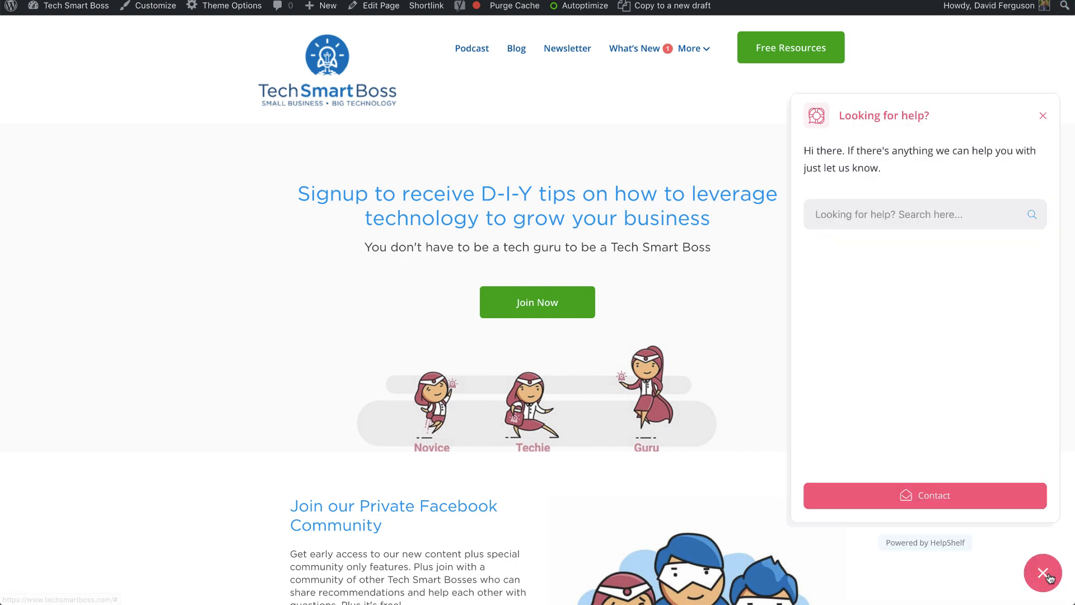
mouse_move(942, 427)
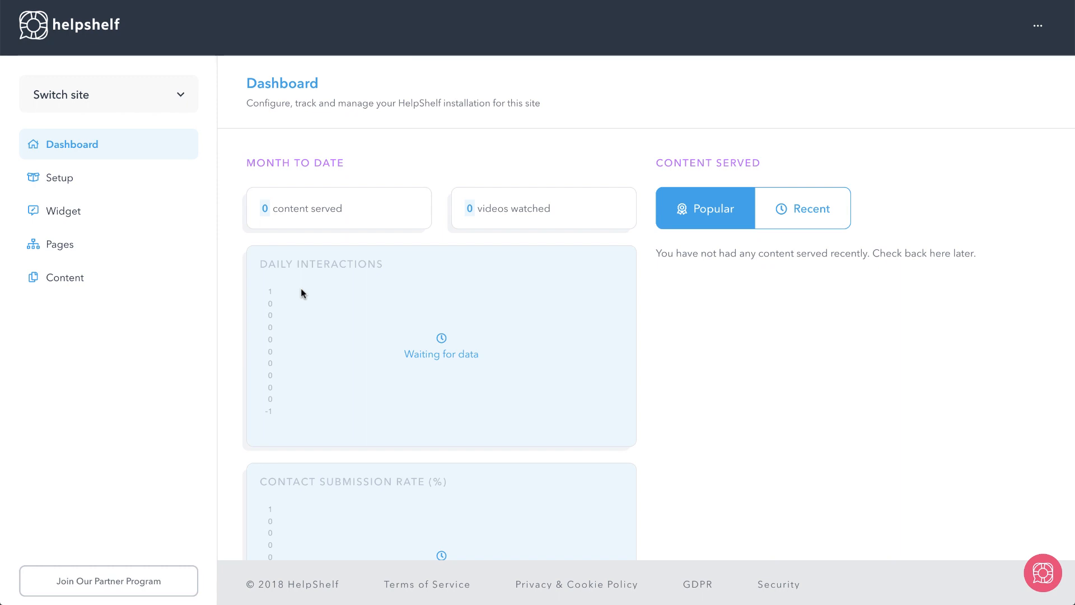
mouse_move(188, 265)
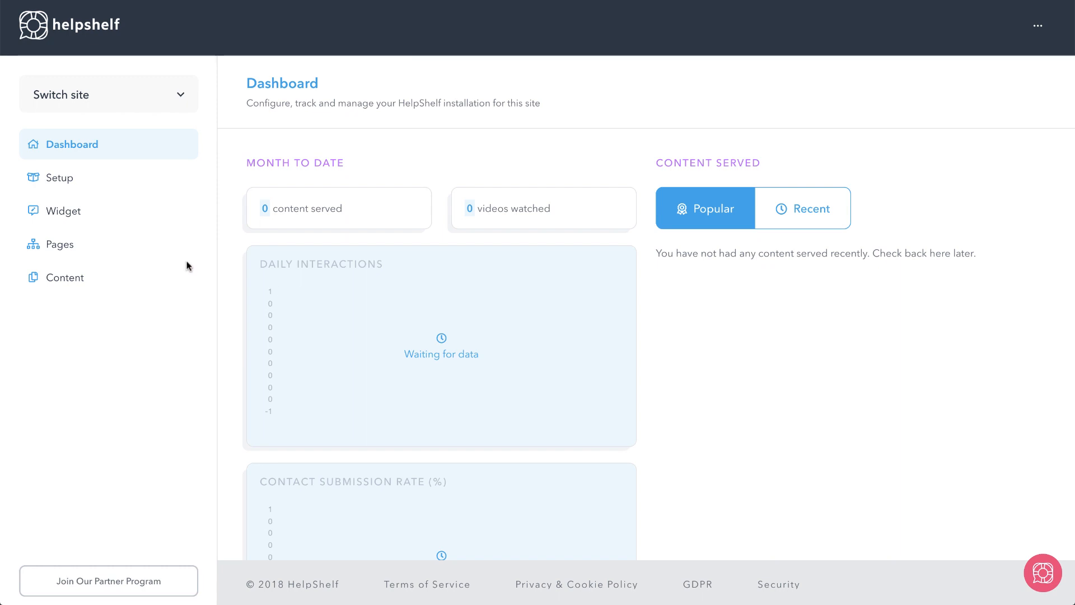
left_click(60, 245)
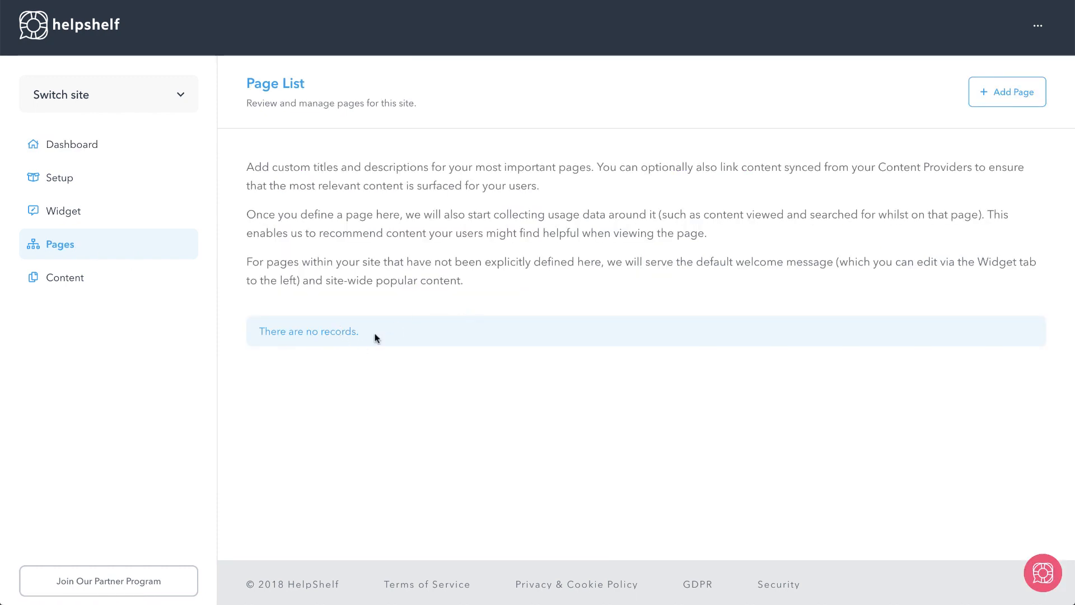
left_click(1007, 92)
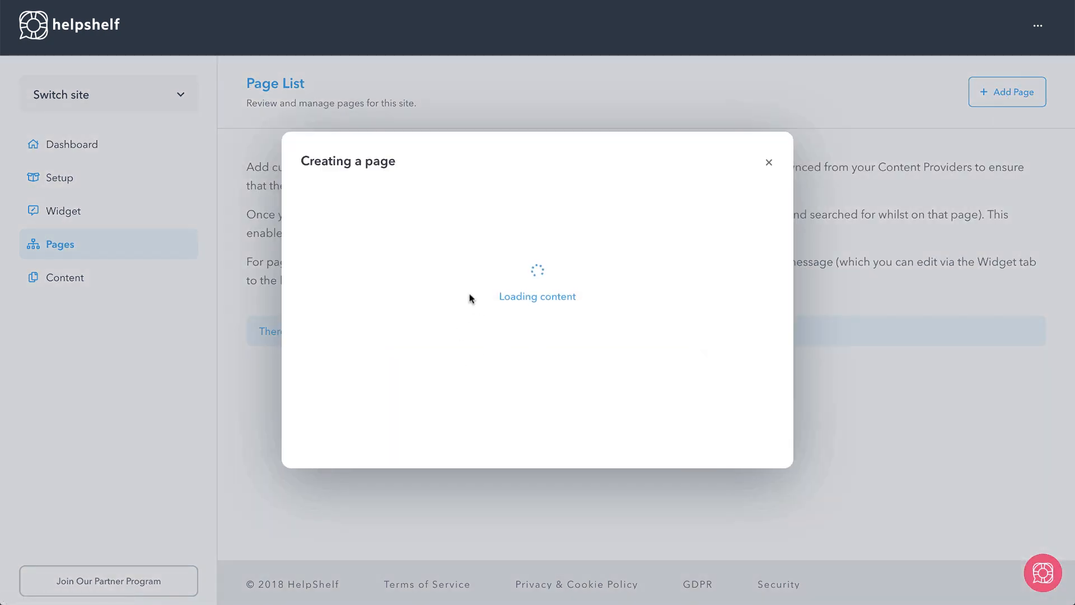
left_click(769, 162)
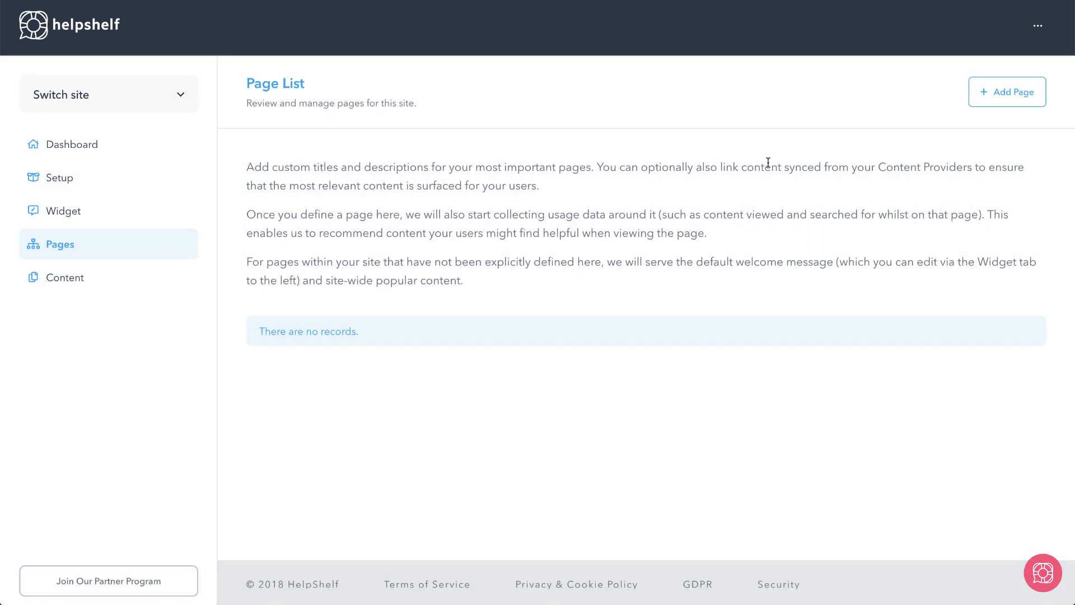
left_click(65, 277)
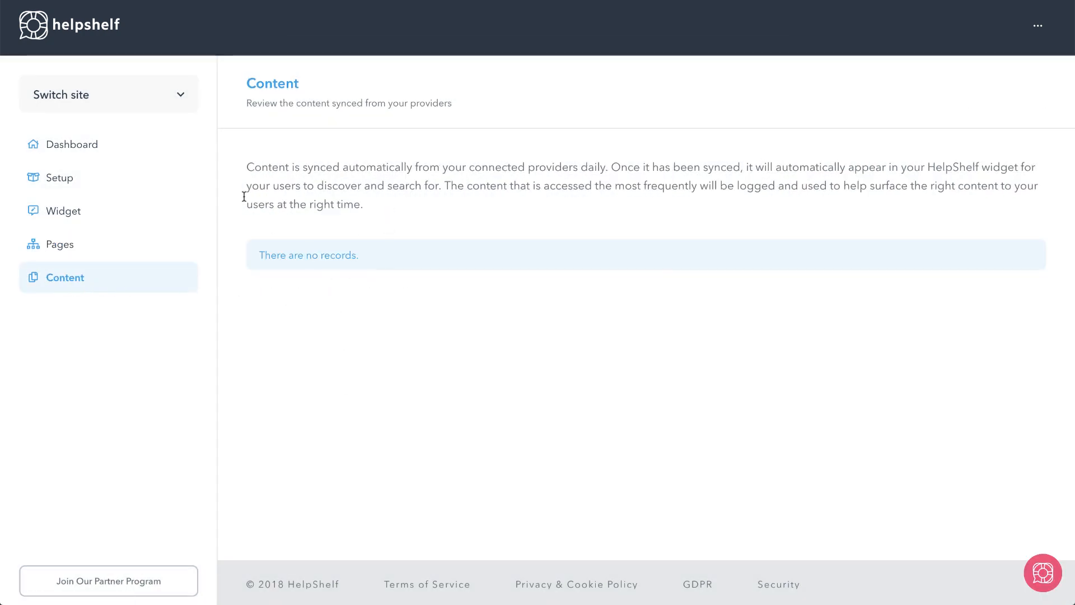
left_click(1037, 26)
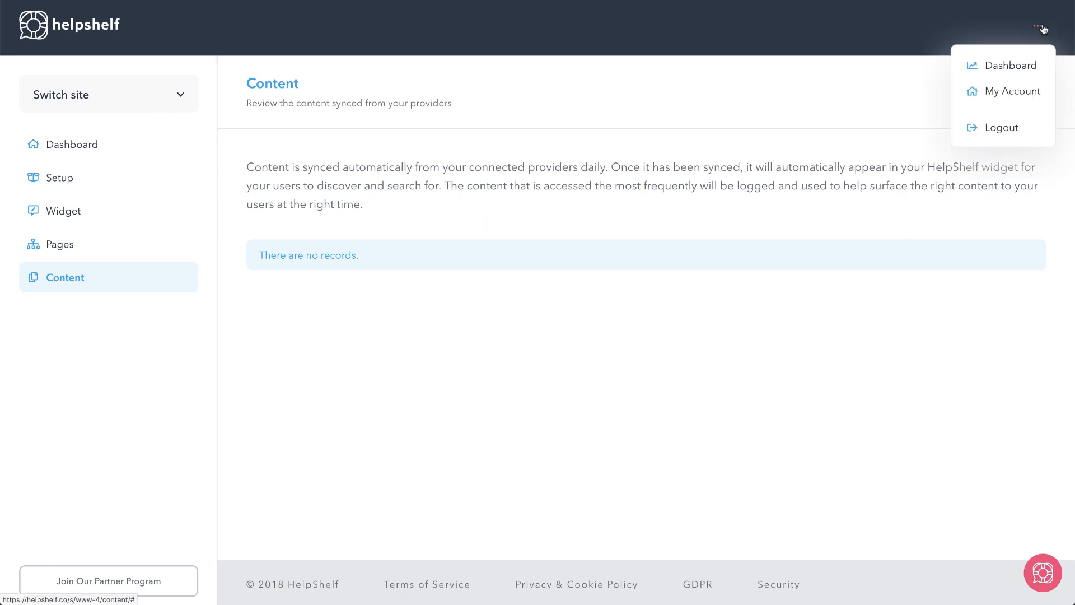
mouse_move(1001, 67)
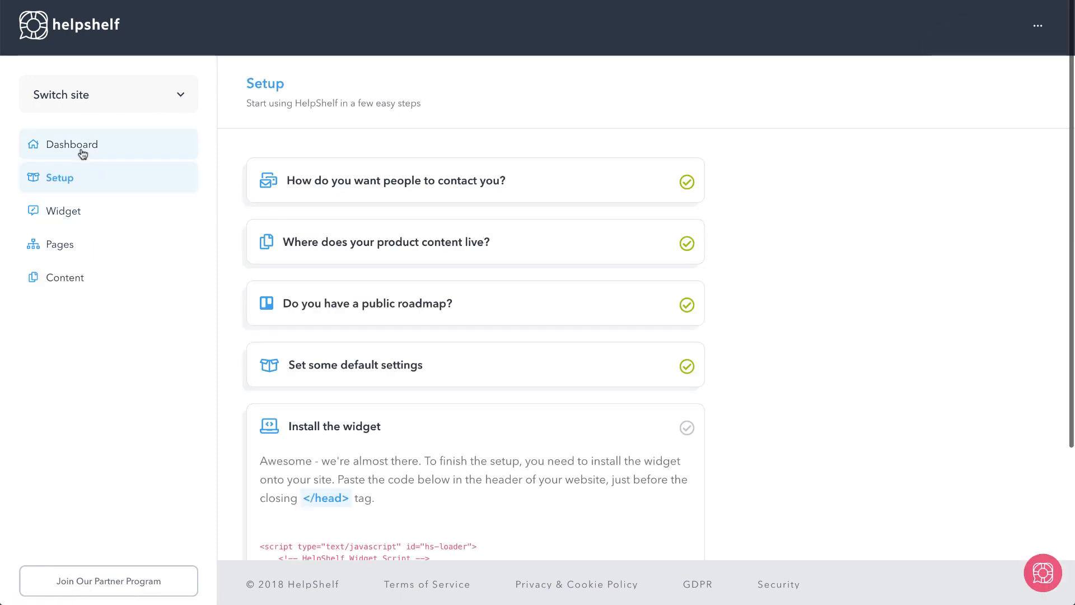
left_click(72, 144)
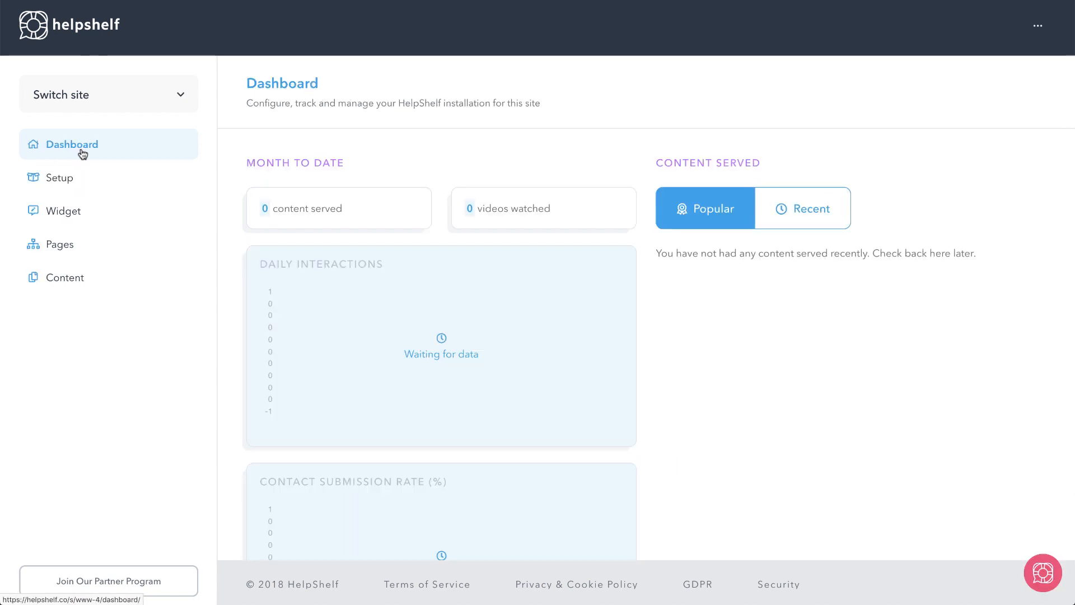